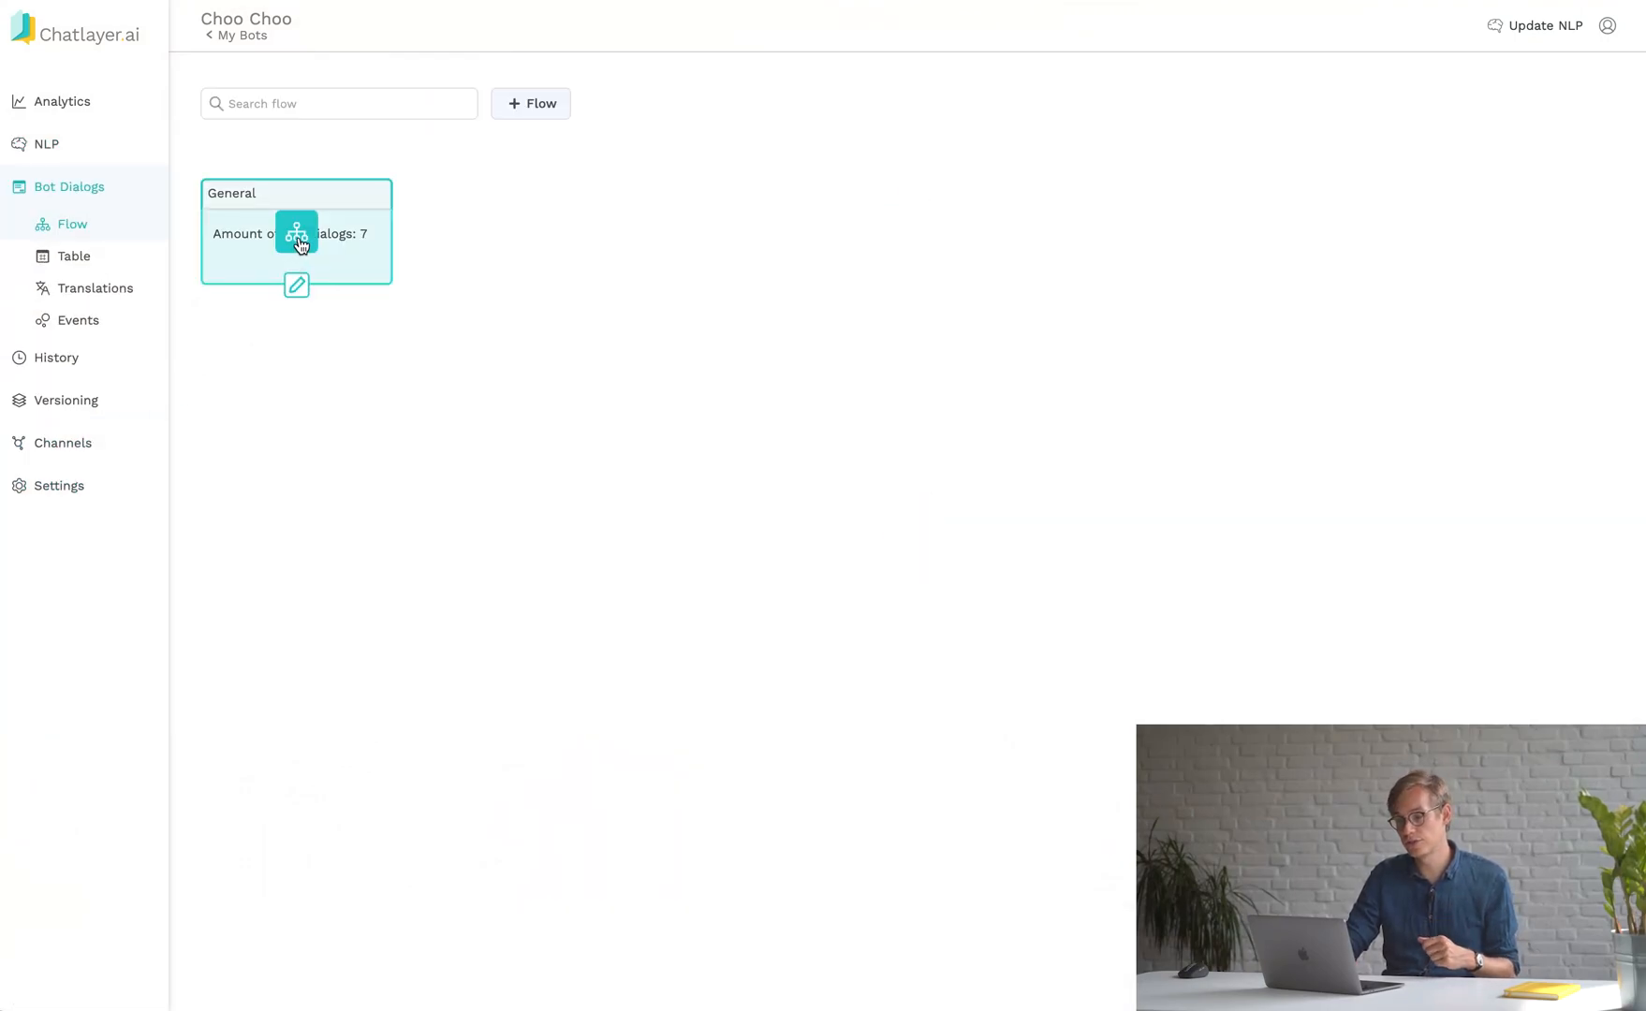
Open the Choo Choo bot's General flow to show its seven default dialogs.
{"action": "left_click", "coordinate": [296, 233]}
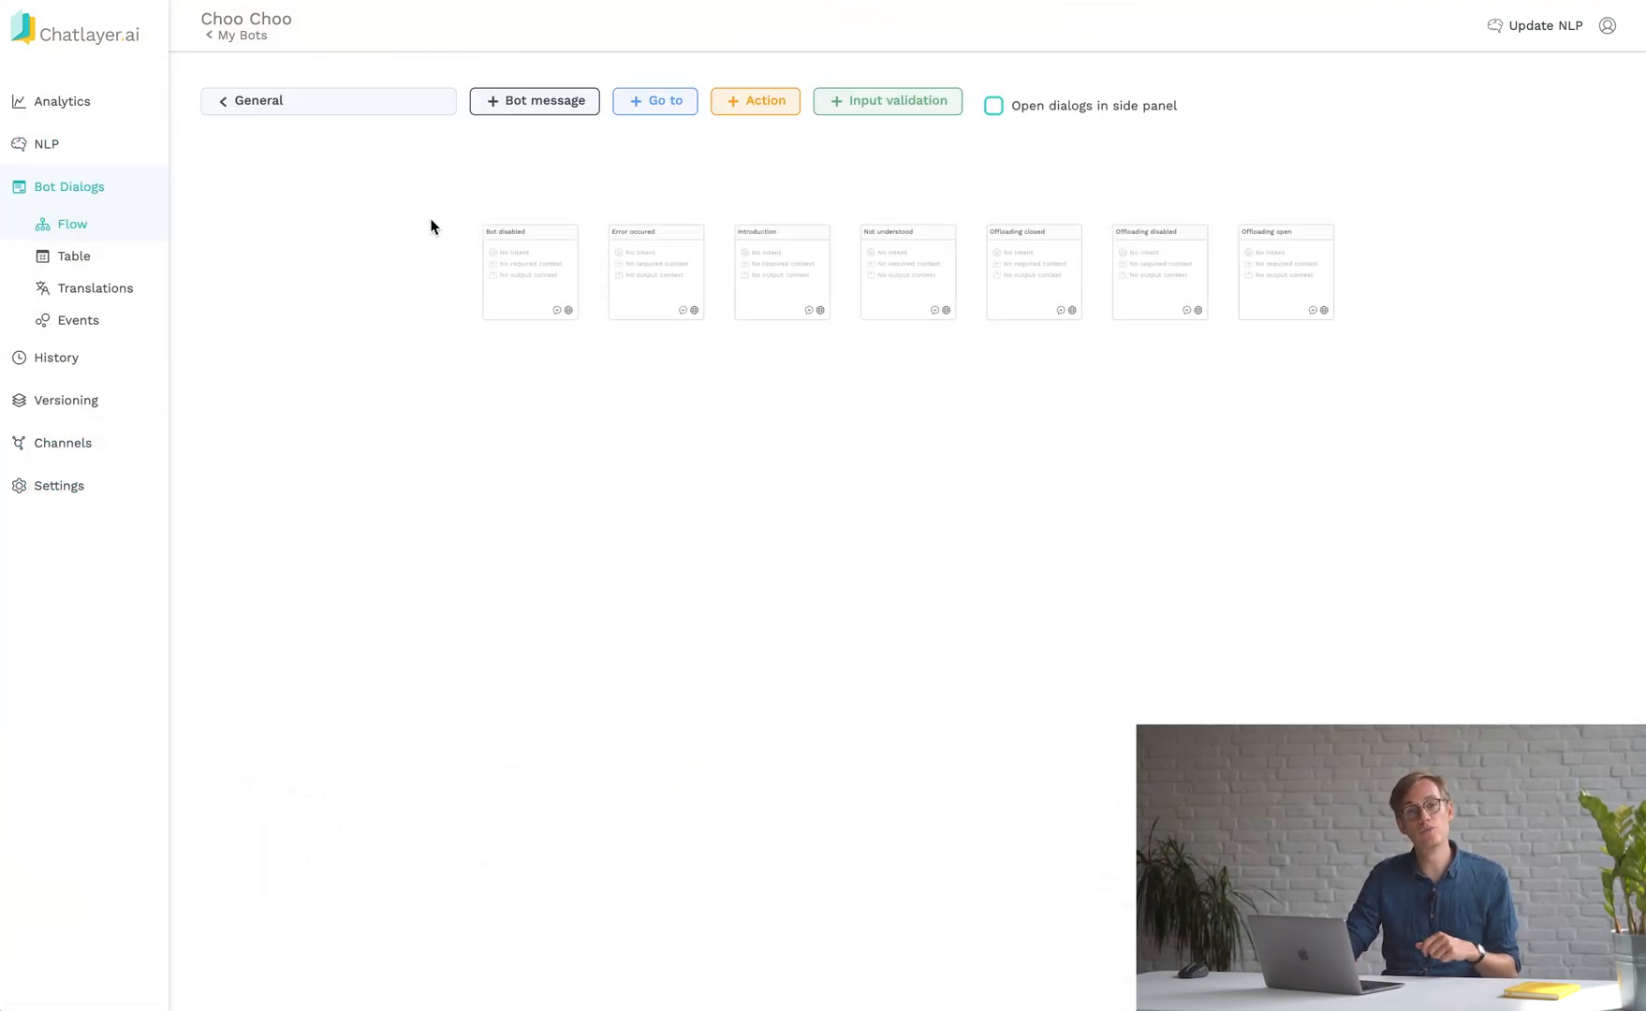
{"action": "mouse_move", "coordinate": [527, 121]}
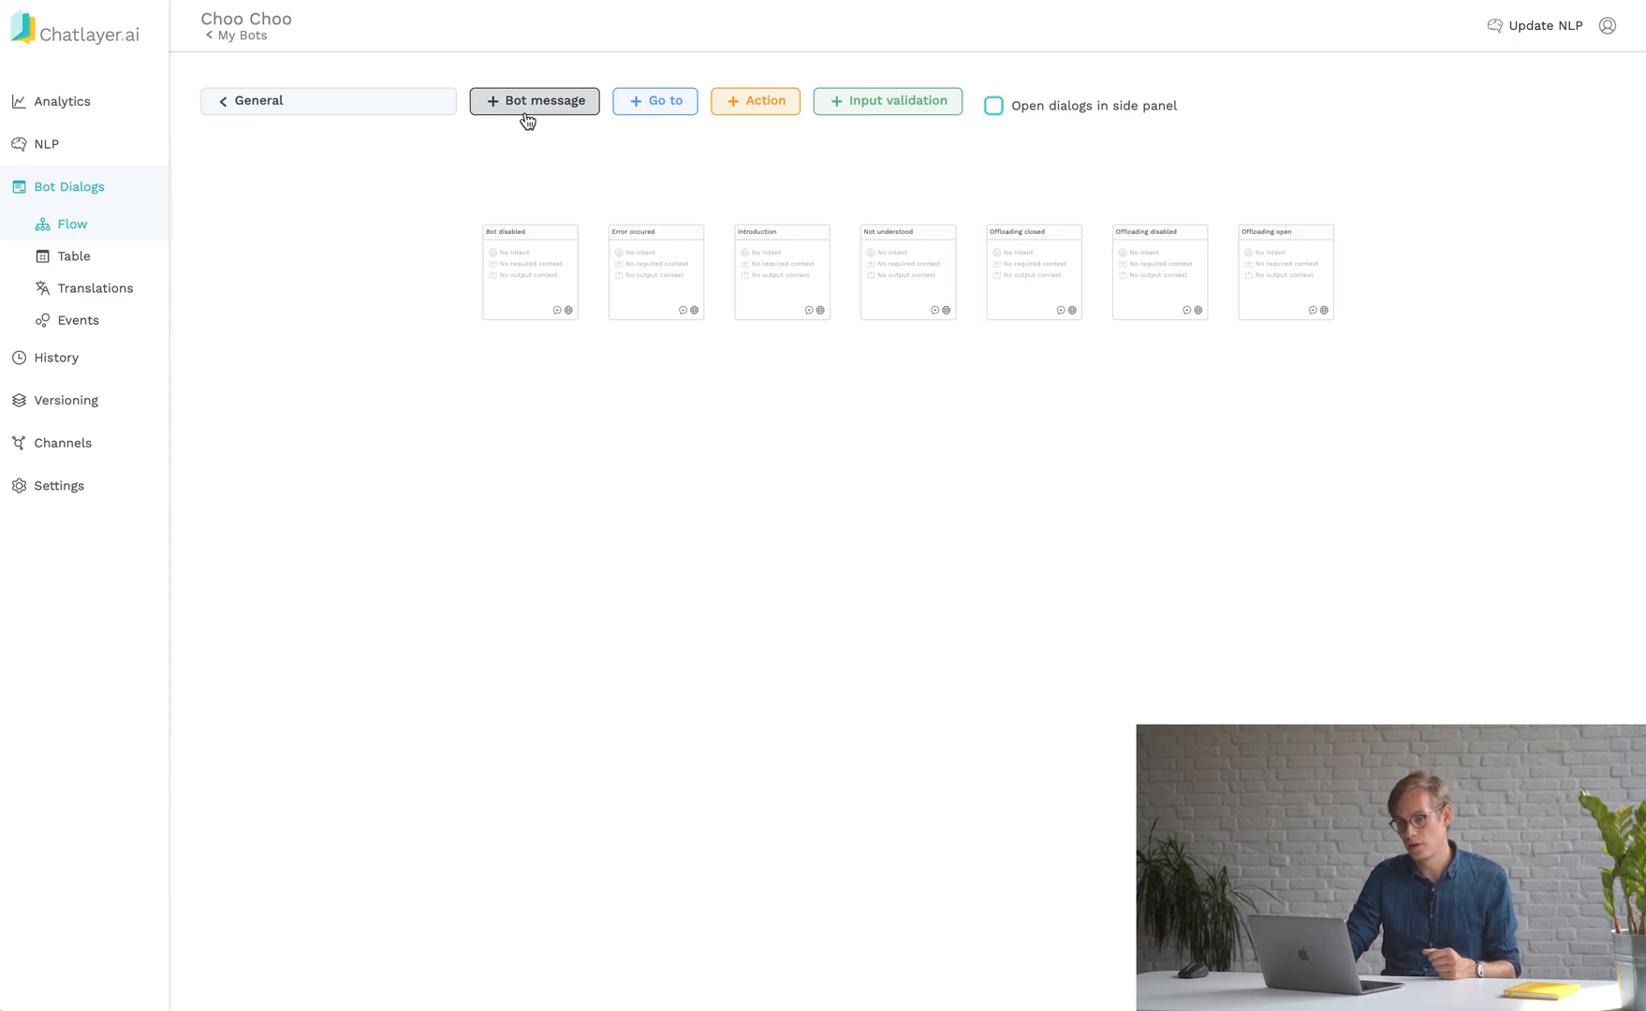
Add a bot message dialog named 'who are you' and bring up its NLP intent list.
{"action": "left_click", "coordinate": [533, 101]}
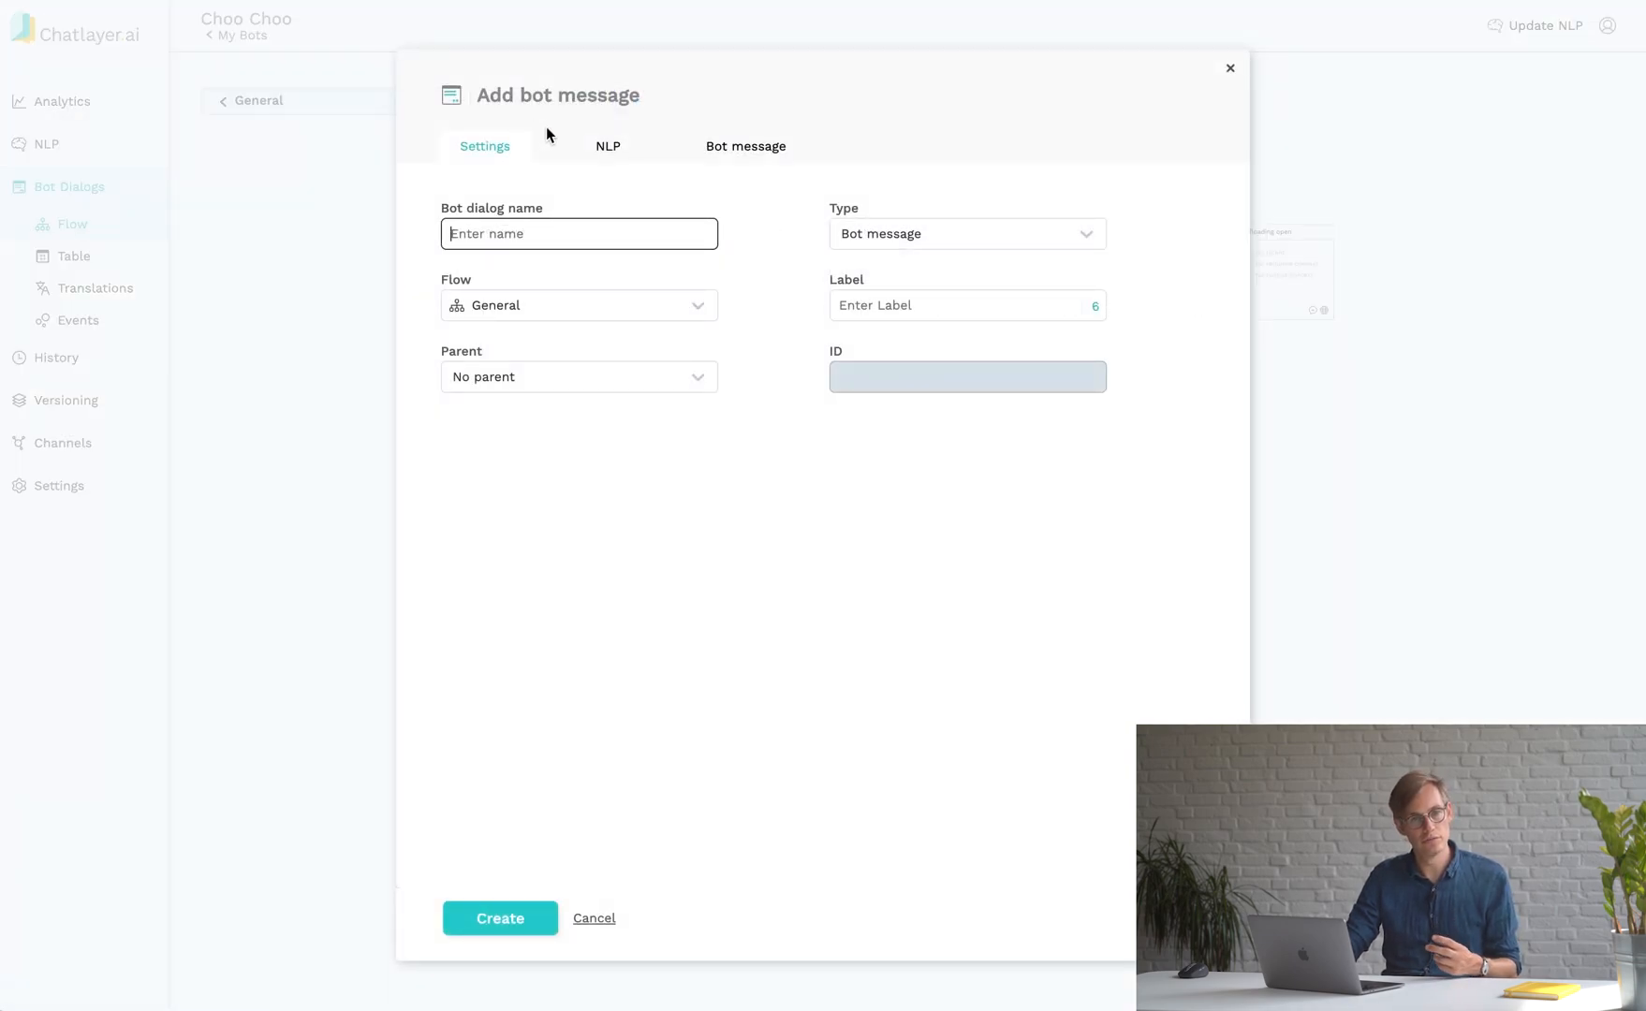
{"action": "type", "text": "who are you"}
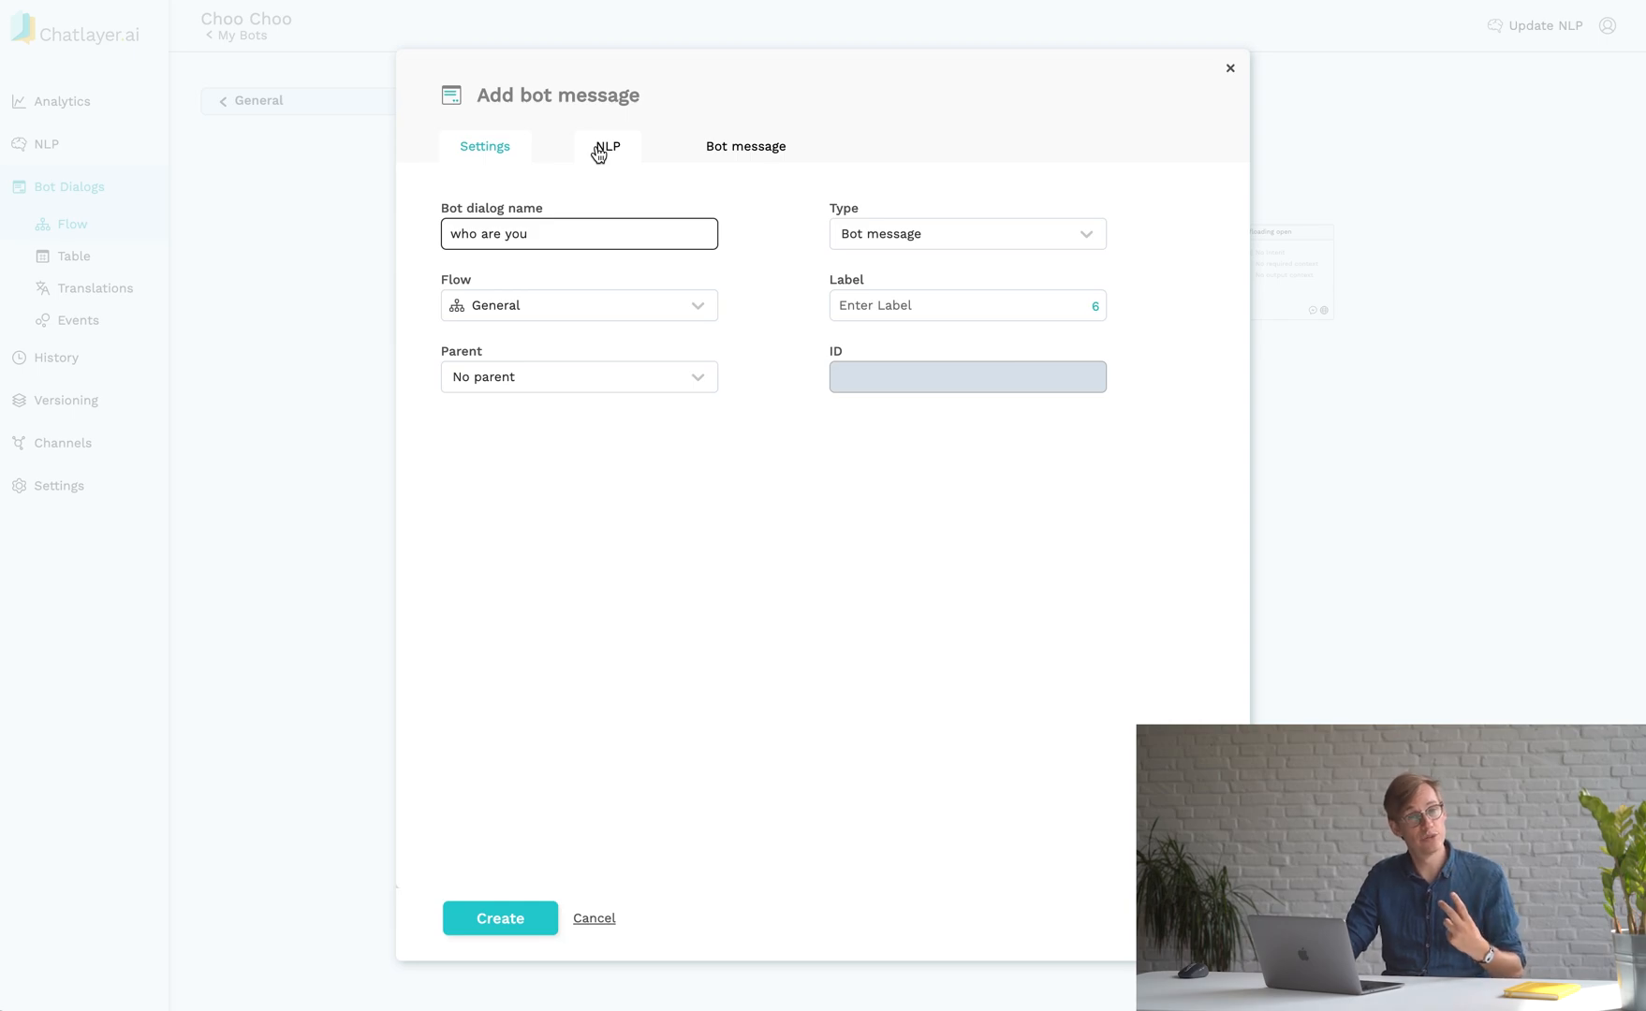
{"action": "left_click", "coordinate": [608, 146]}
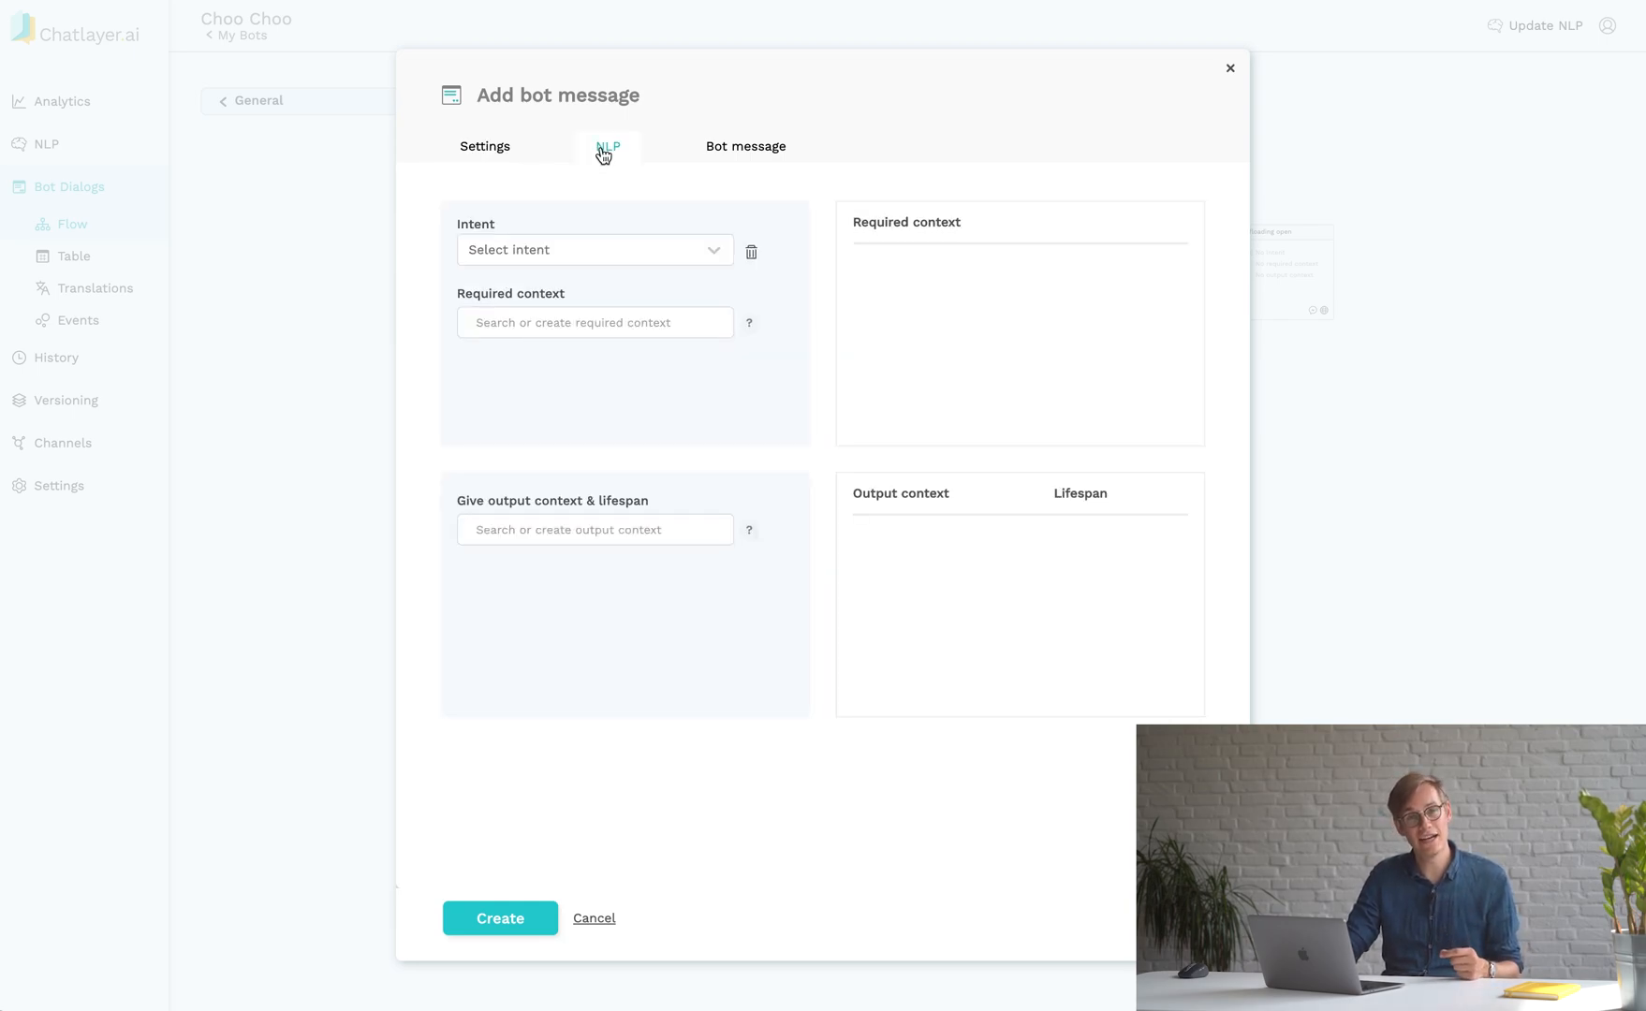
{"action": "left_click", "coordinate": [595, 250]}
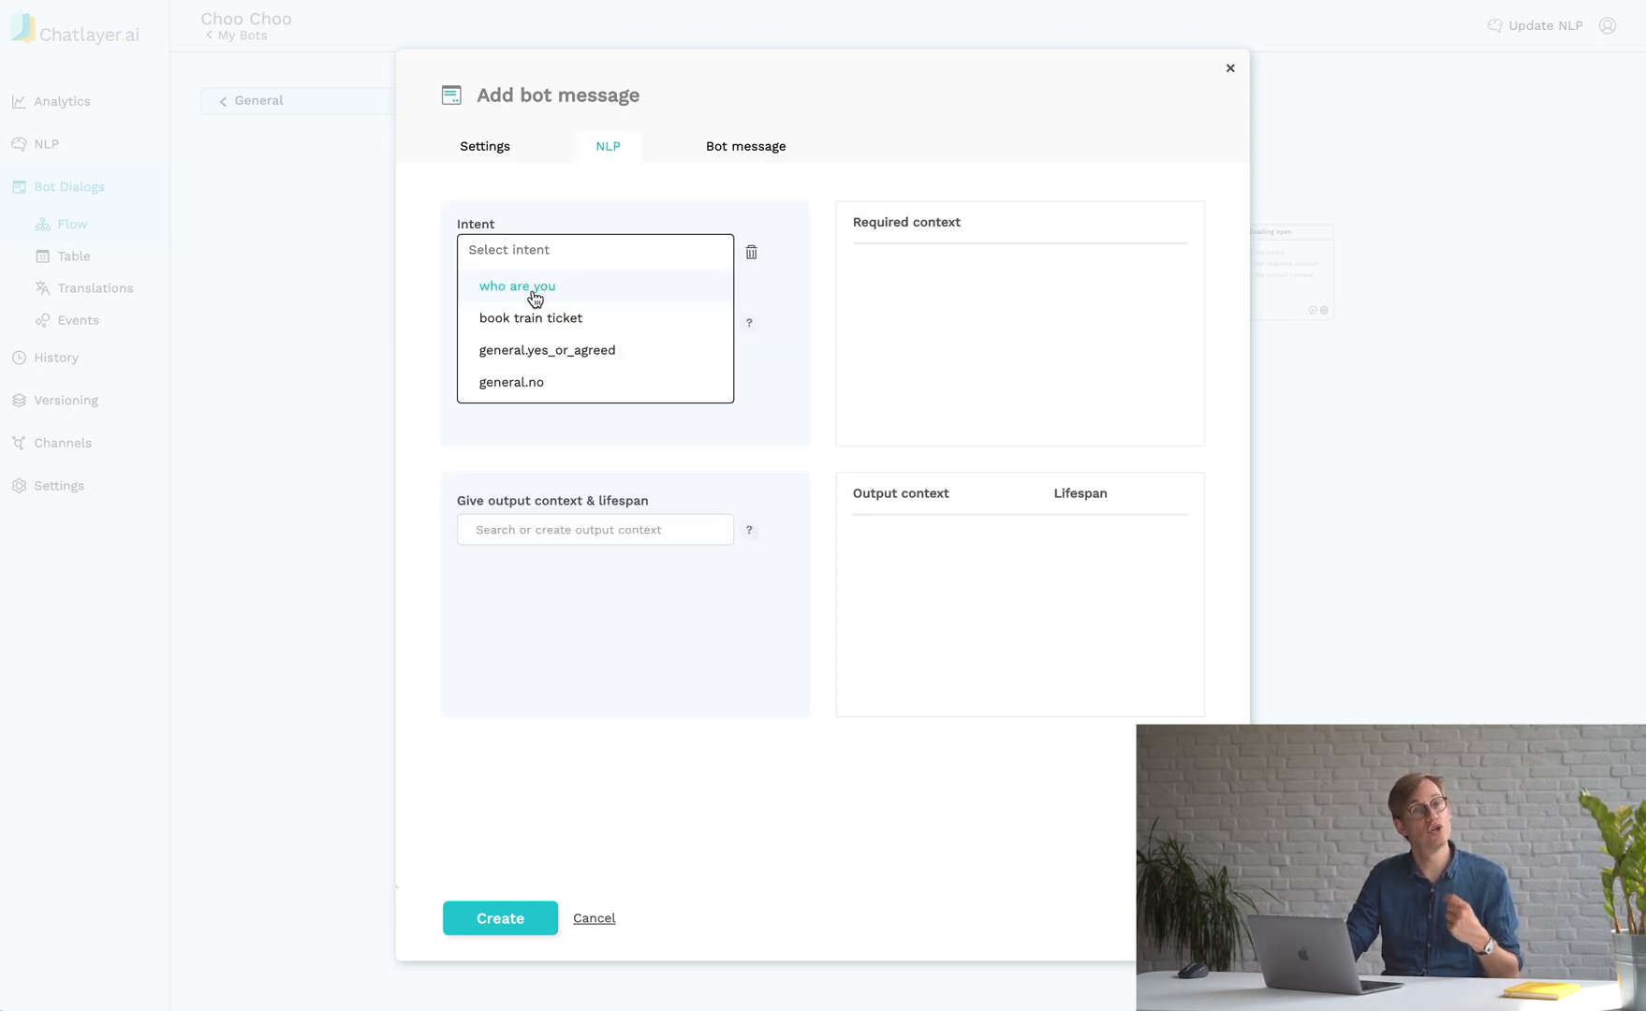
Link the 'who are you' intent, reply 'I'm Choo Choo! Nice to meet you.', and create the dialog.
{"action": "left_click", "coordinate": [745, 146]}
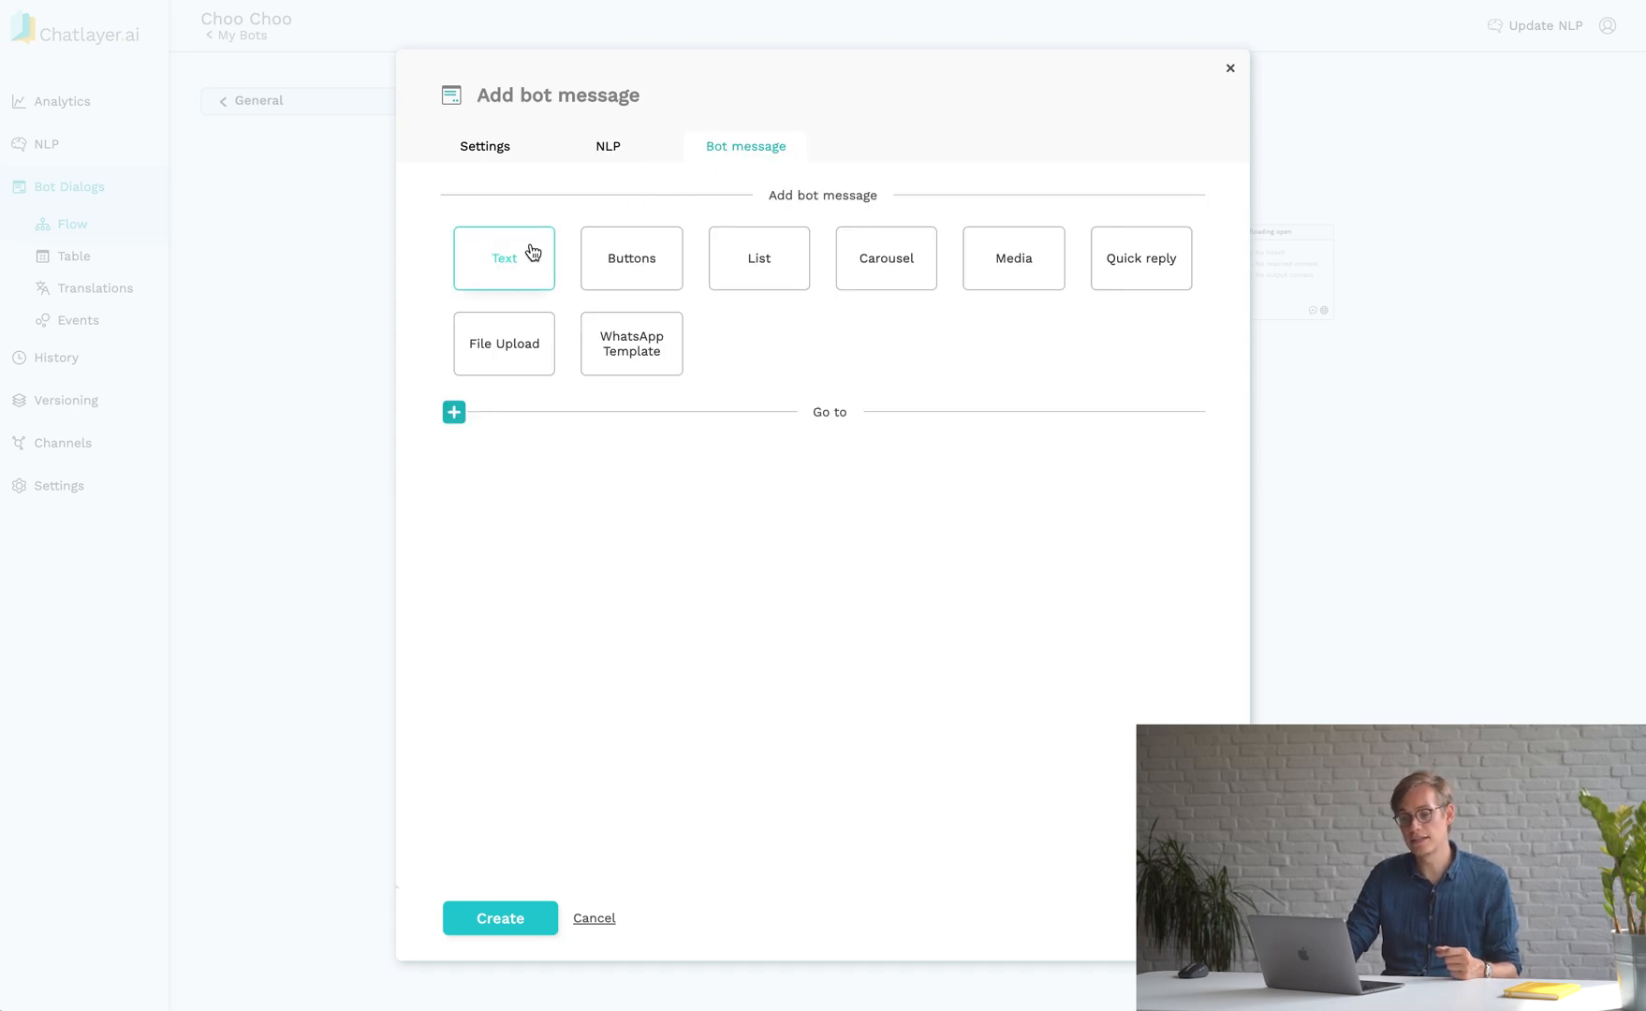
{"action": "left_click", "coordinate": [503, 259]}
{"action": "type", "text": "I'm Choo Choo!"}
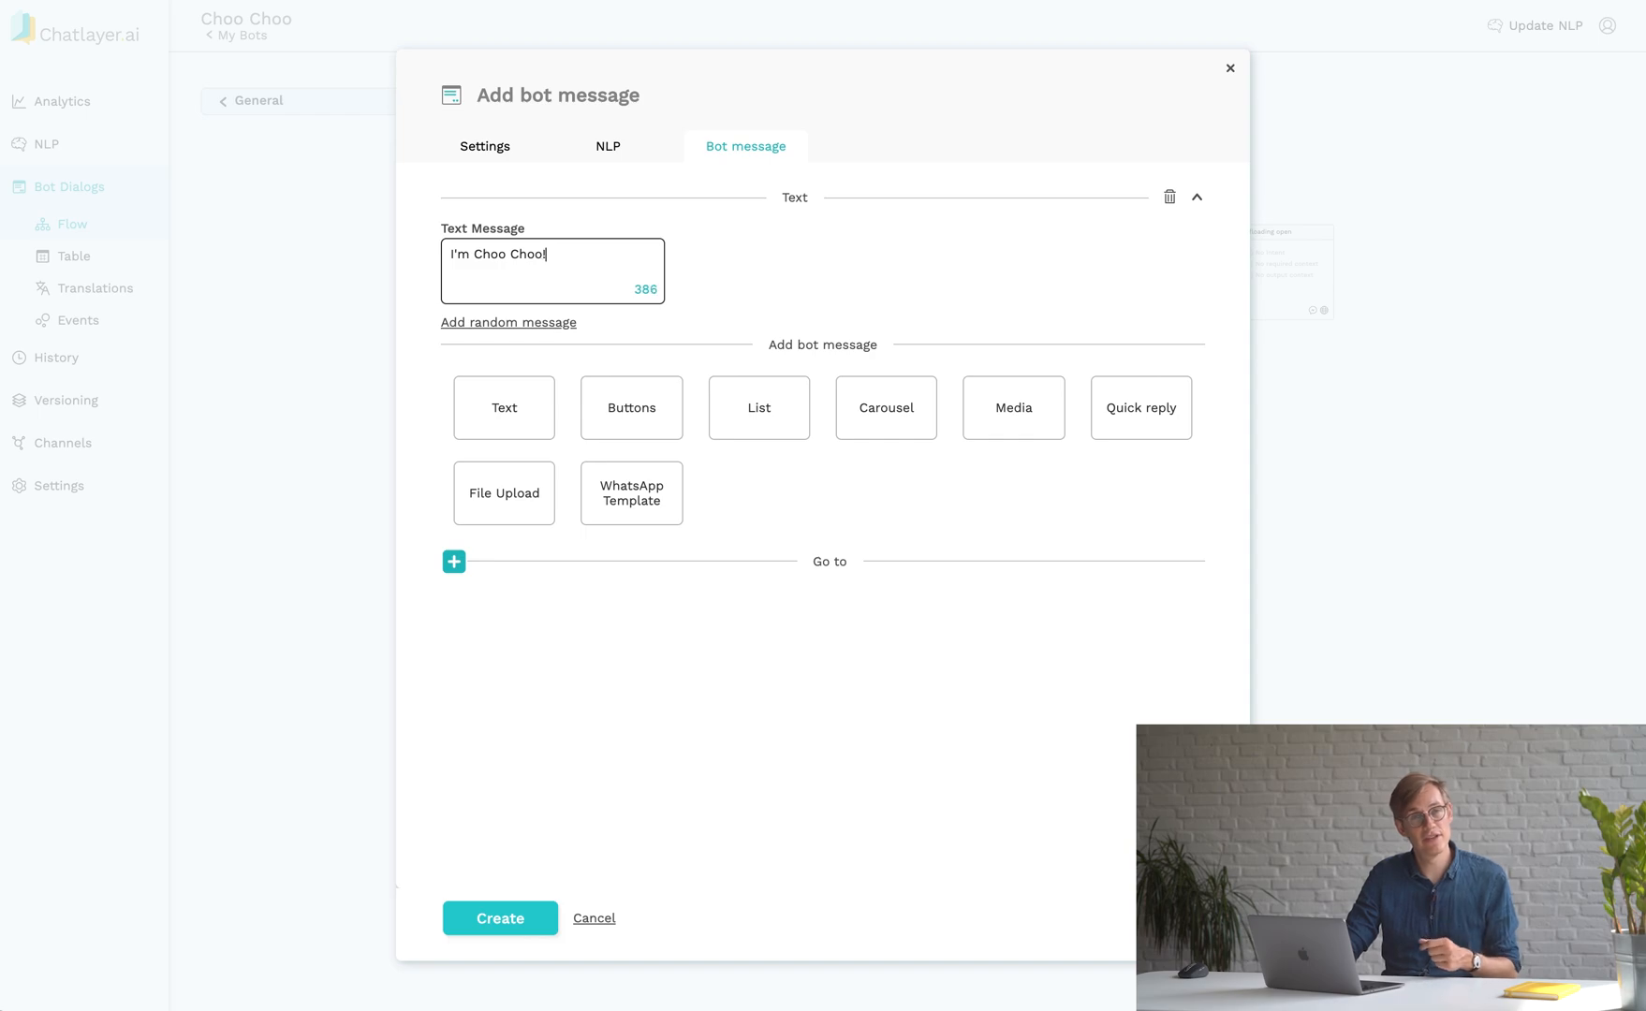
{"action": "type", "text": "Nice to meet you."}
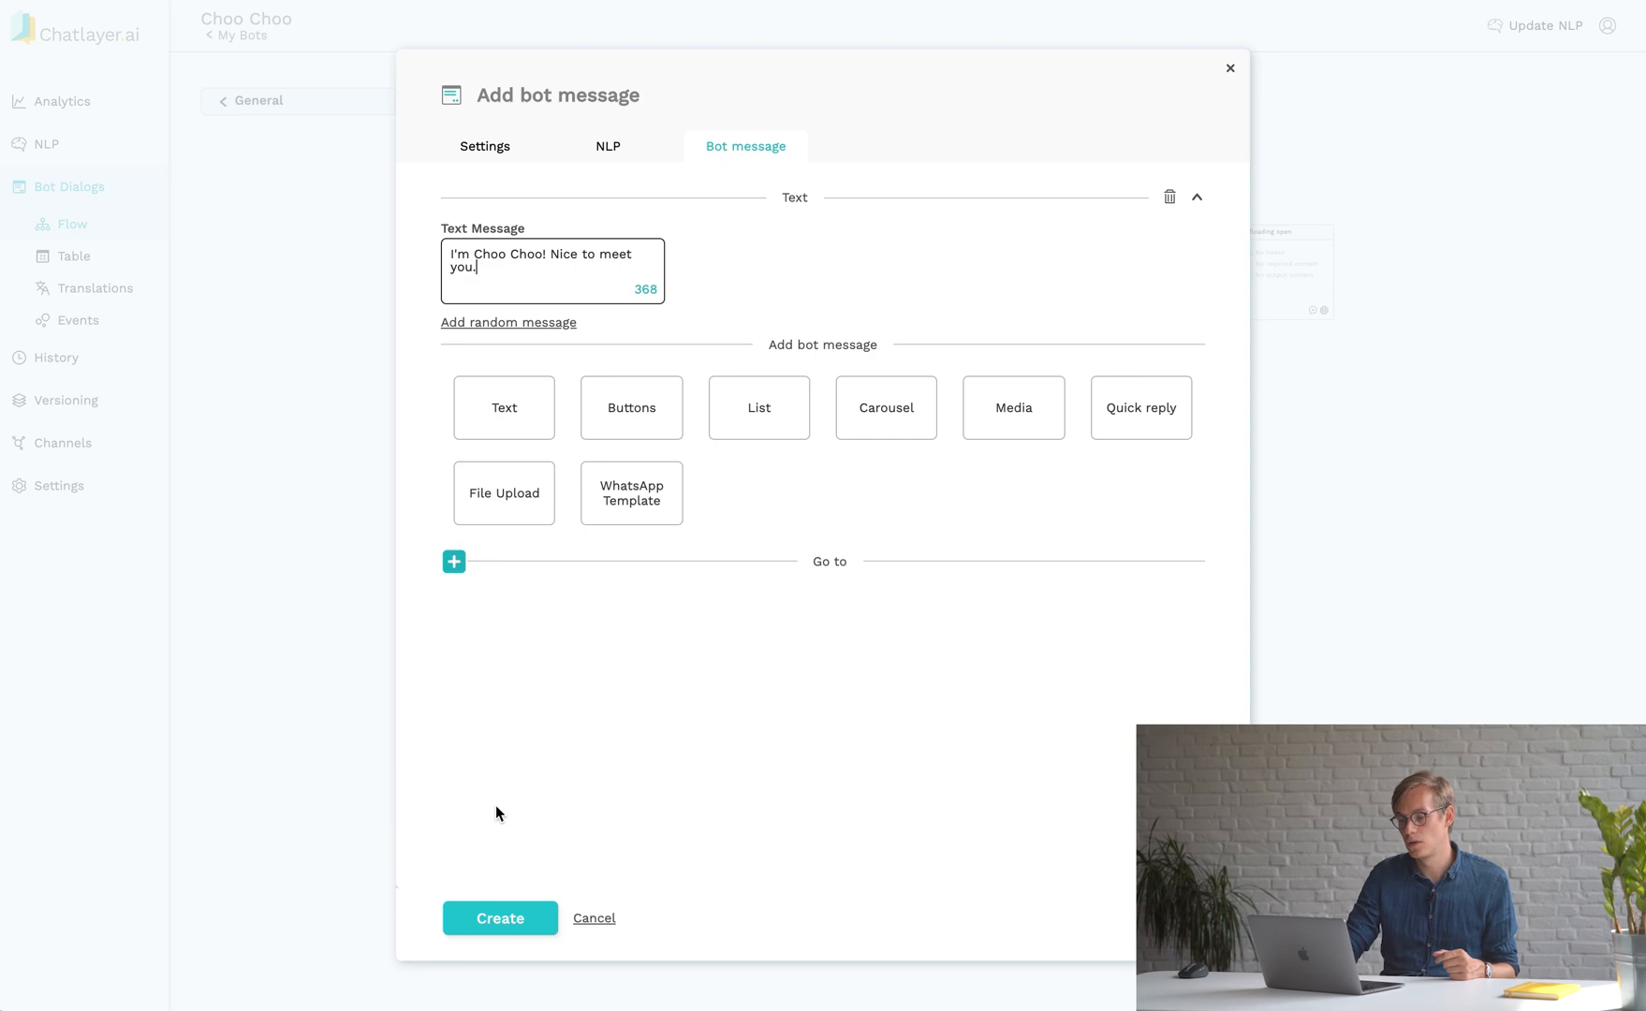
{"action": "left_click", "coordinate": [500, 918]}
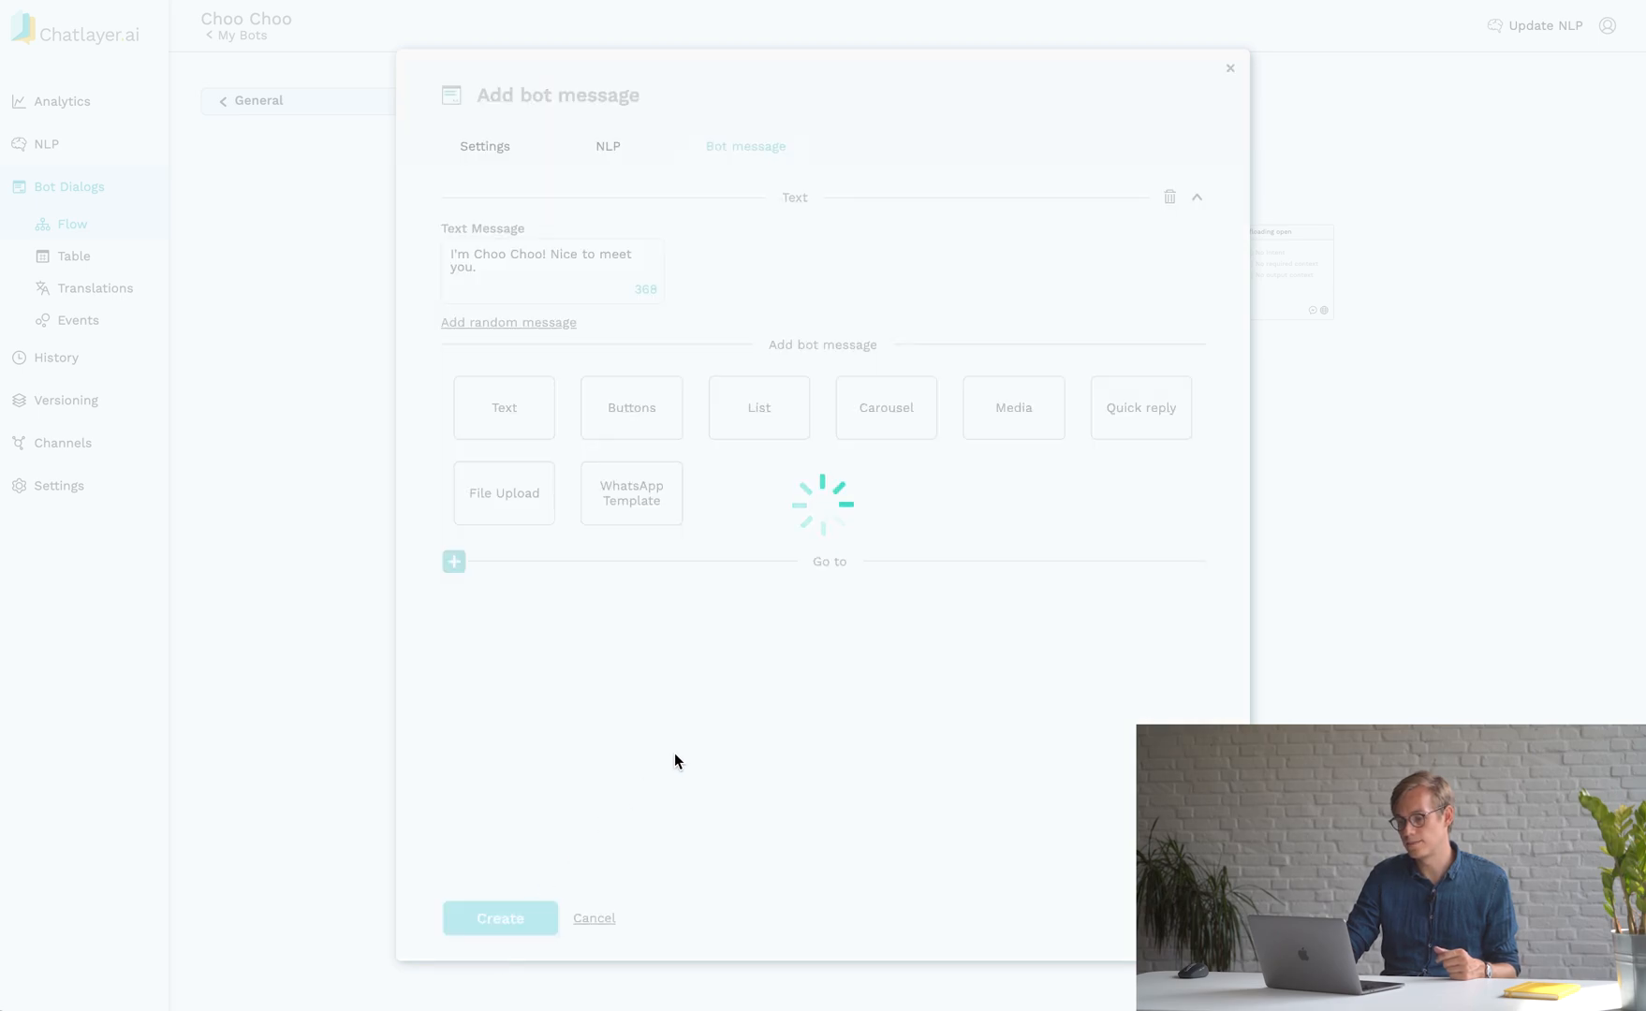
Test the bot by sending 'who are you?' and 'i want to go to paris'.
{"action": "left_click", "coordinate": [500, 917]}
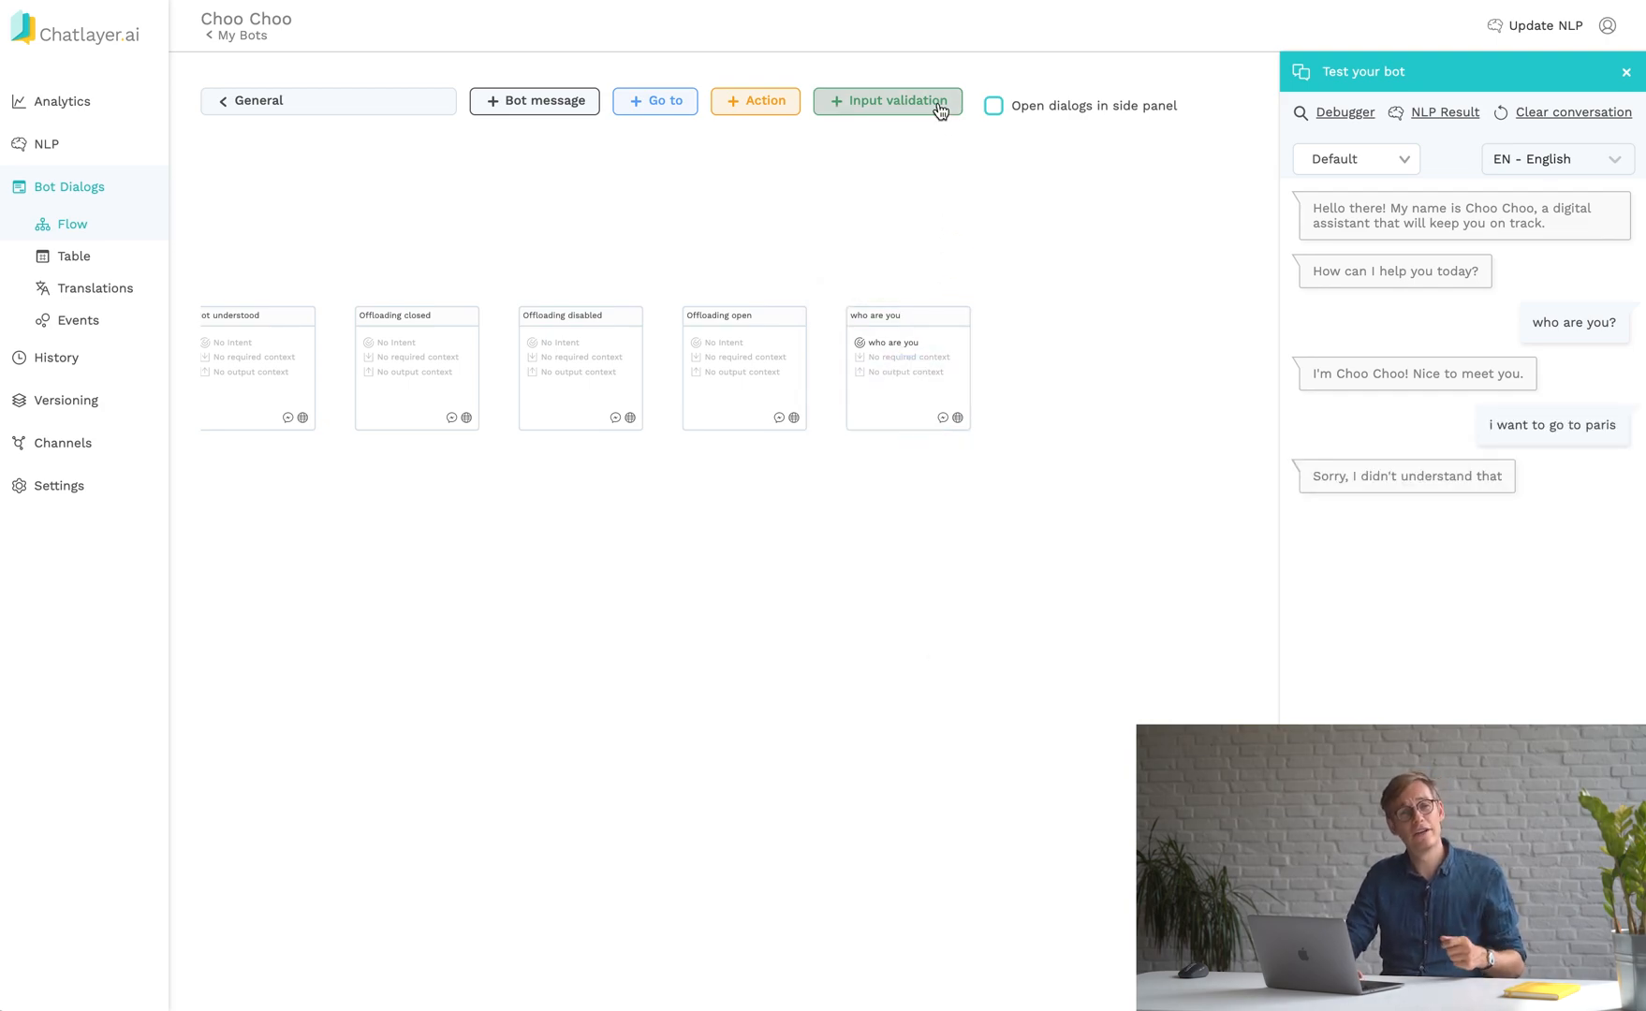
{"action": "left_click", "coordinate": [892, 100]}
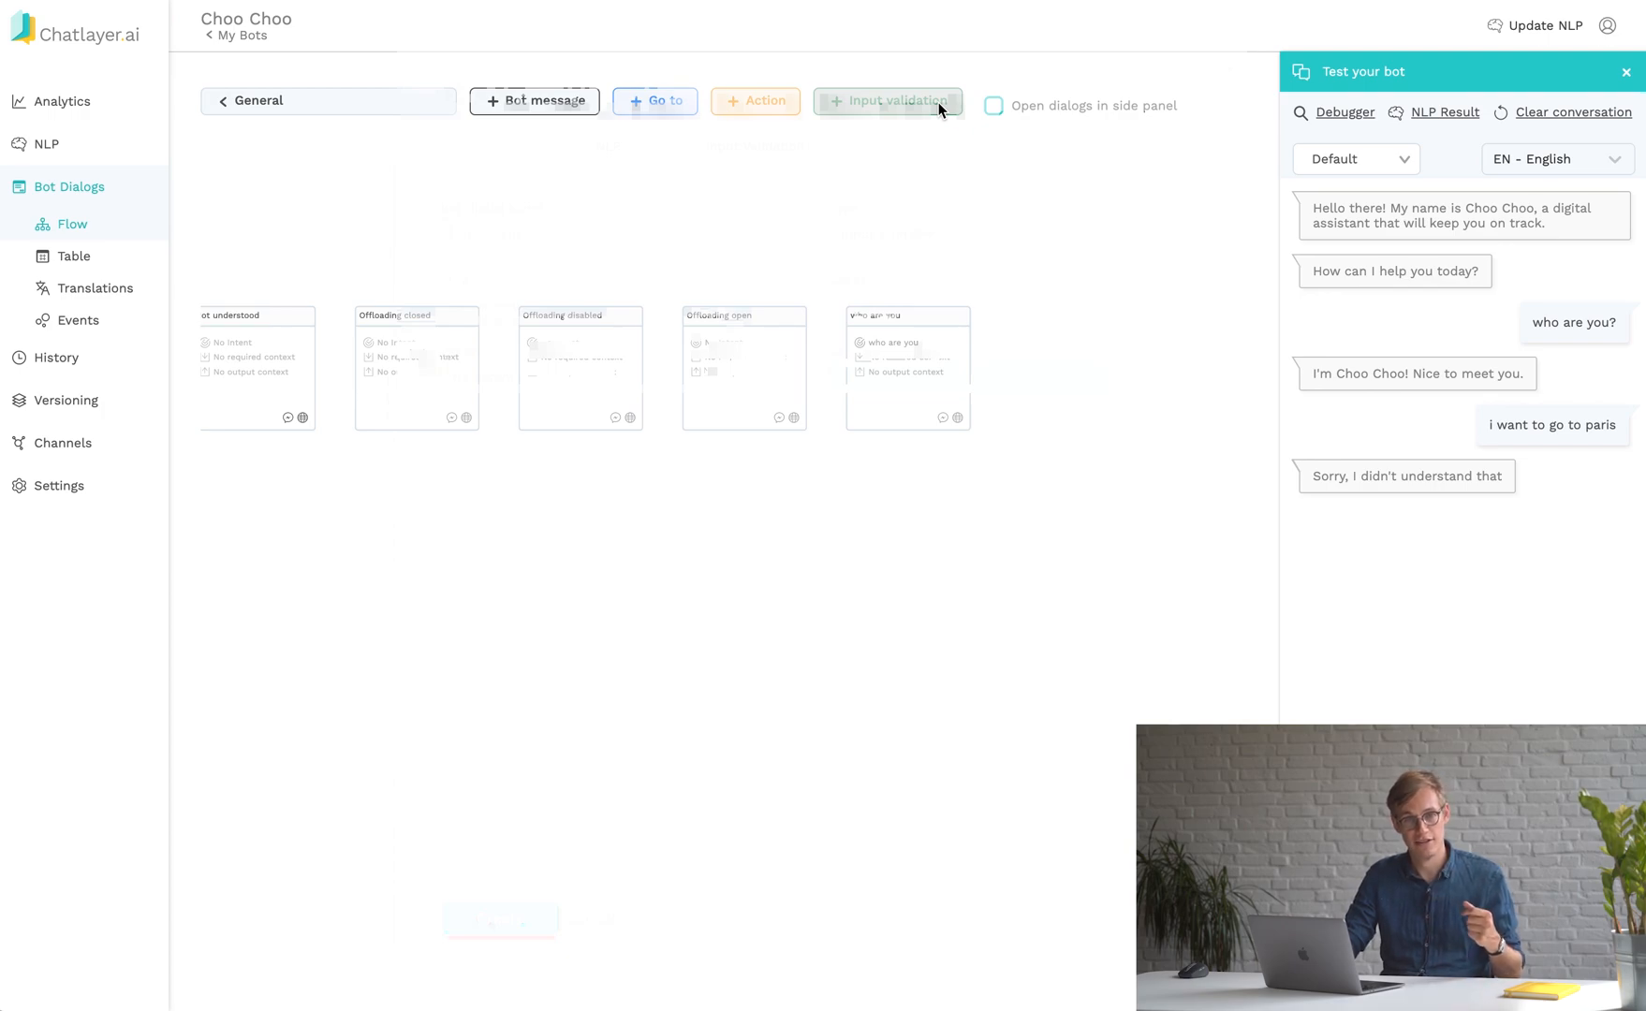
Add an input validation dialog named 'destination' triggered by the 'book train ticket' intent.
{"action": "left_click", "coordinate": [890, 101]}
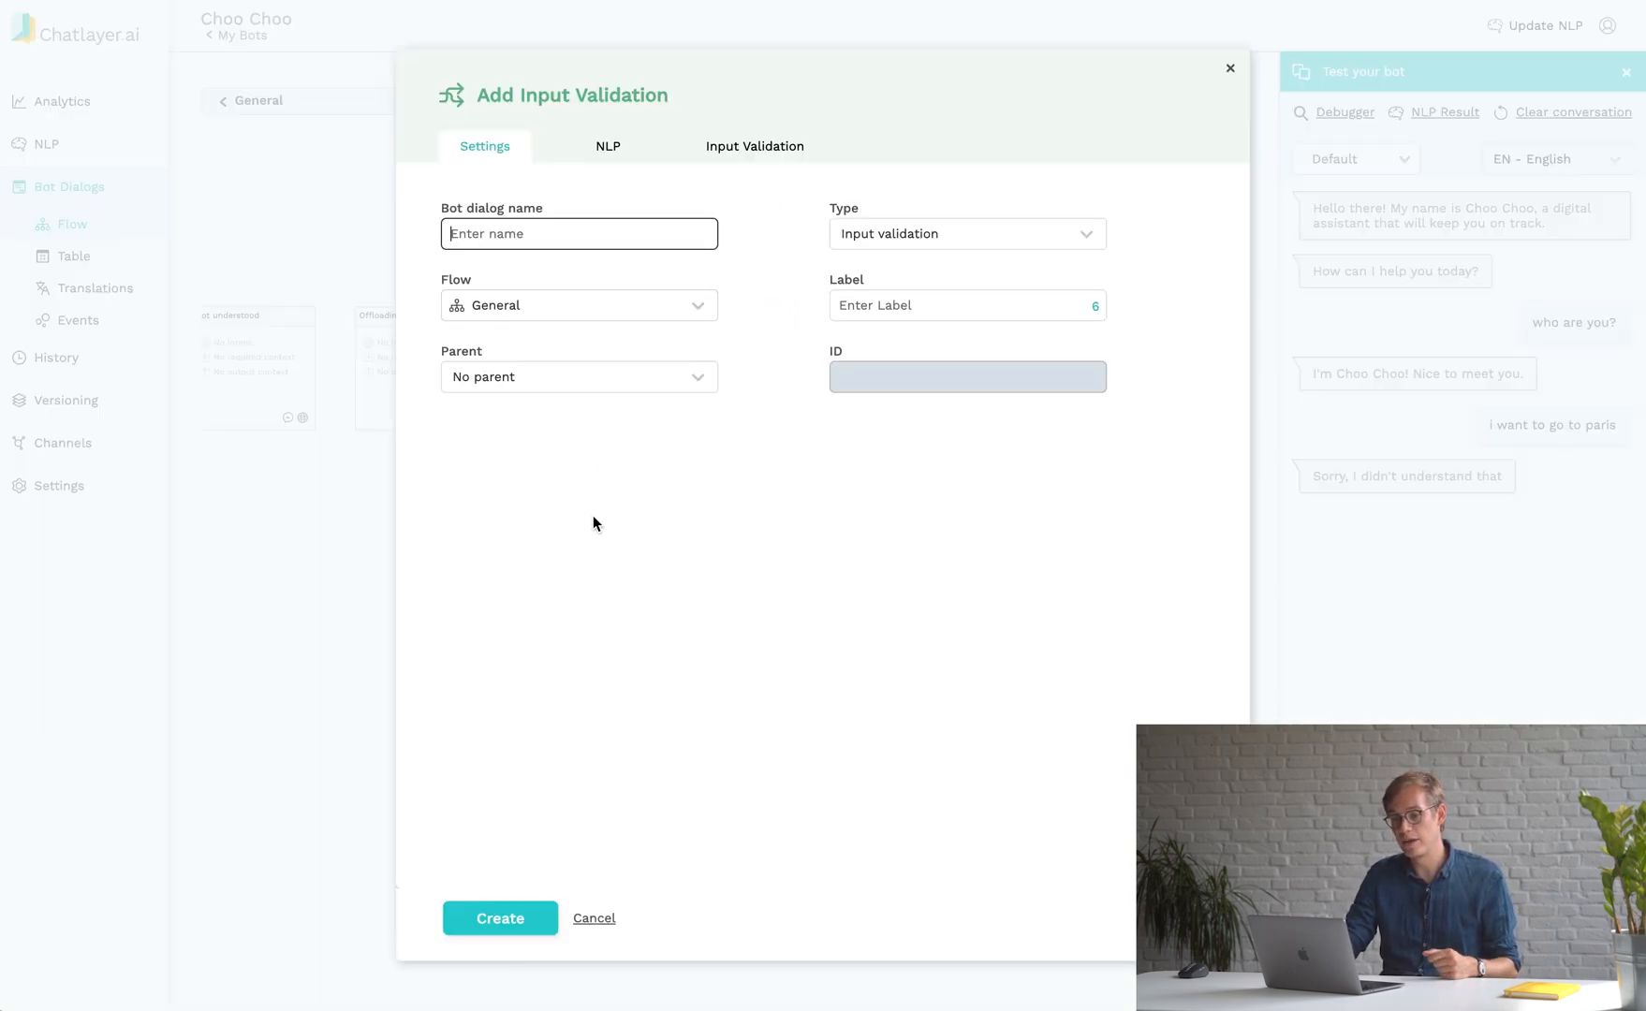
{"action": "type", "text": "destination"}
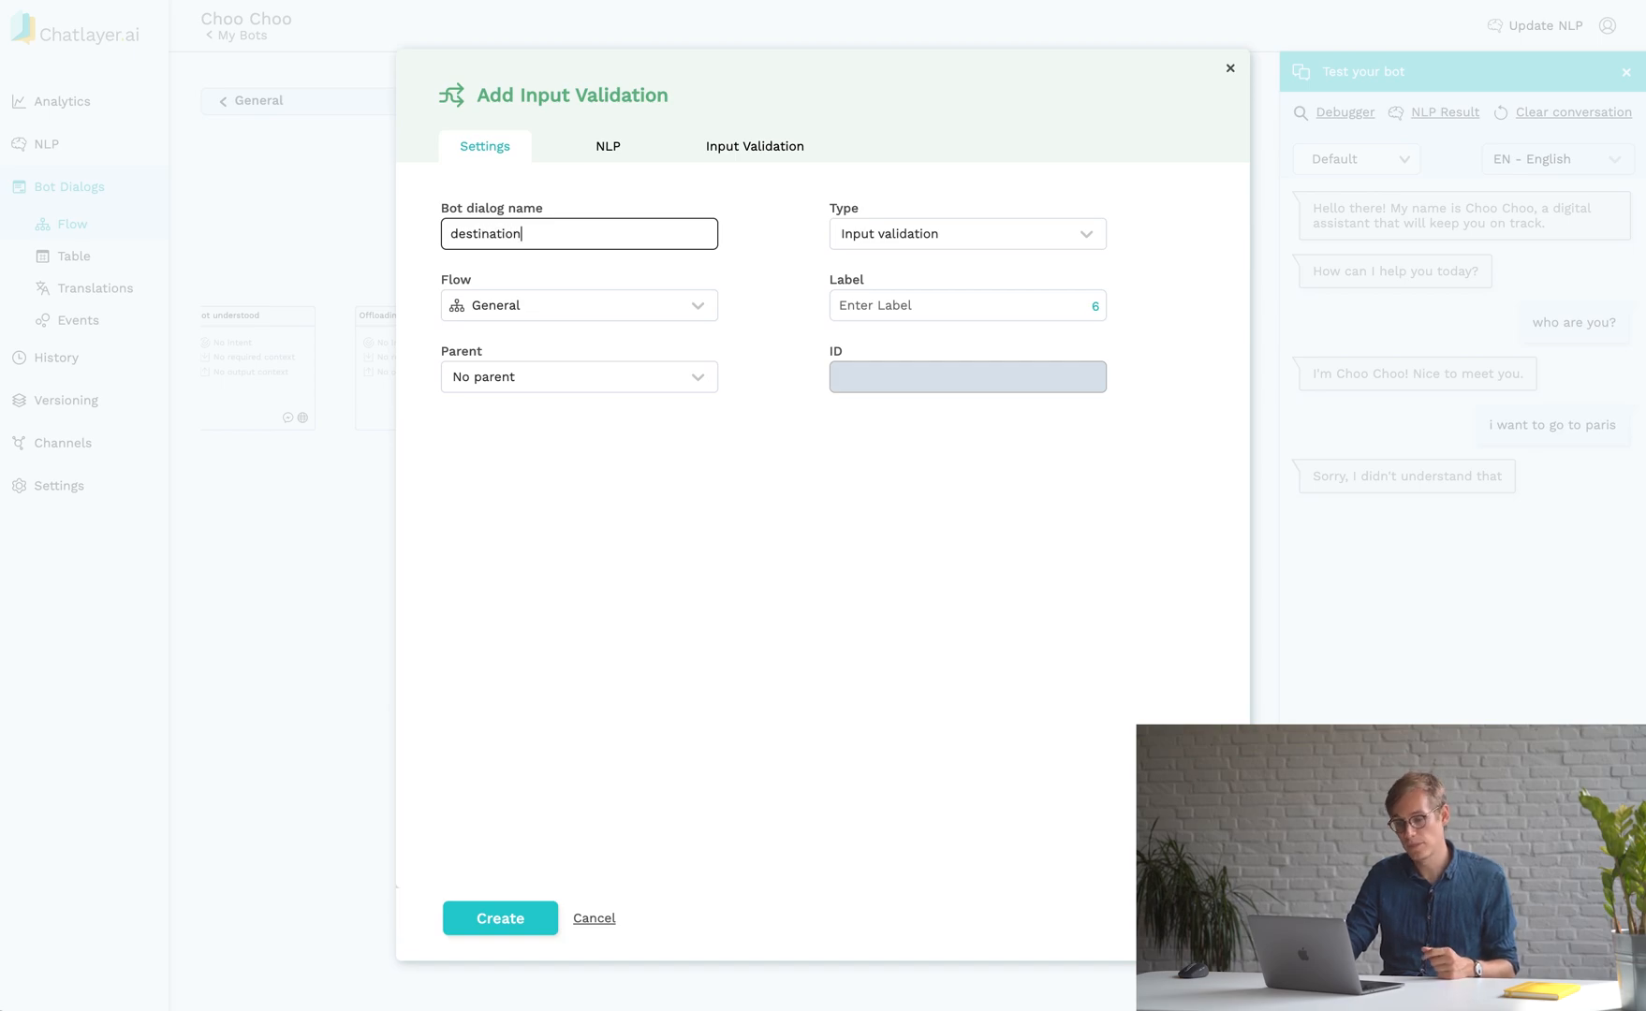
{"action": "left_click", "coordinate": [607, 146]}
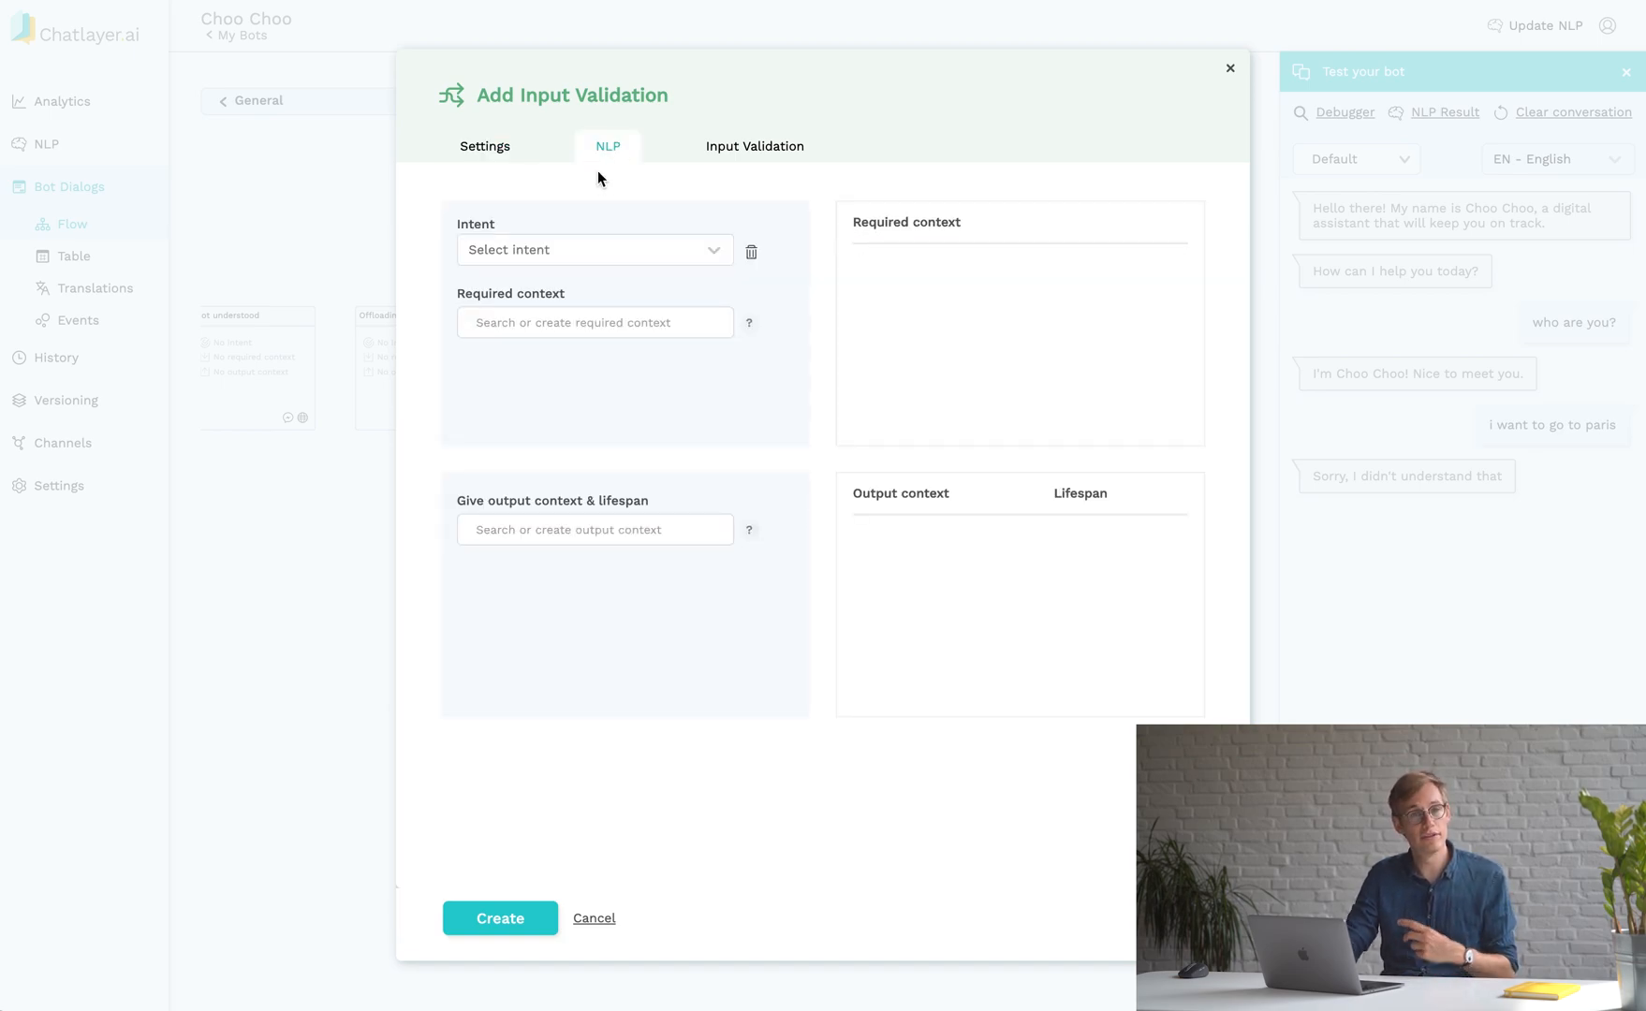
{"action": "left_click", "coordinate": [595, 250]}
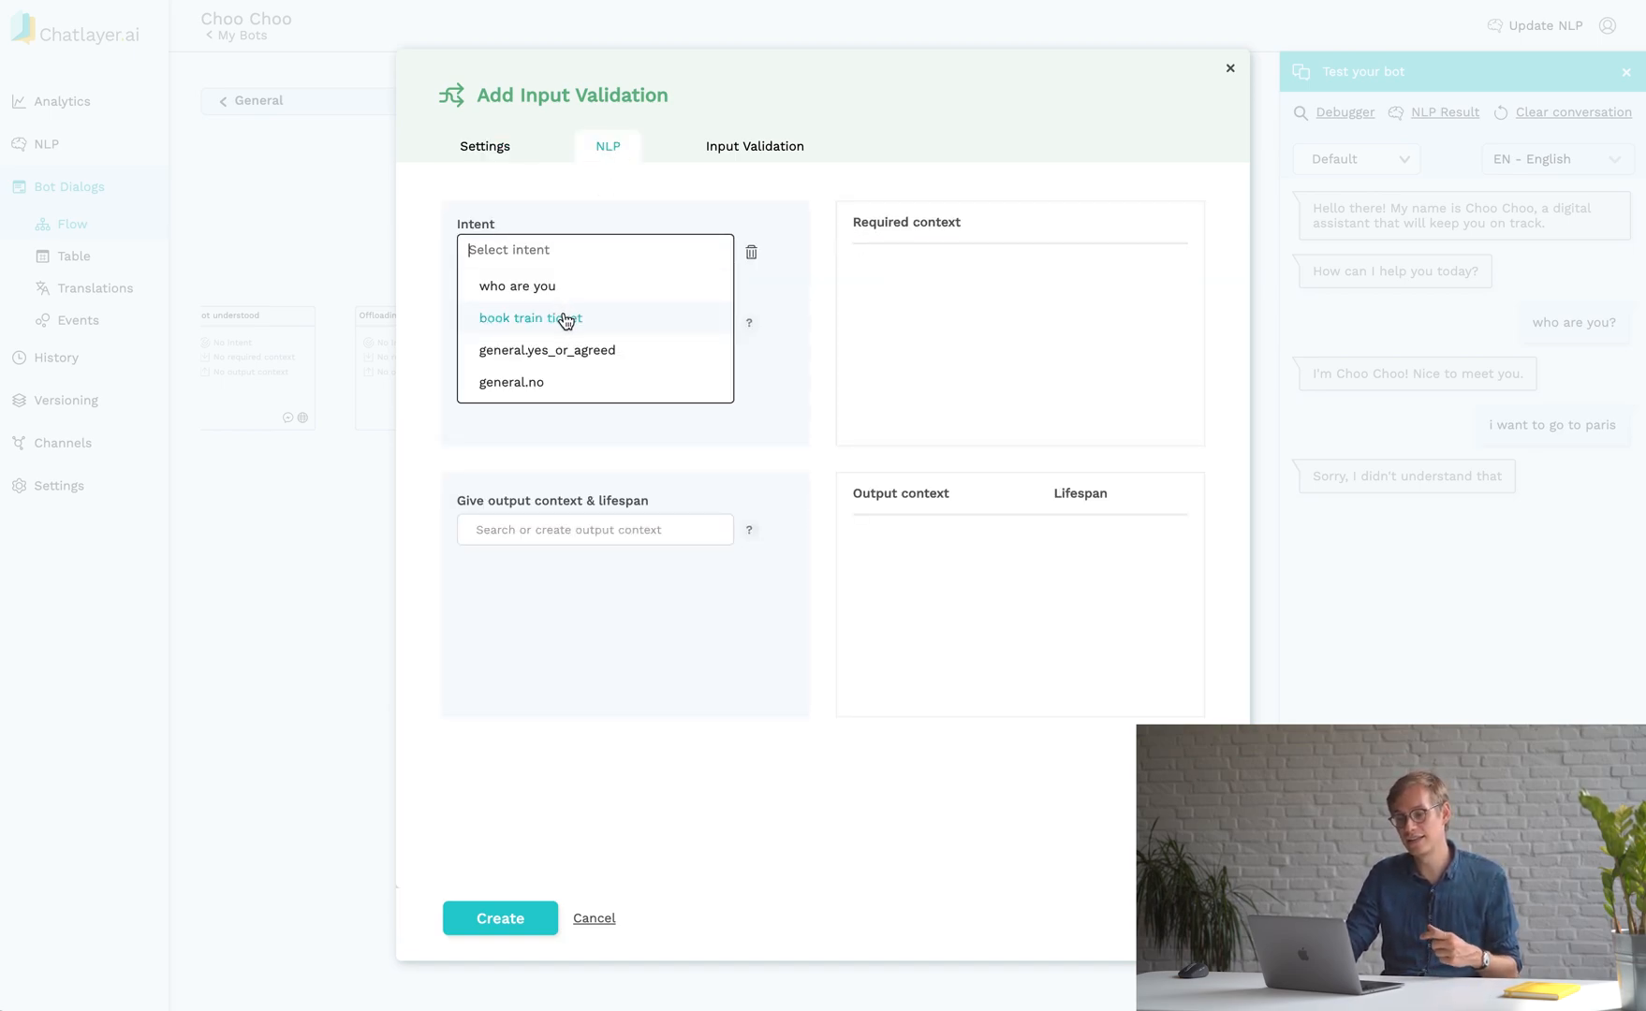
{"action": "left_click", "coordinate": [754, 146]}
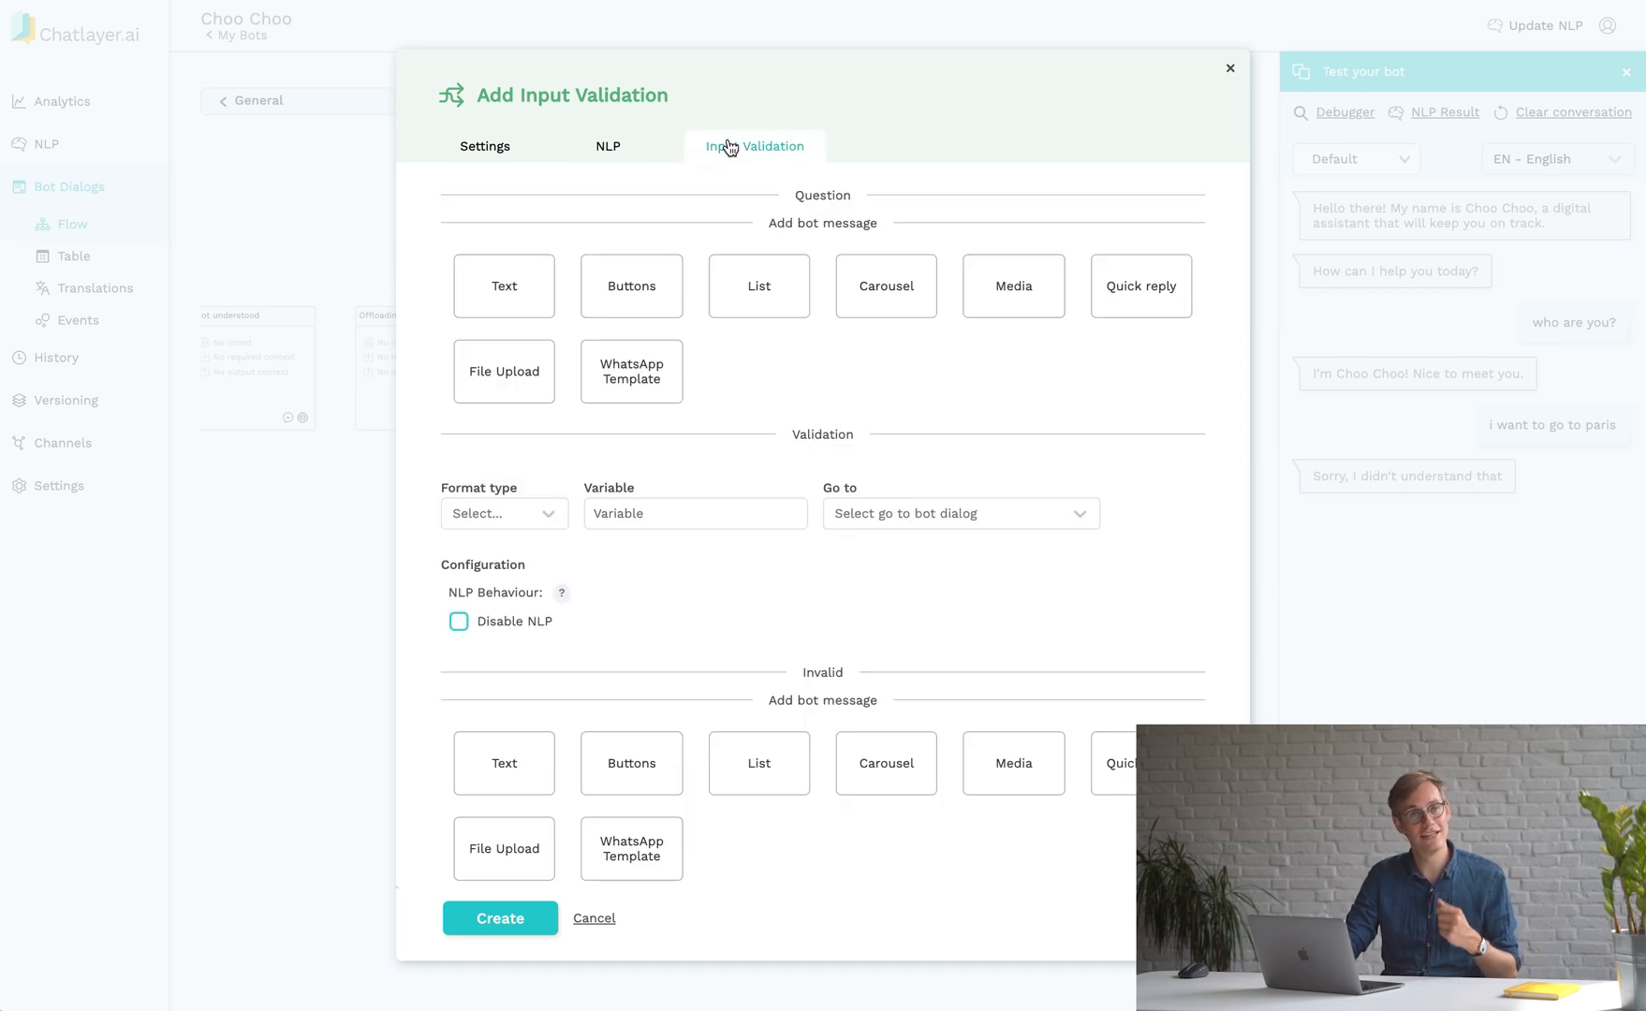
Make the destination dialog ask 'Where do you want to go?' and show format type options.
{"action": "left_click", "coordinate": [503, 286]}
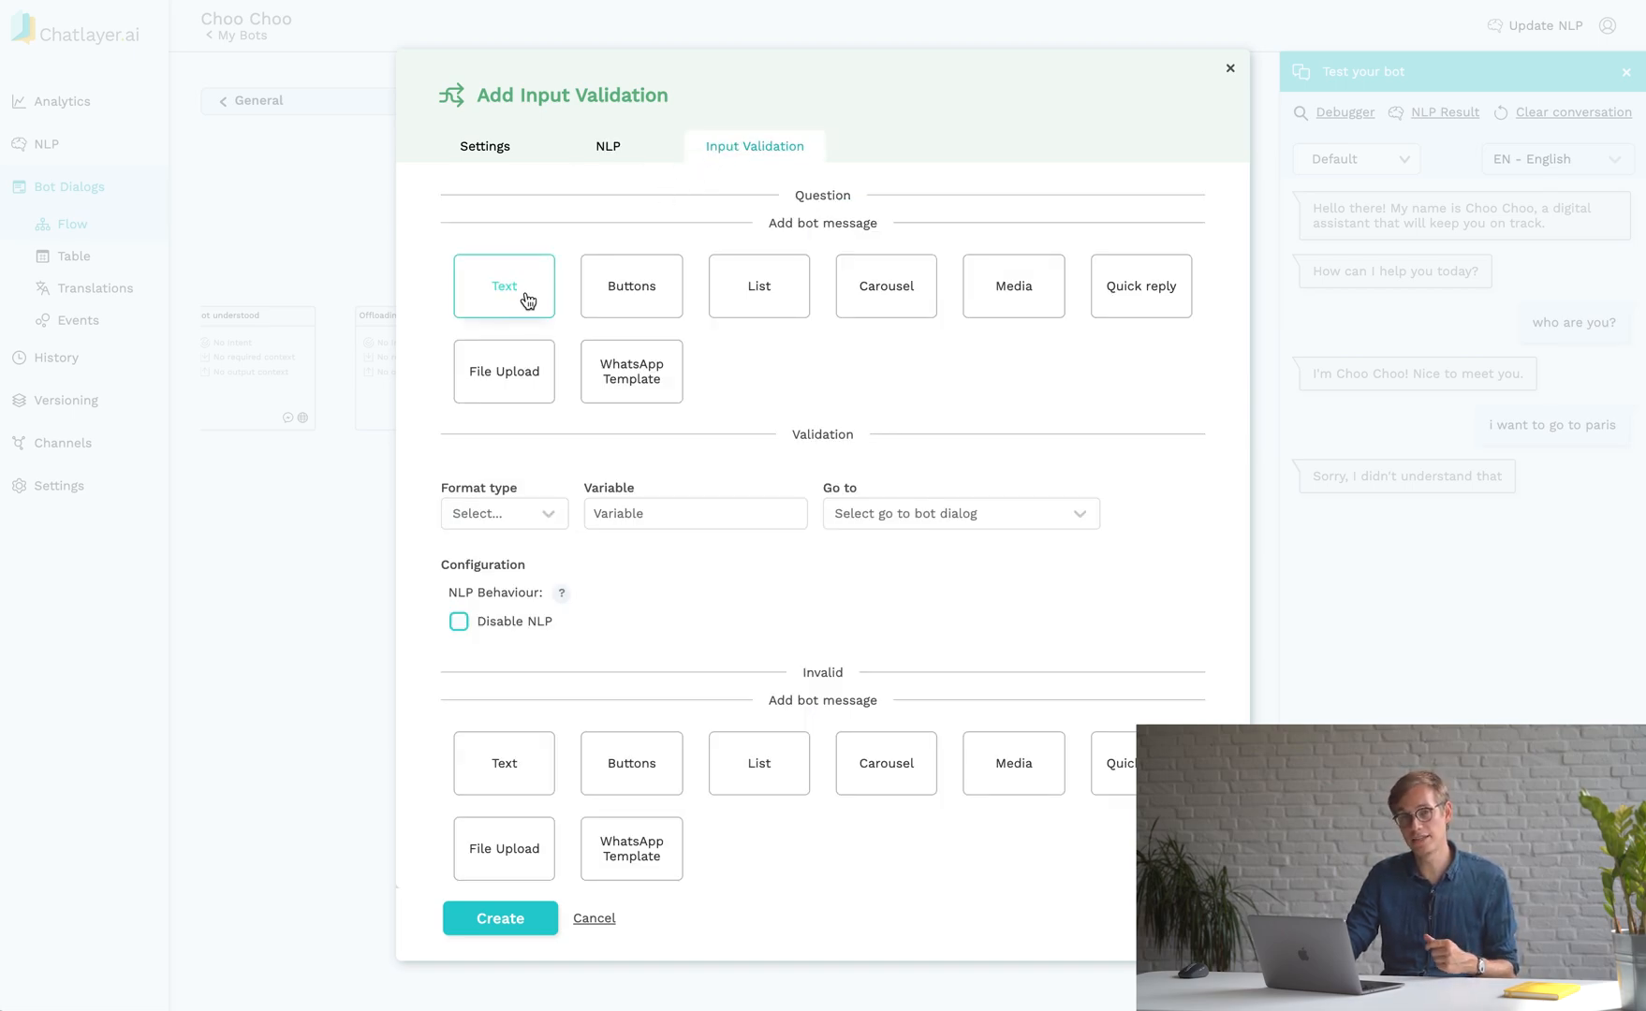
{"action": "left_click", "coordinate": [503, 286]}
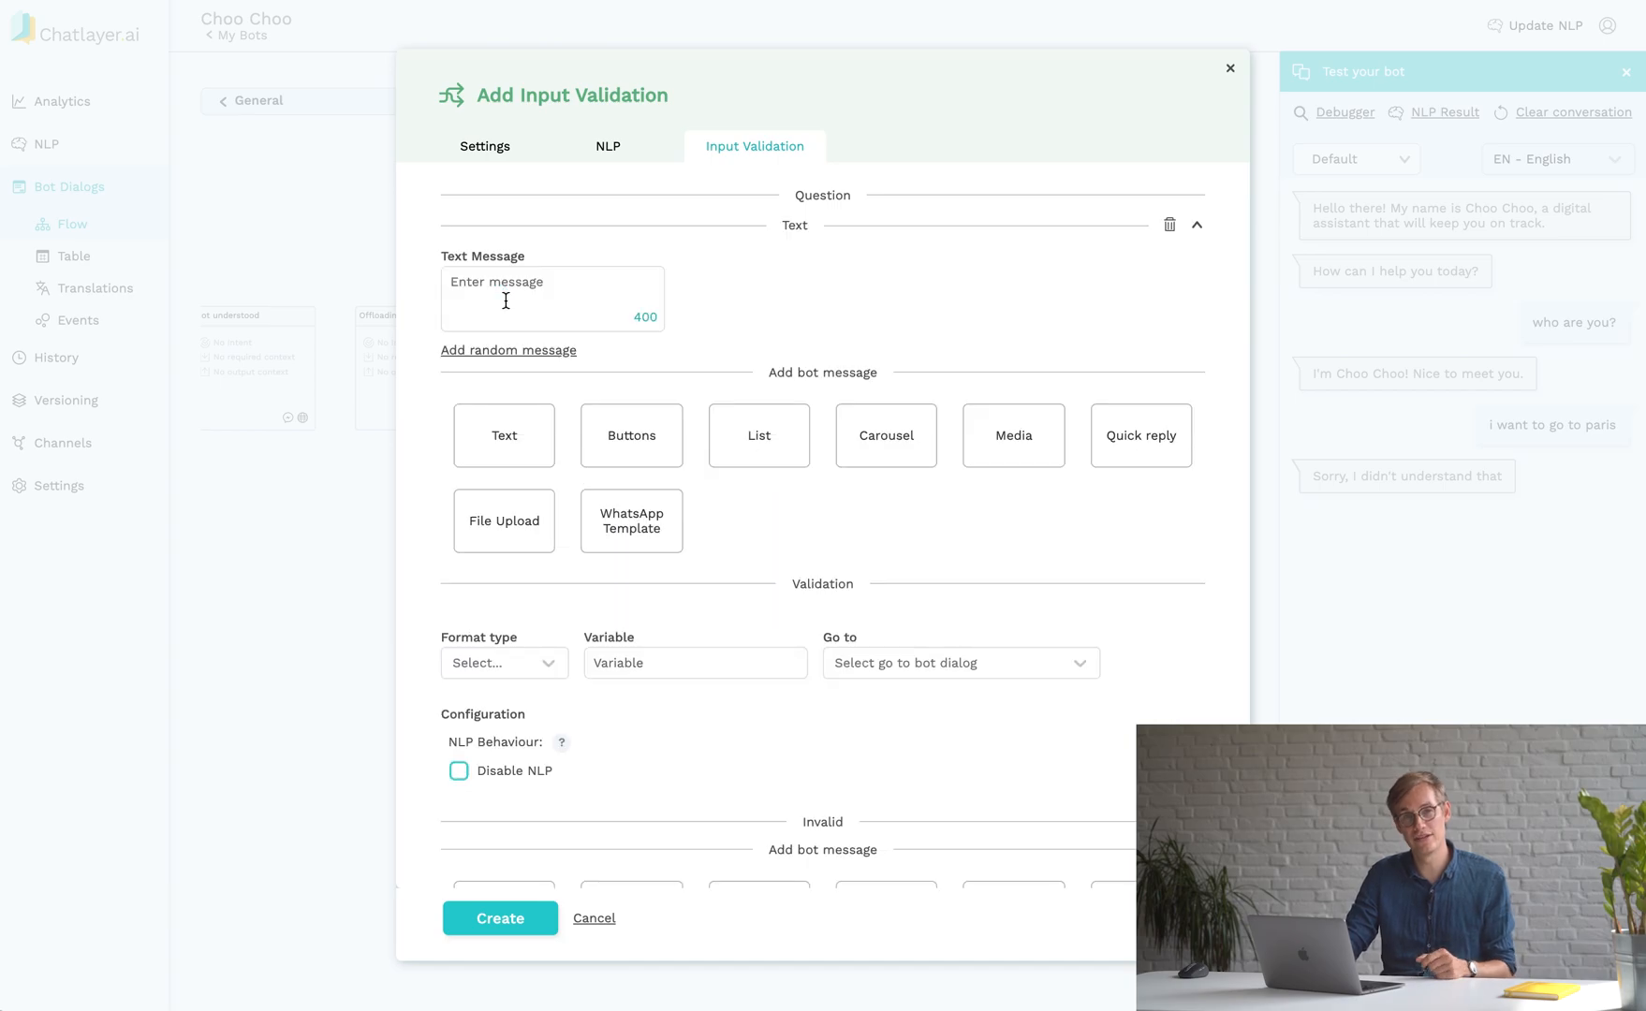
{"action": "left_click", "coordinate": [553, 299]}
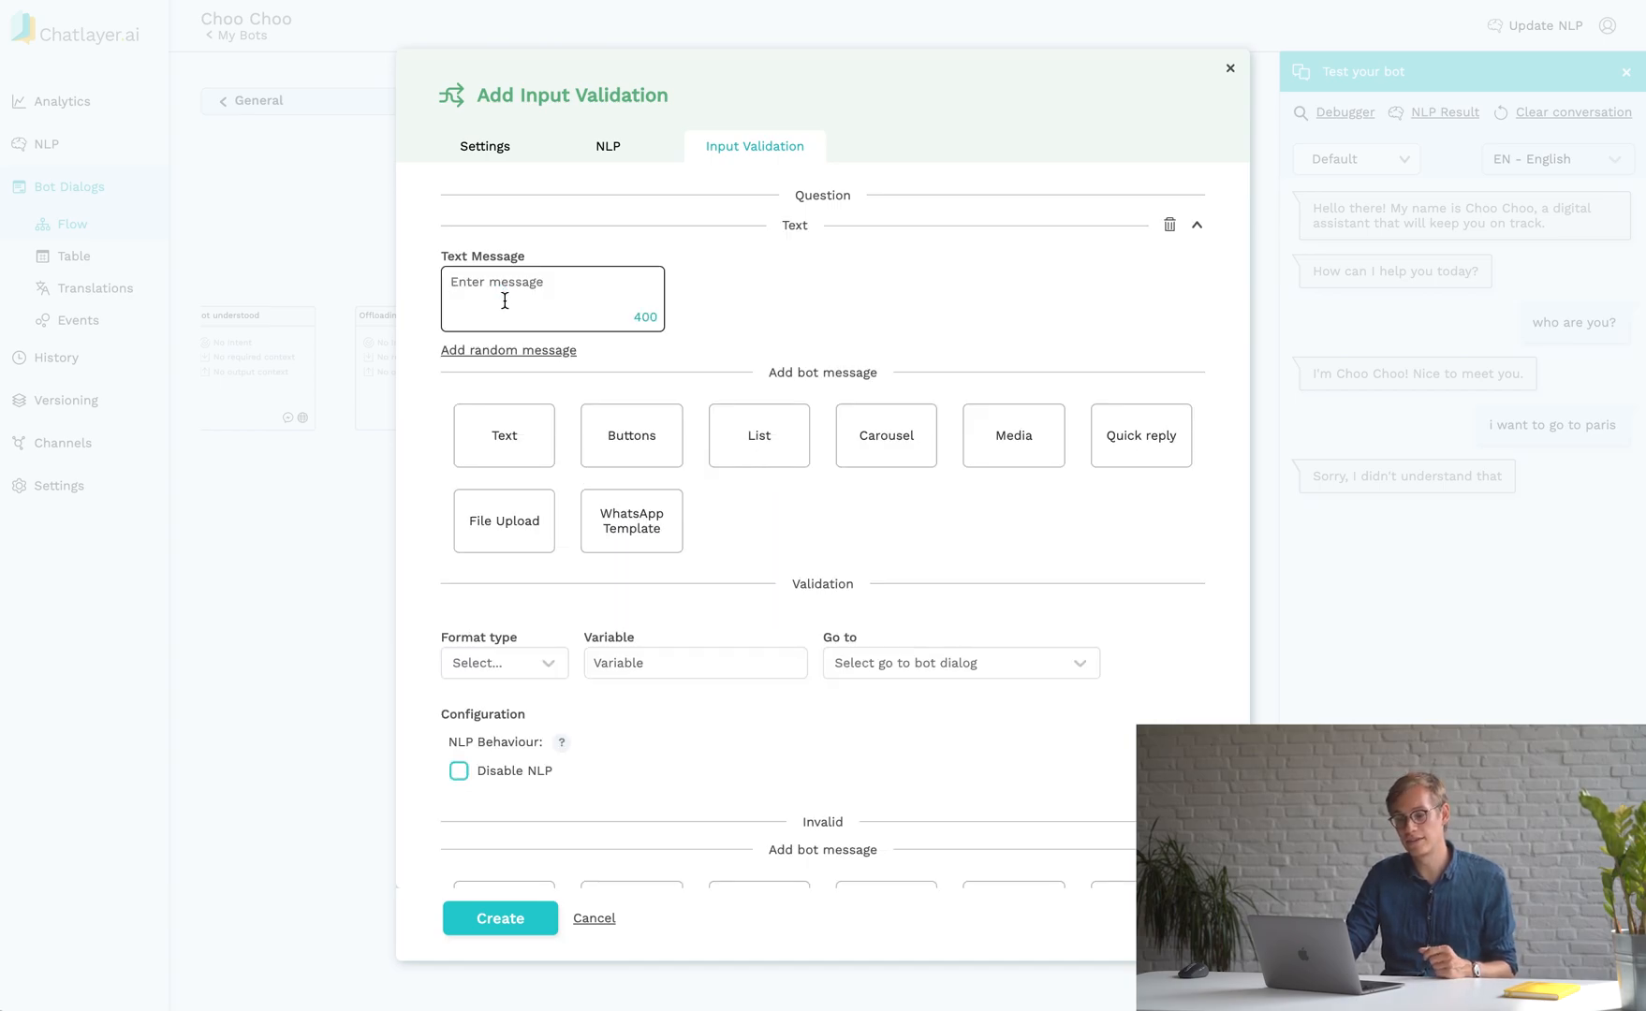
{"action": "type", "text": "Where do you want to go?"}
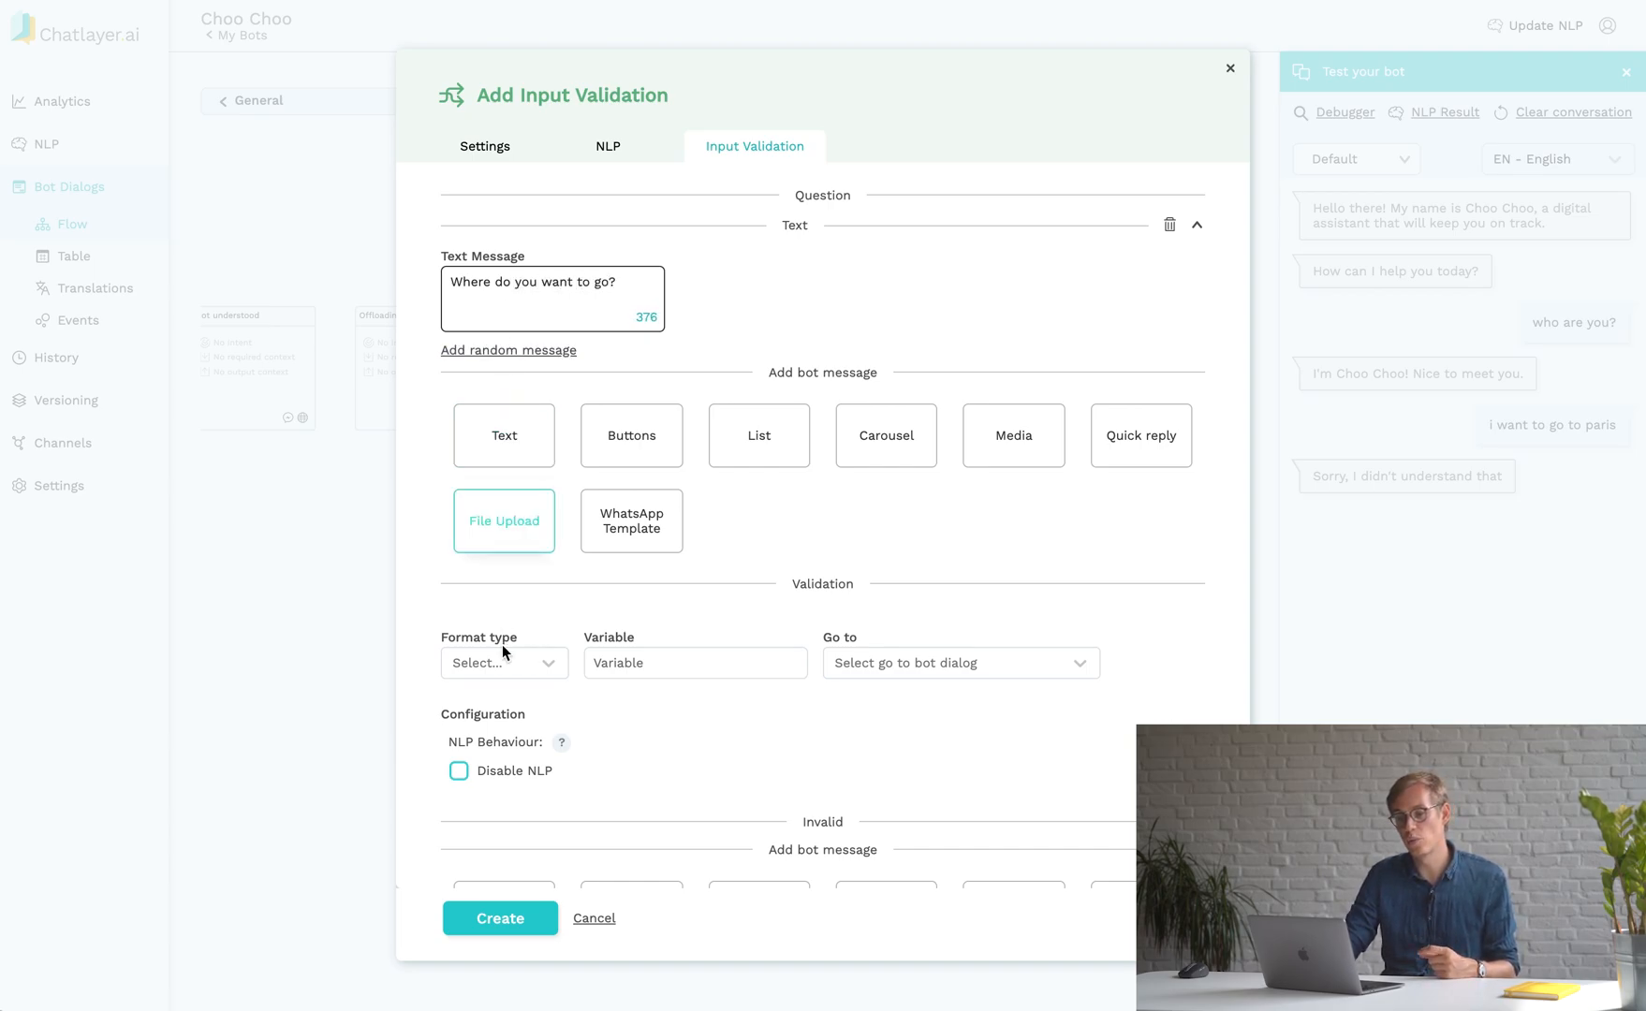
{"action": "left_click", "coordinate": [504, 663]}
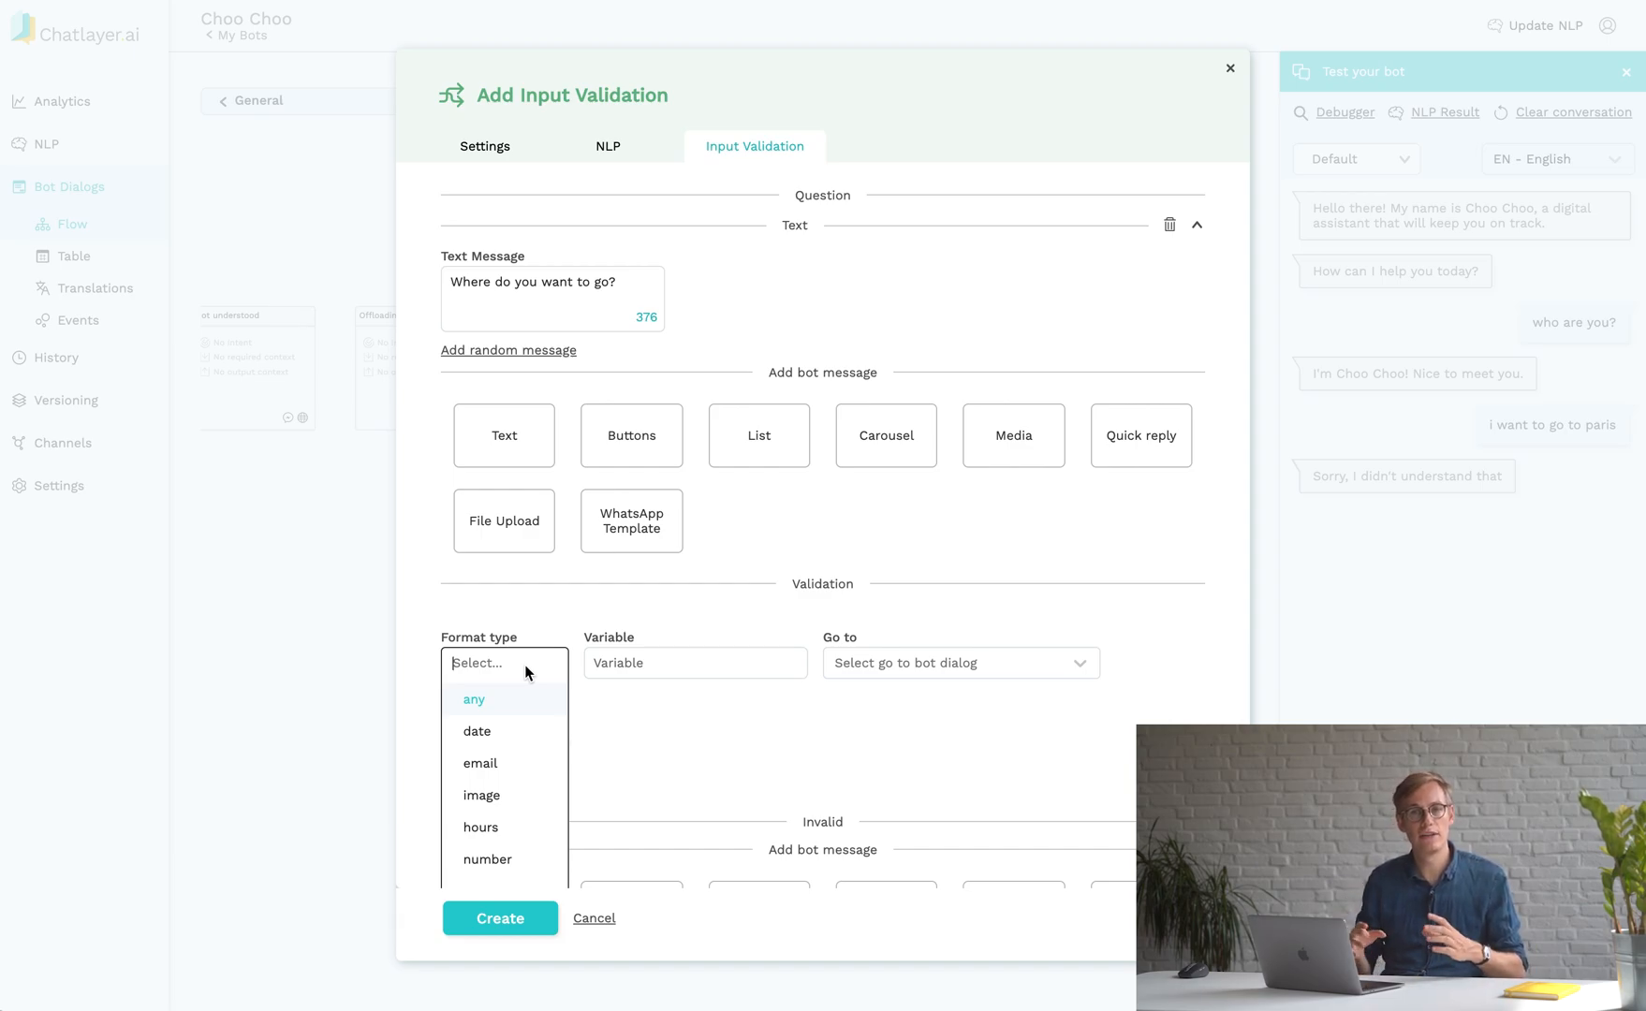
Store any answer as 'destination', route to a new 'confirm booking' message, and open it for editing.
{"action": "left_click", "coordinate": [473, 699]}
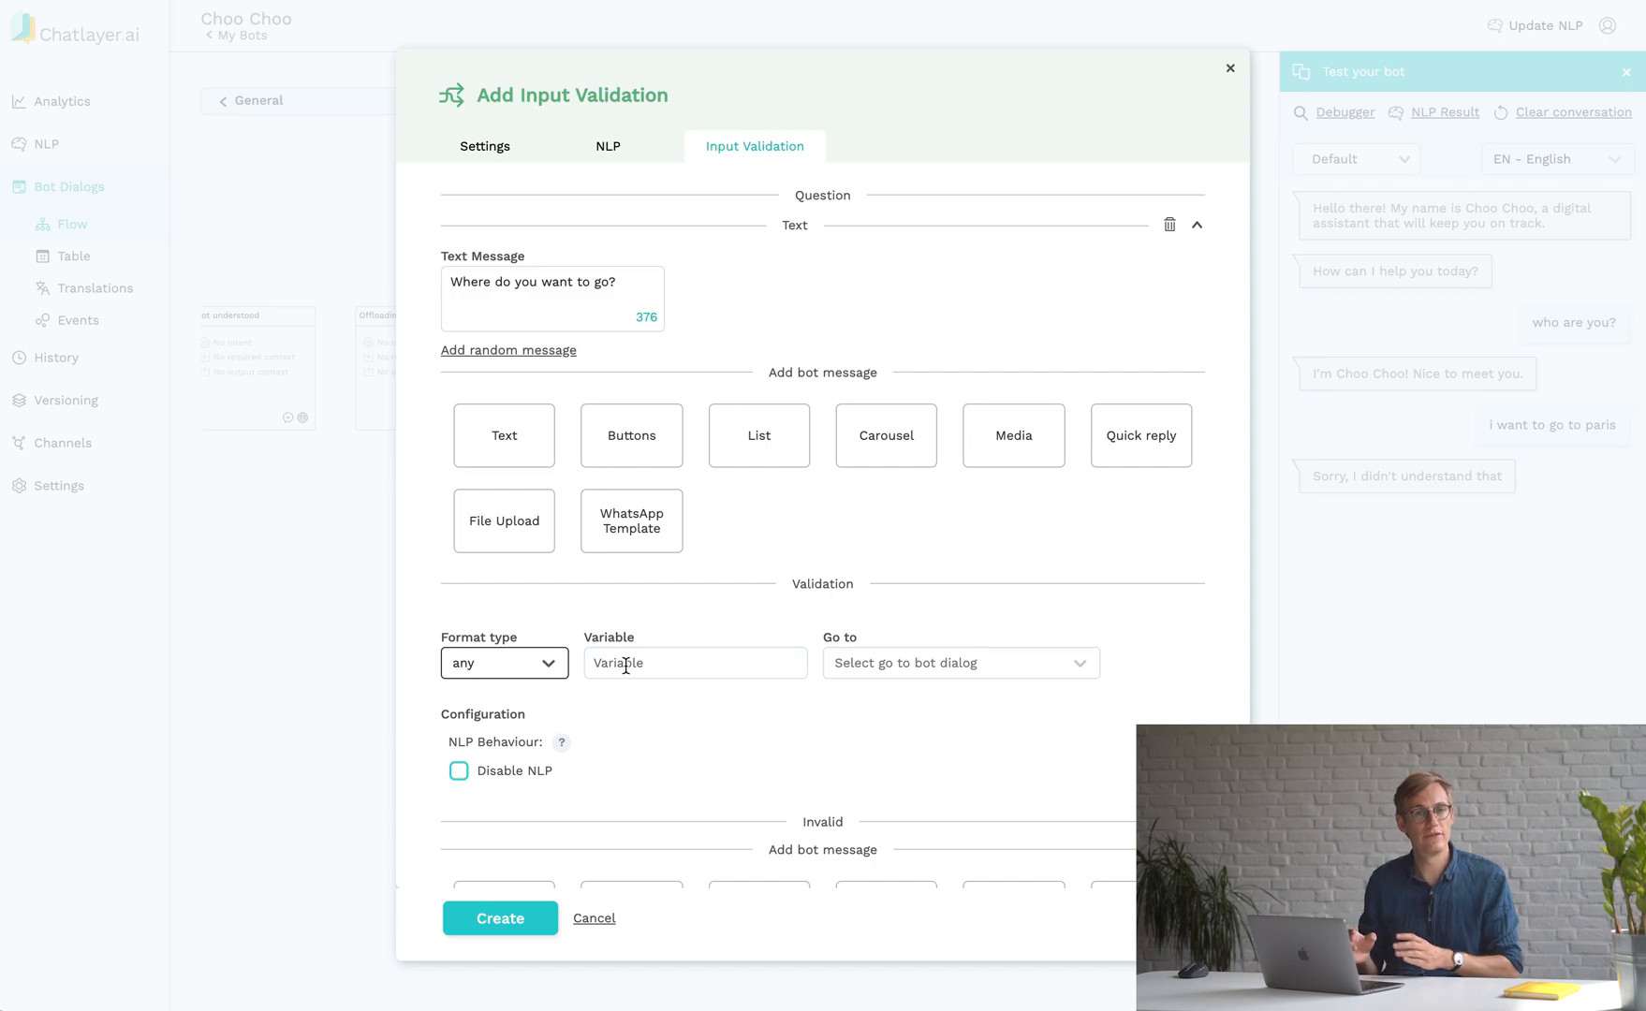
{"action": "type", "text": "destination"}
{"action": "left_click", "coordinate": [962, 663]}
{"action": "type", "text": "confirm"}
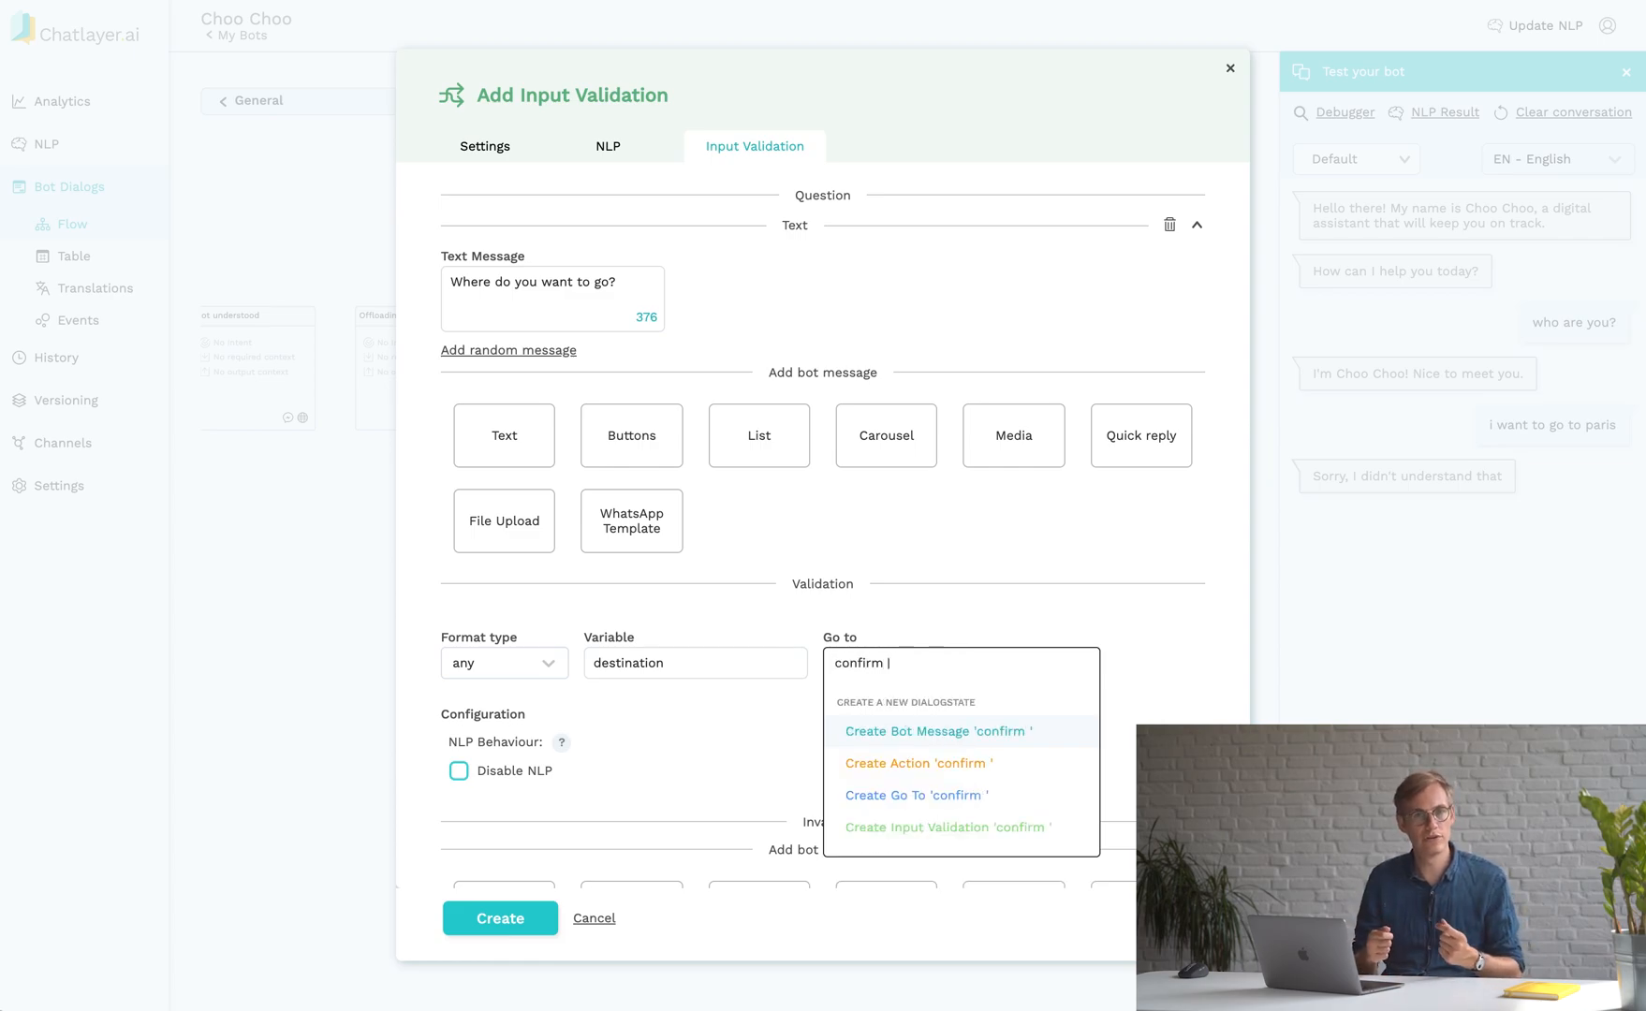
{"action": "type", "text": "booking"}
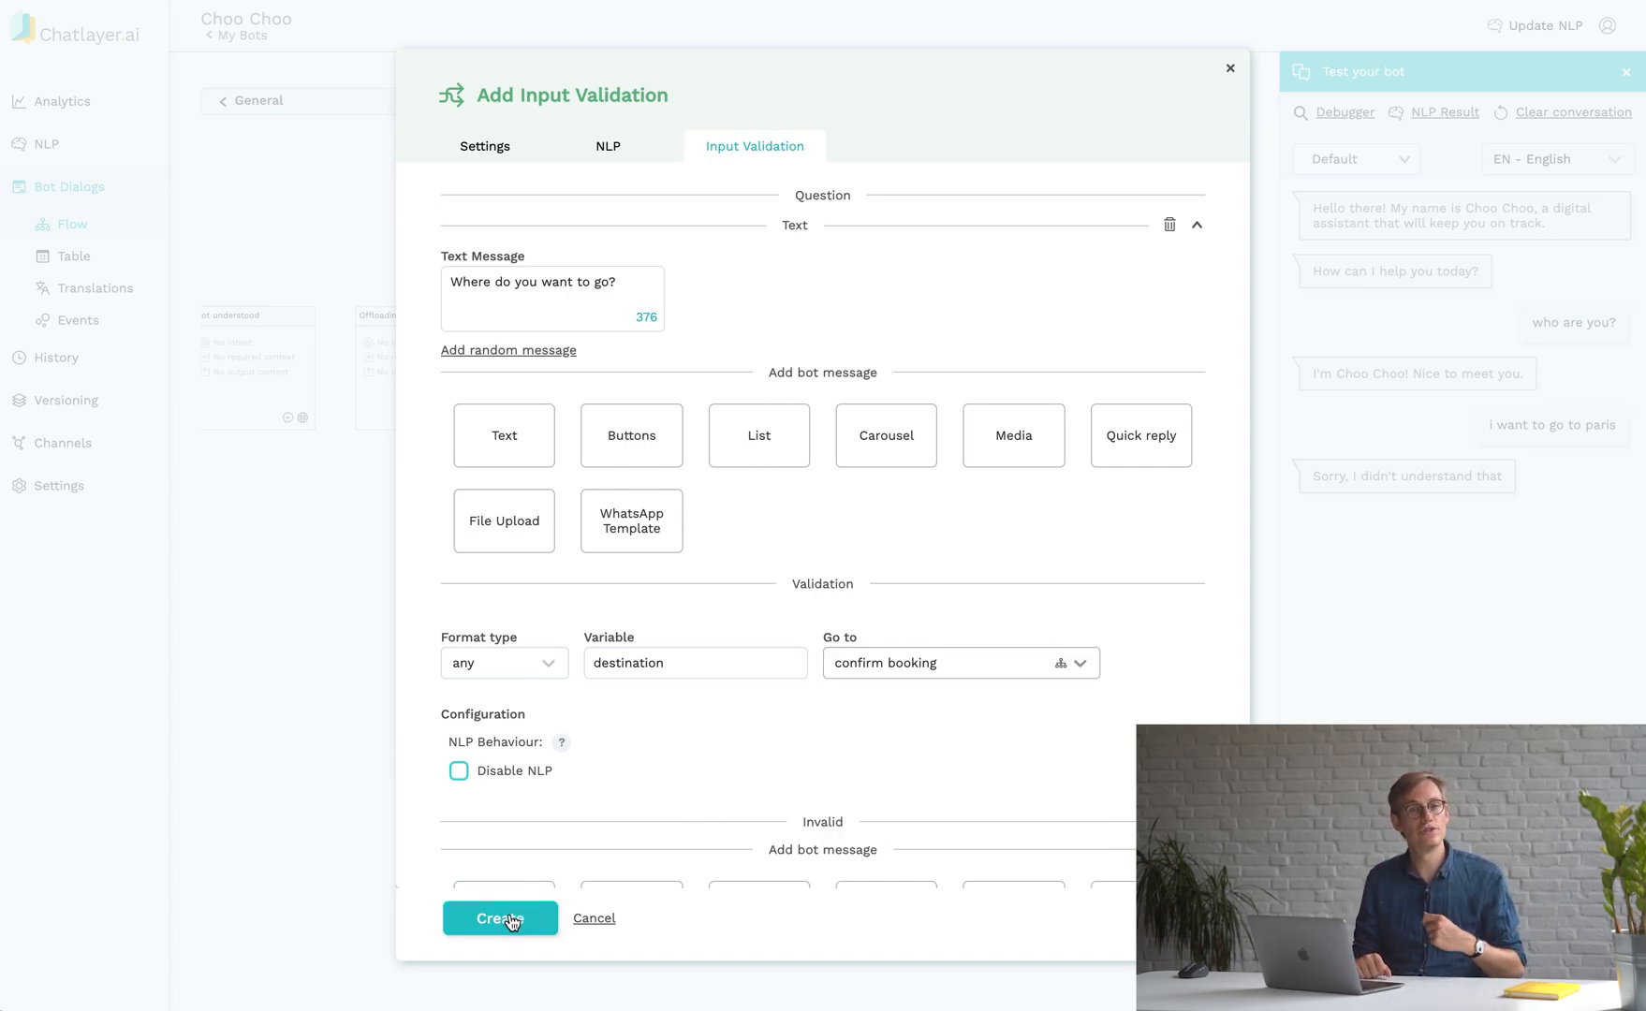
{"action": "left_click", "coordinate": [500, 918]}
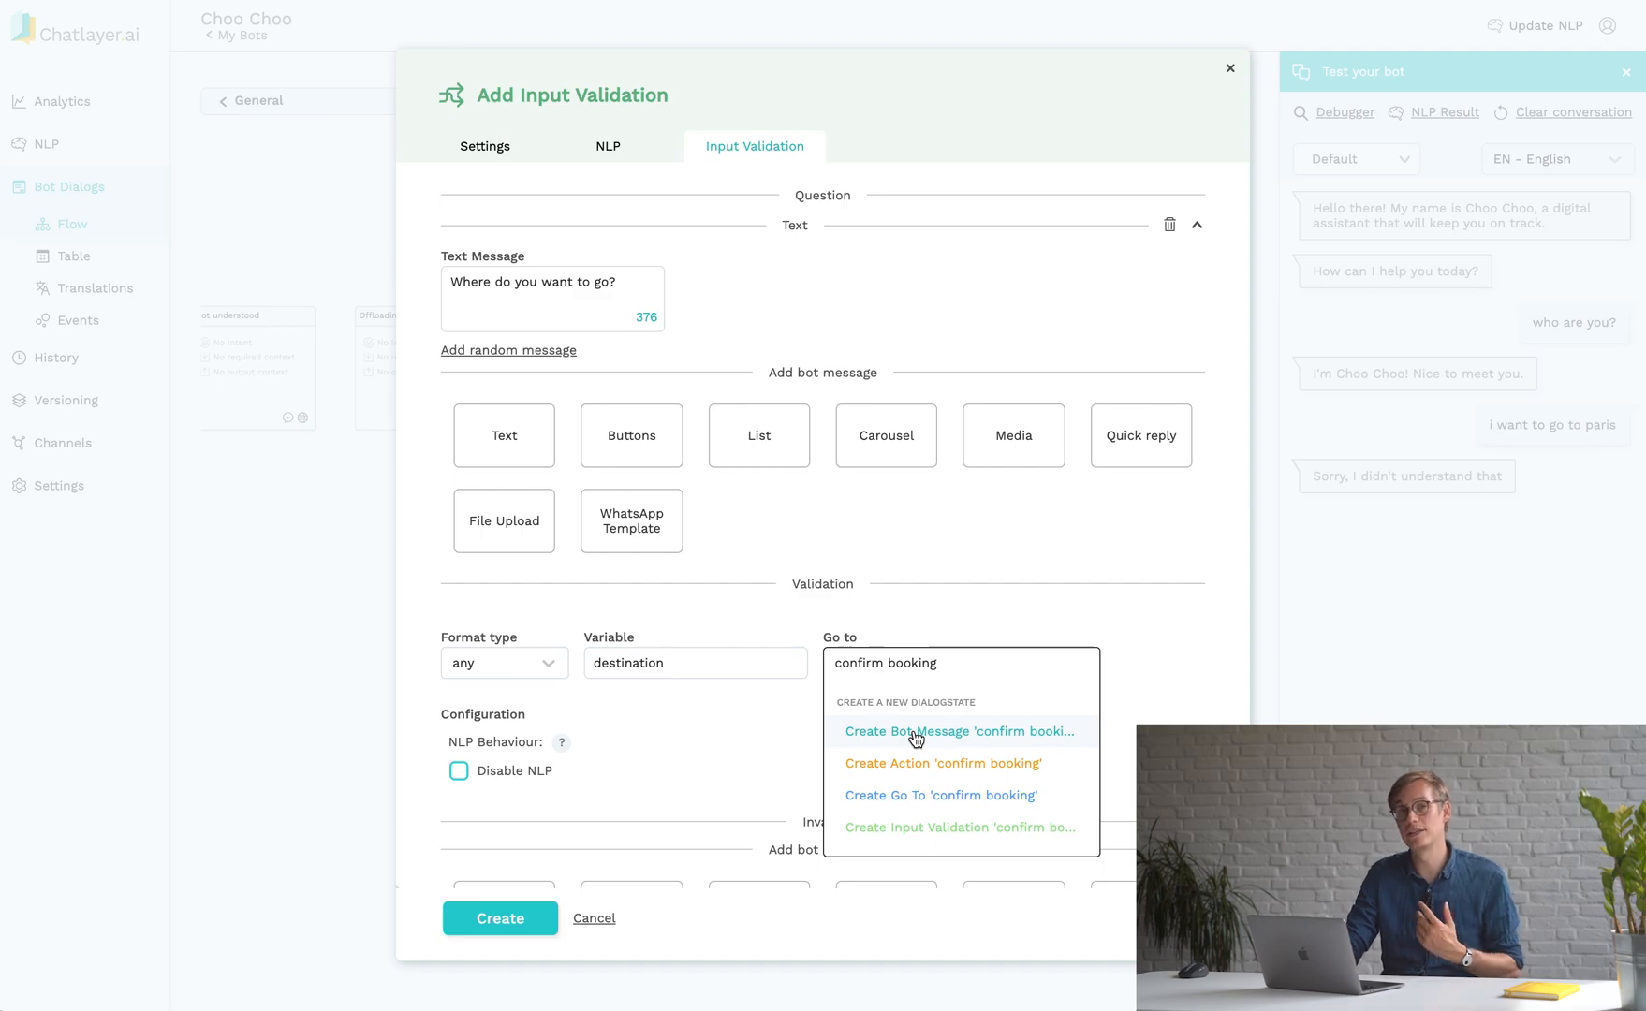
{"action": "left_click", "coordinate": [960, 731]}
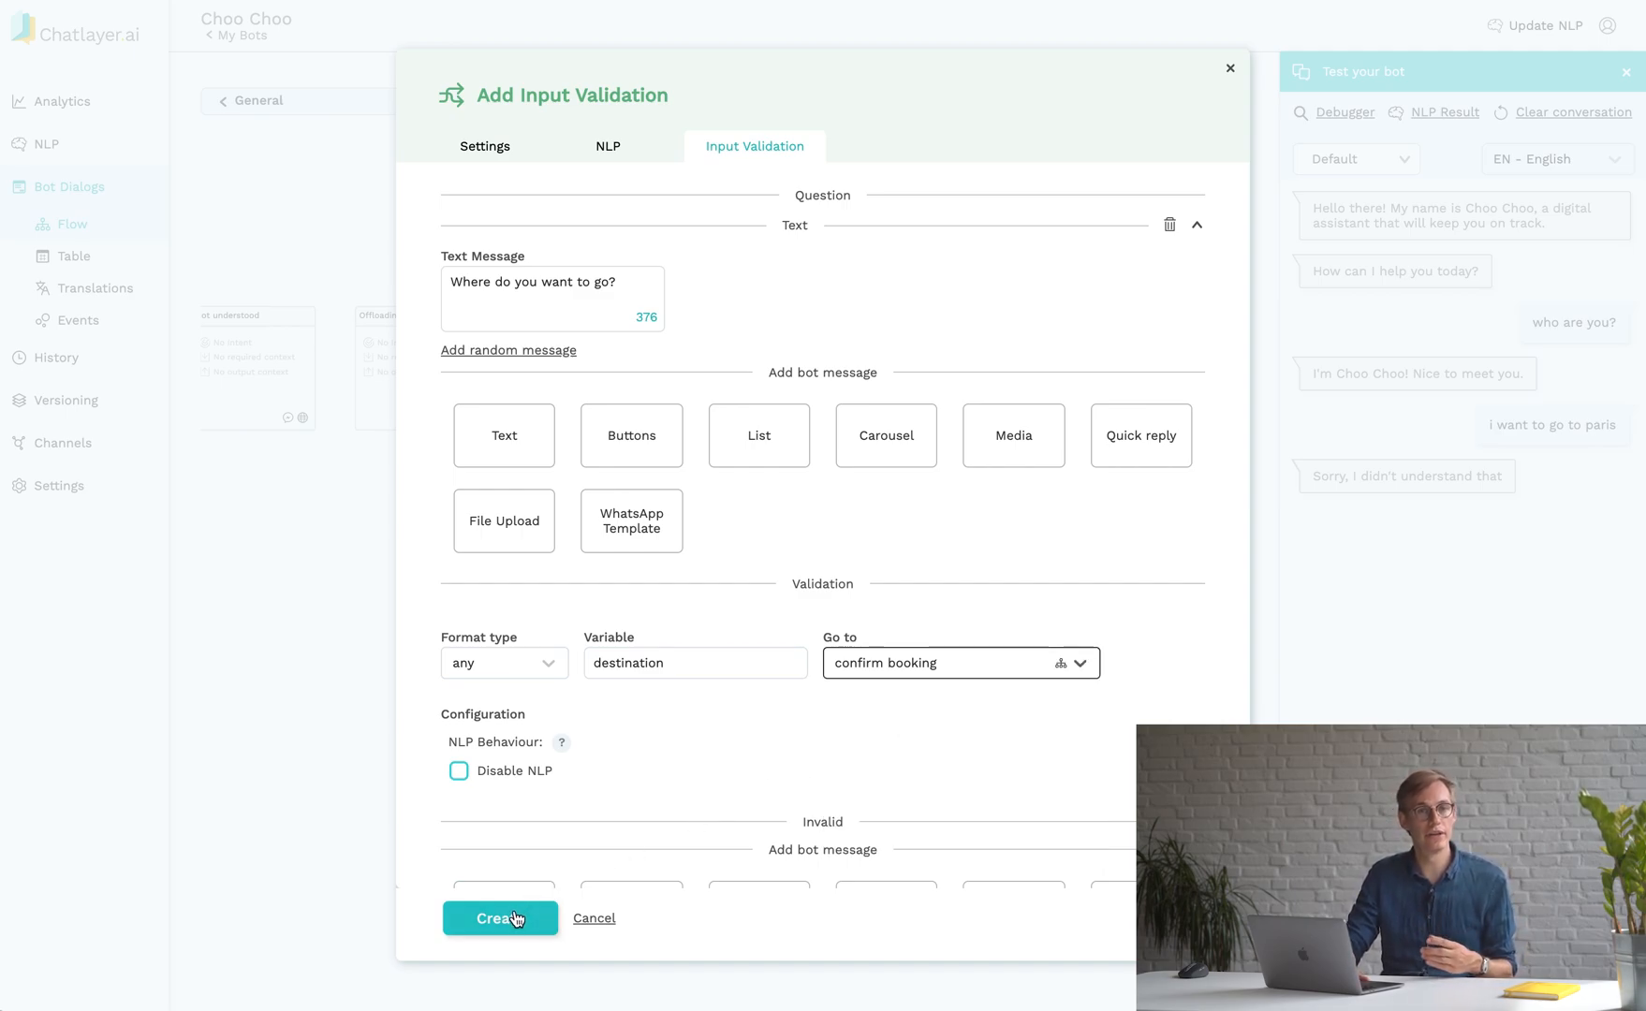
{"action": "left_click", "coordinate": [500, 918]}
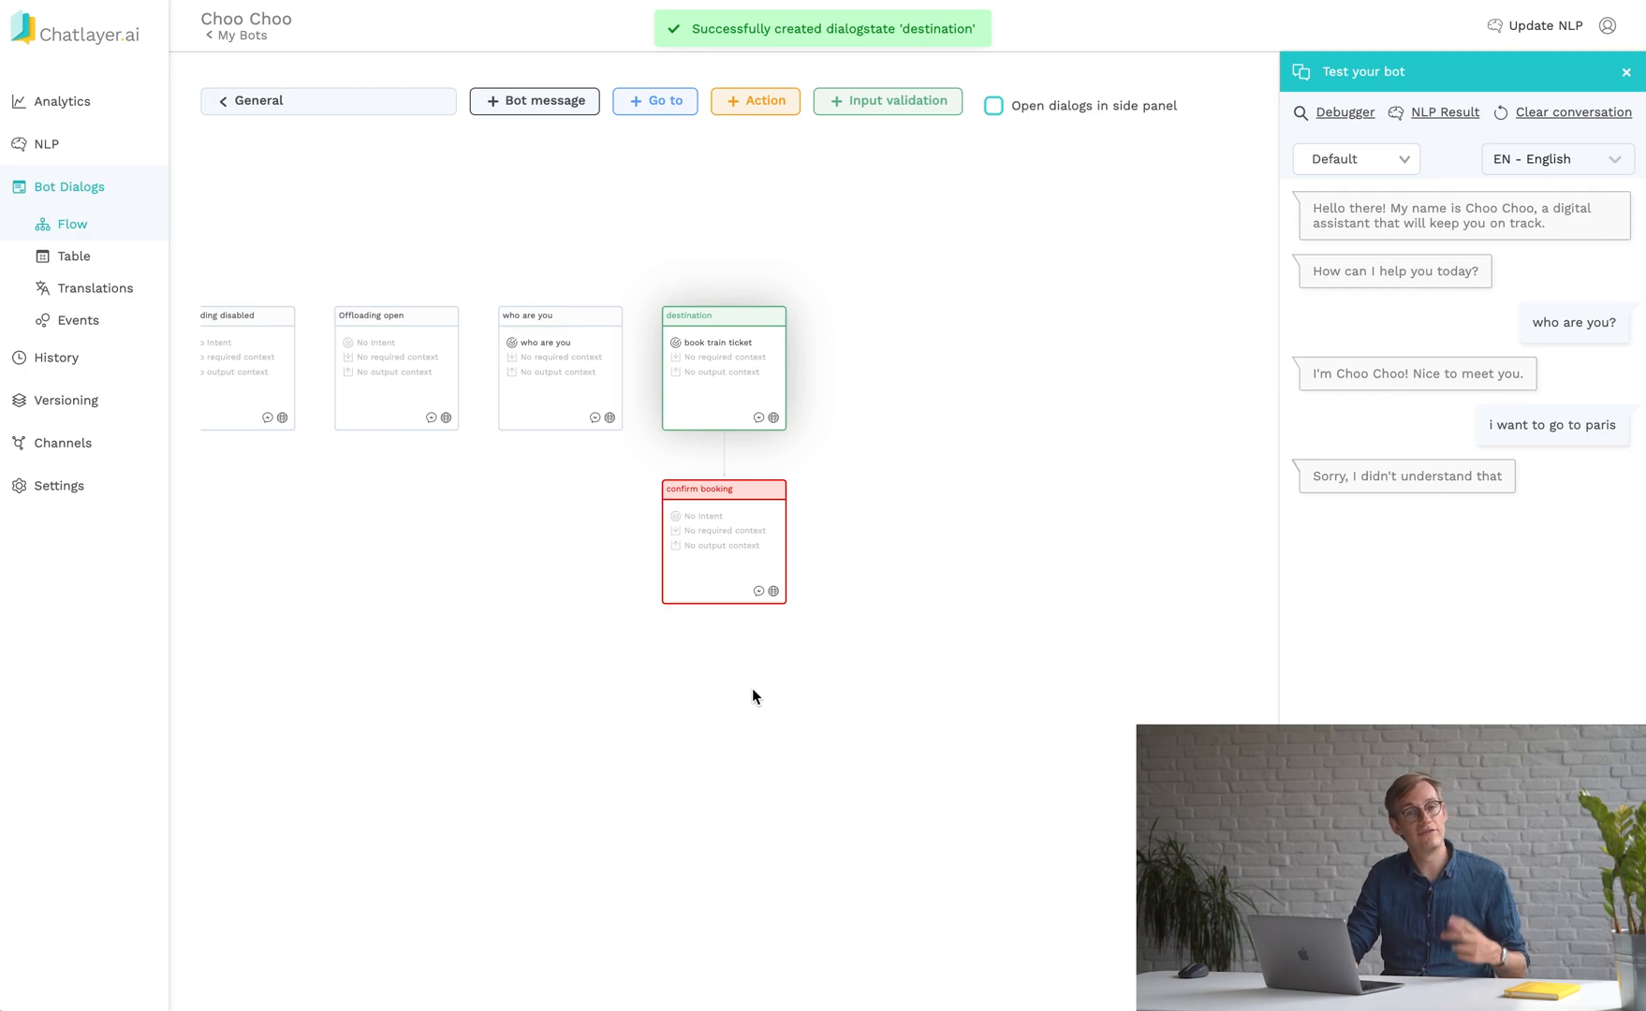
{"action": "left_click", "coordinate": [1622, 71]}
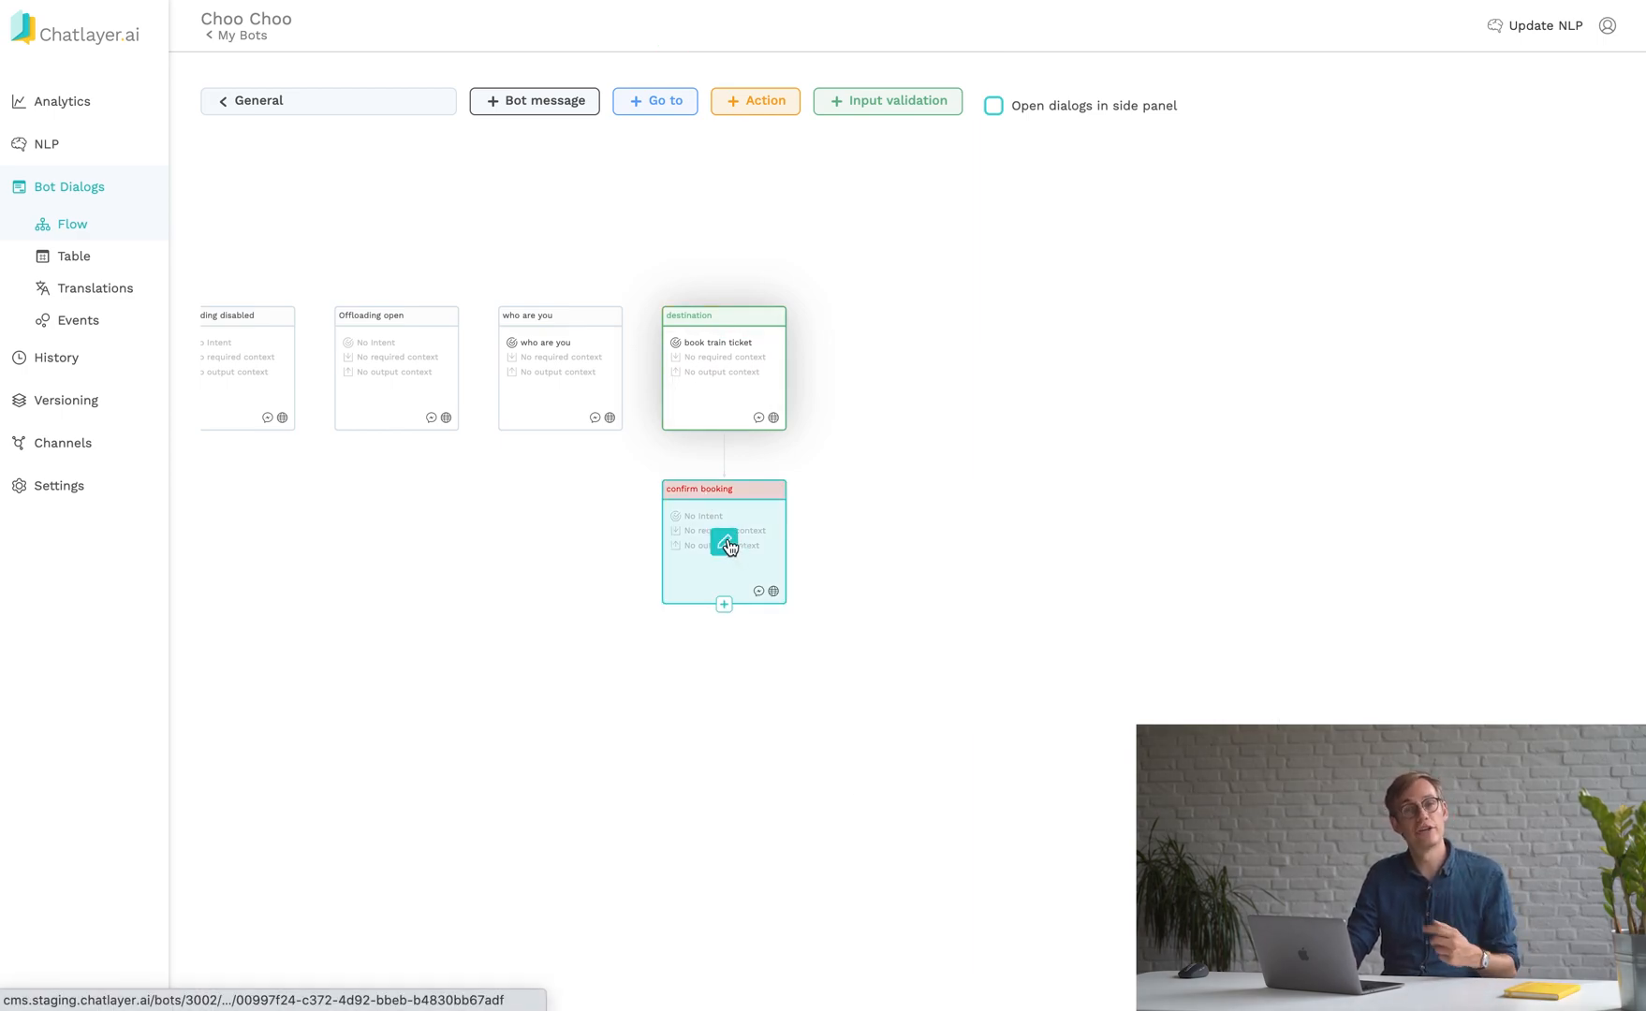
{"action": "left_click", "coordinate": [723, 544]}
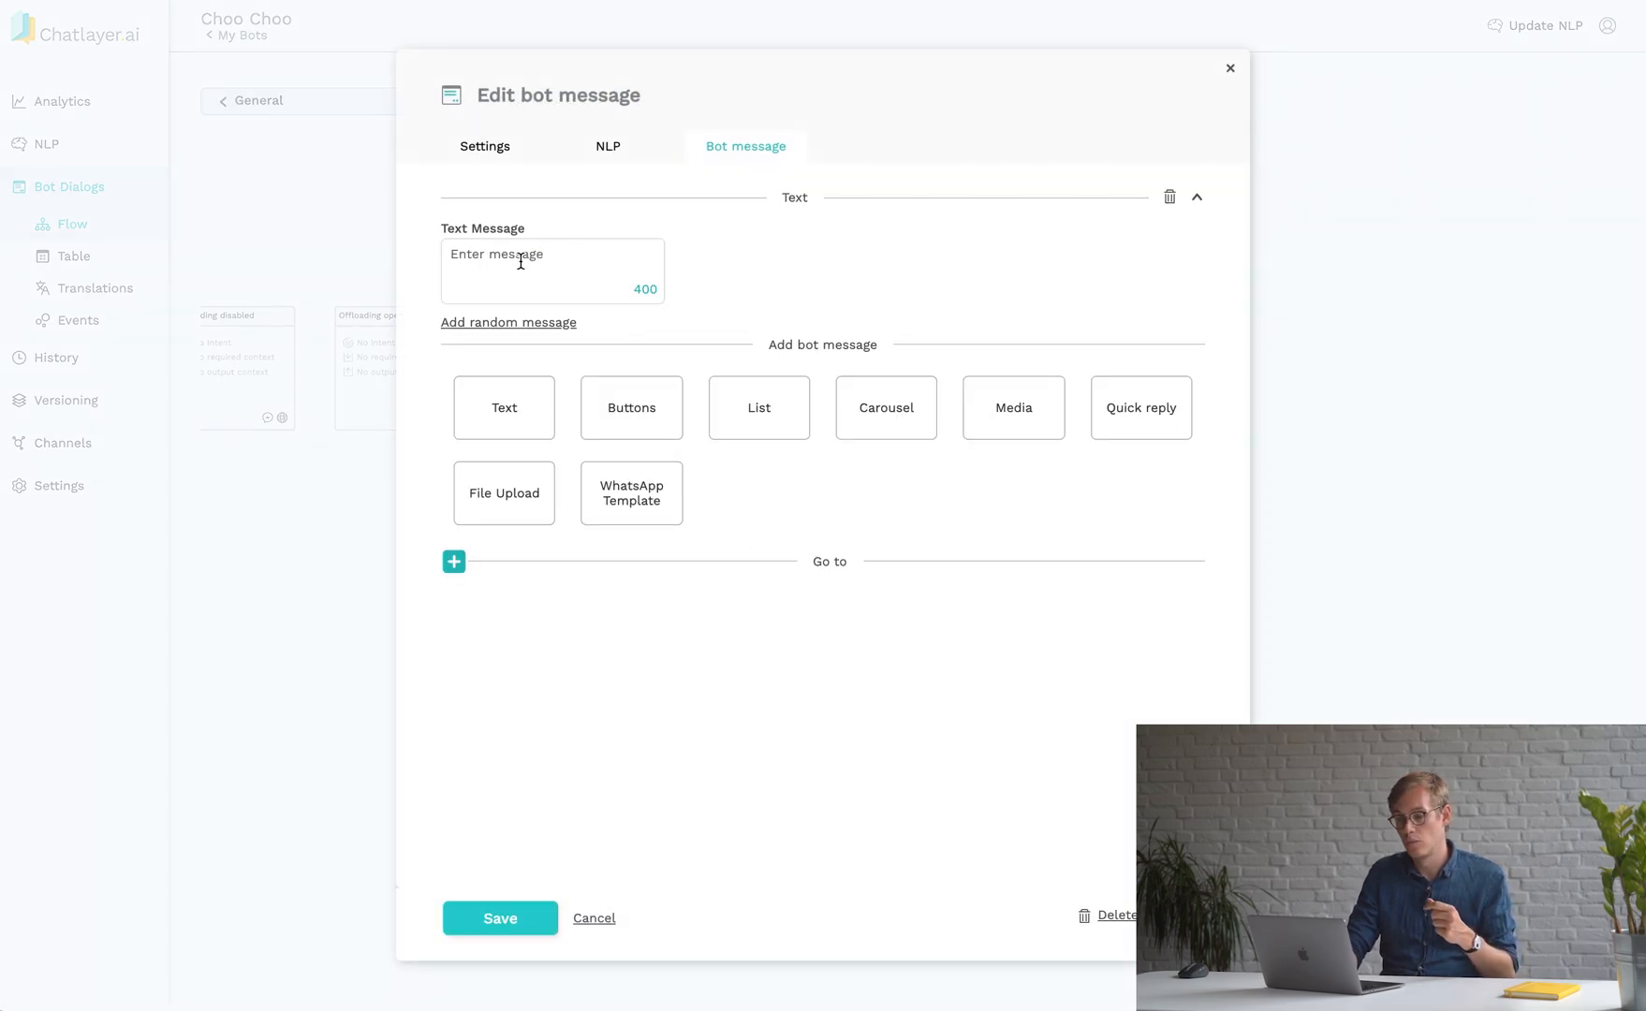
Save confirm booking with the text 'Let's get you that ticket to {destination}! Going to the payment page now...'.
{"action": "type", "text": "Let's get"}
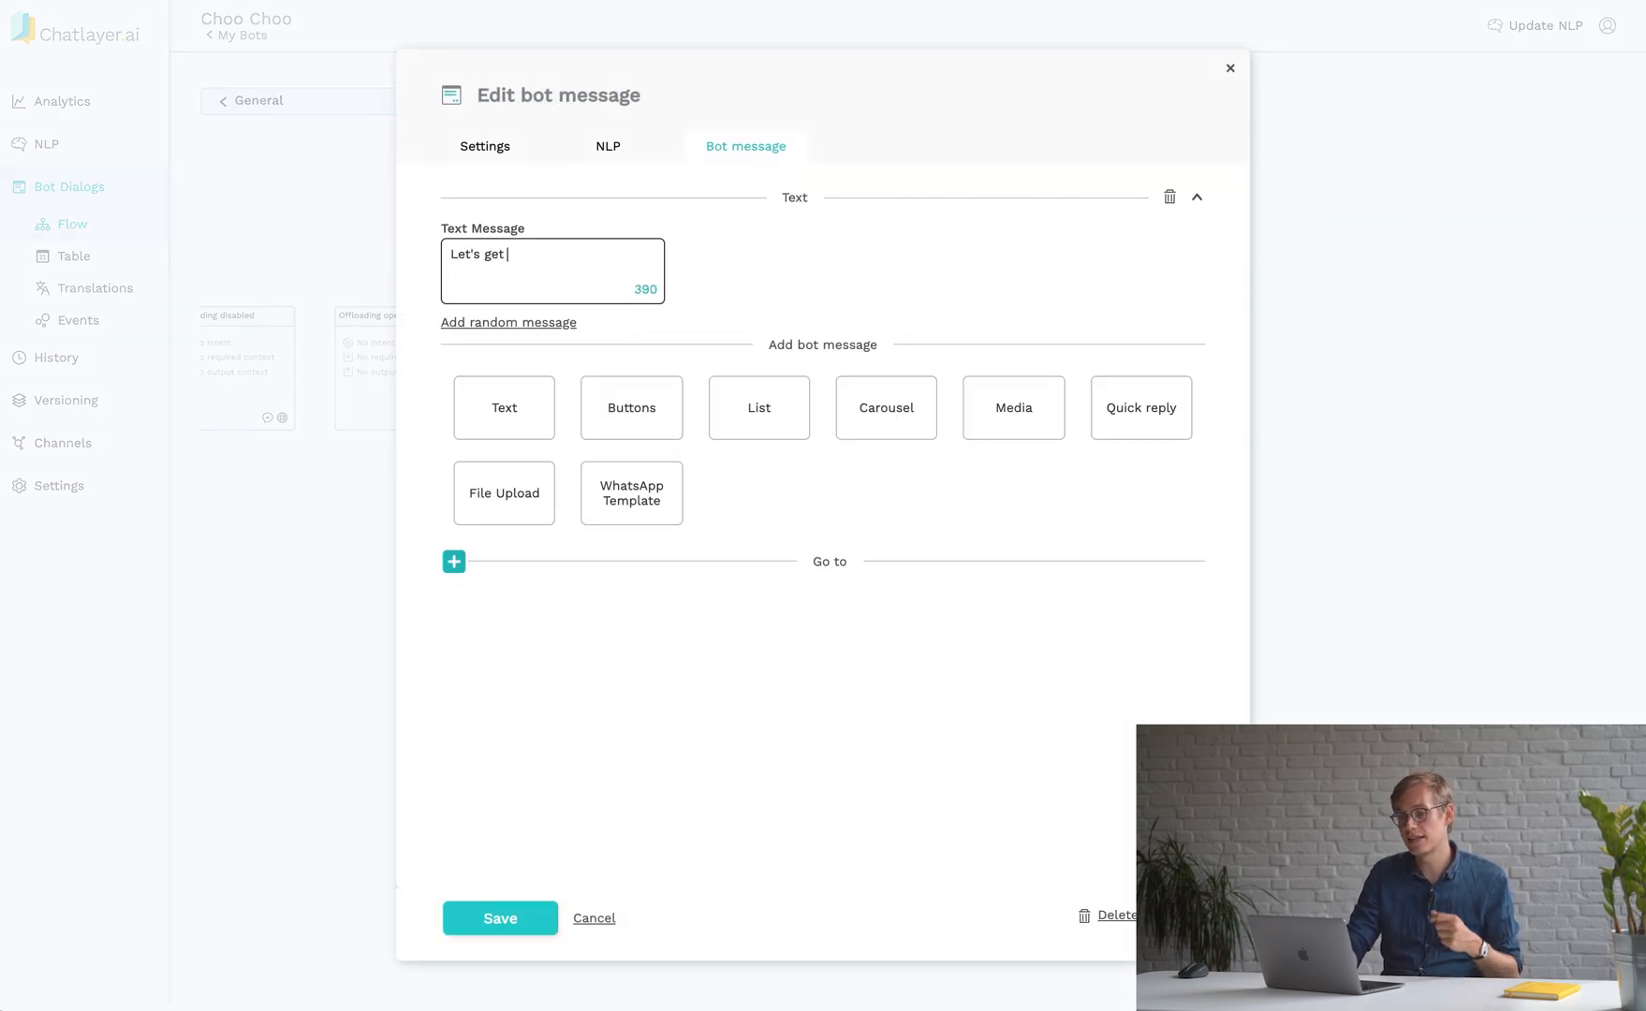
{"action": "type", "text": "you that t"}
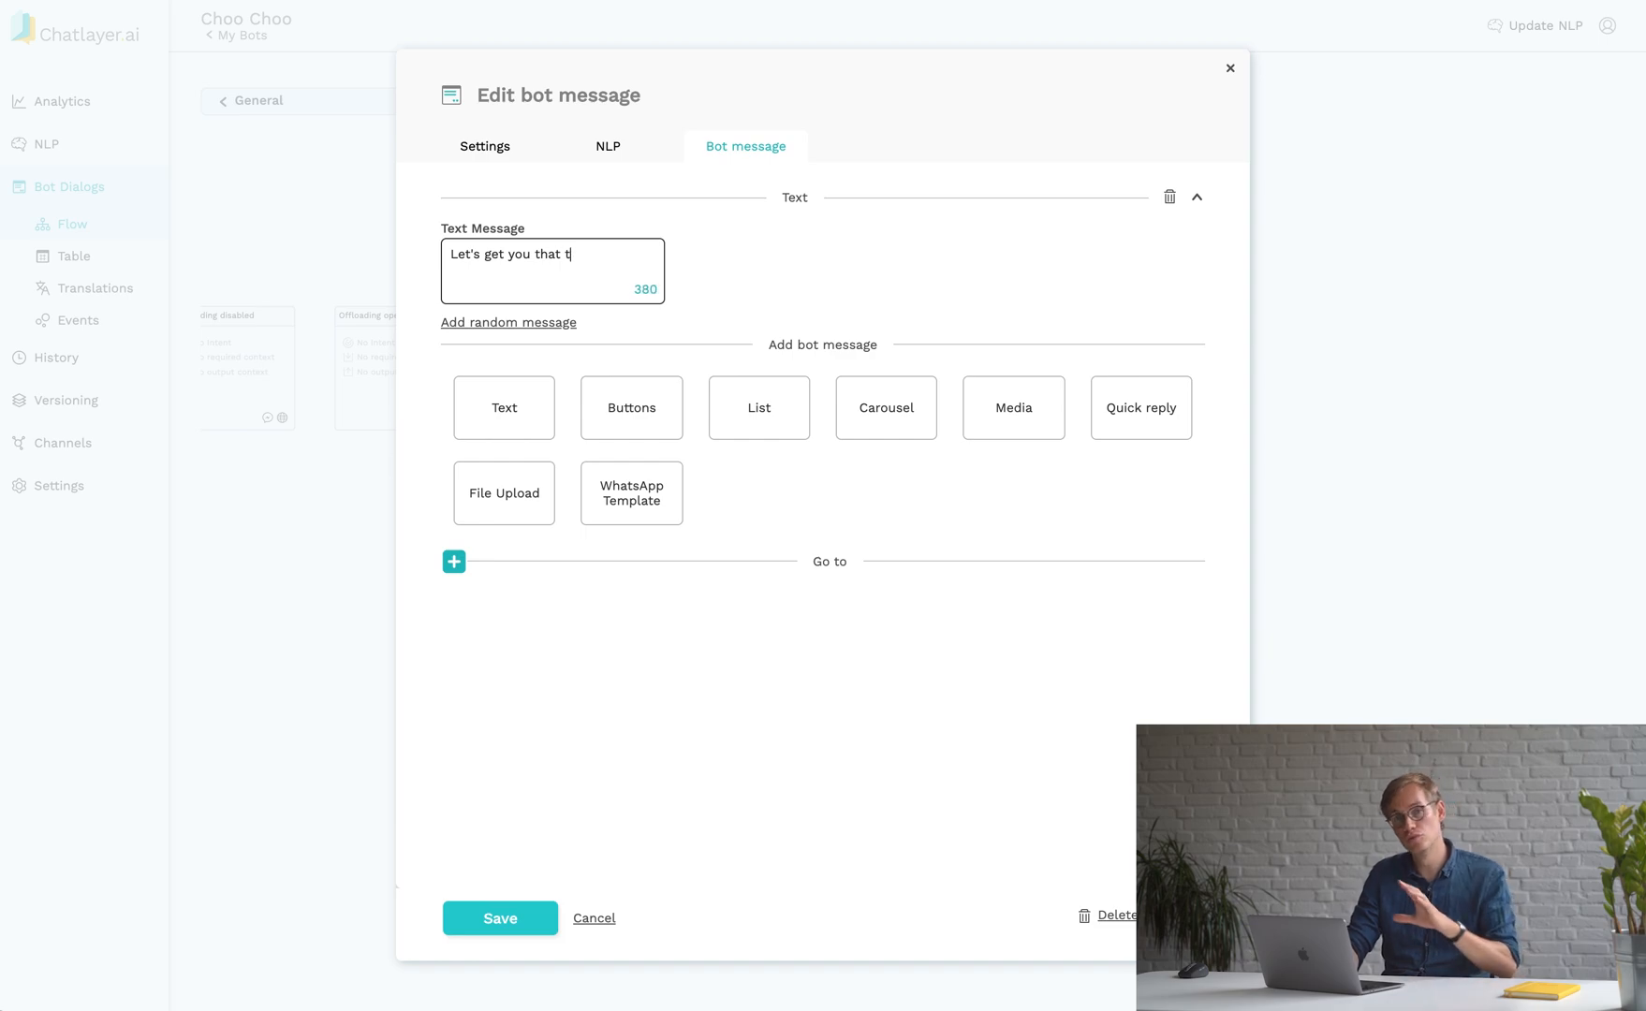
{"action": "type", "text": "icket to {"}
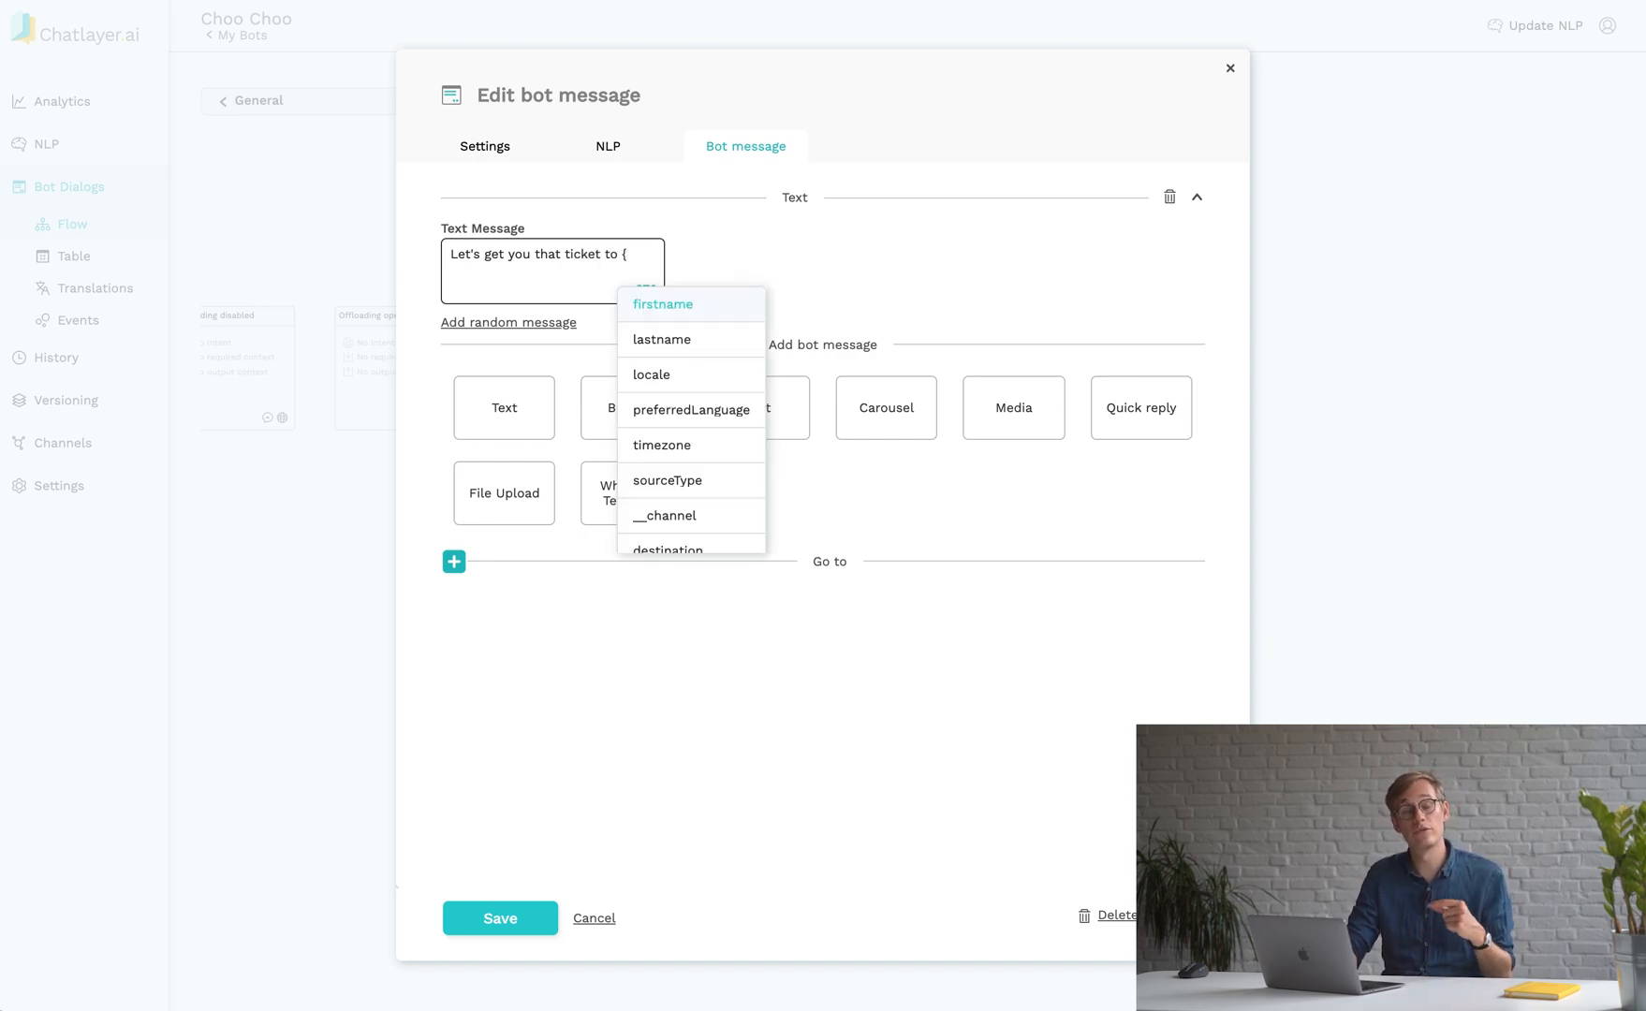
{"action": "left_click", "coordinate": [666, 547]}
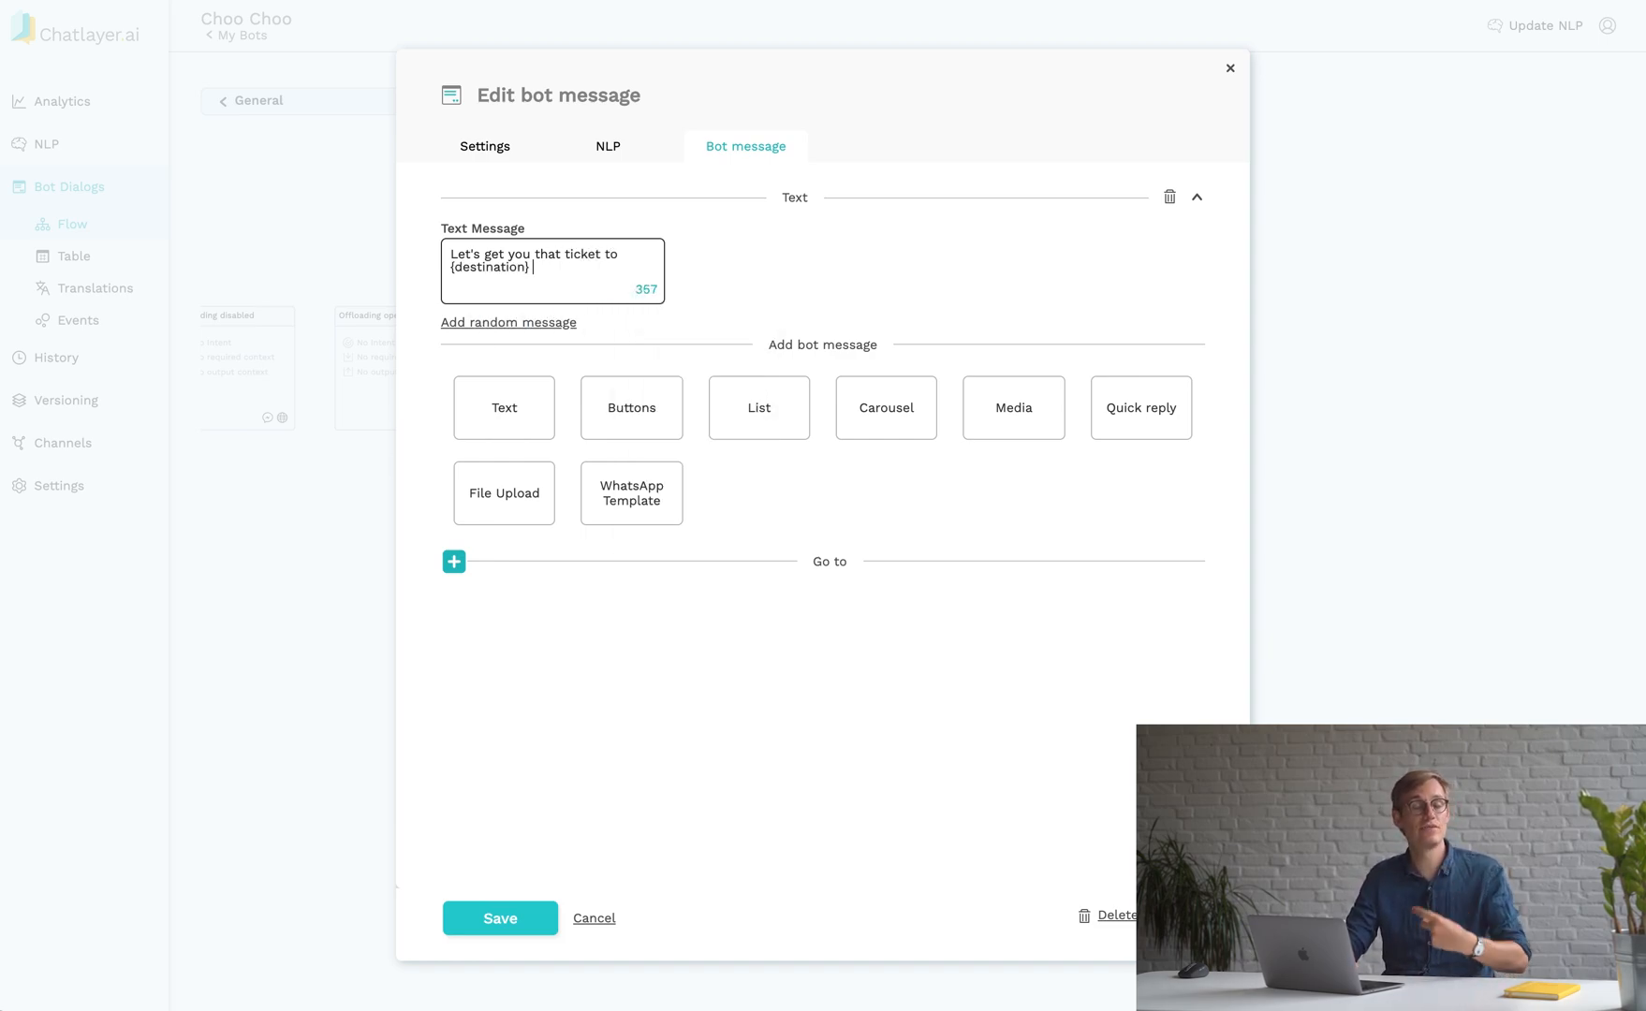
{"action": "type", "text": "!"}
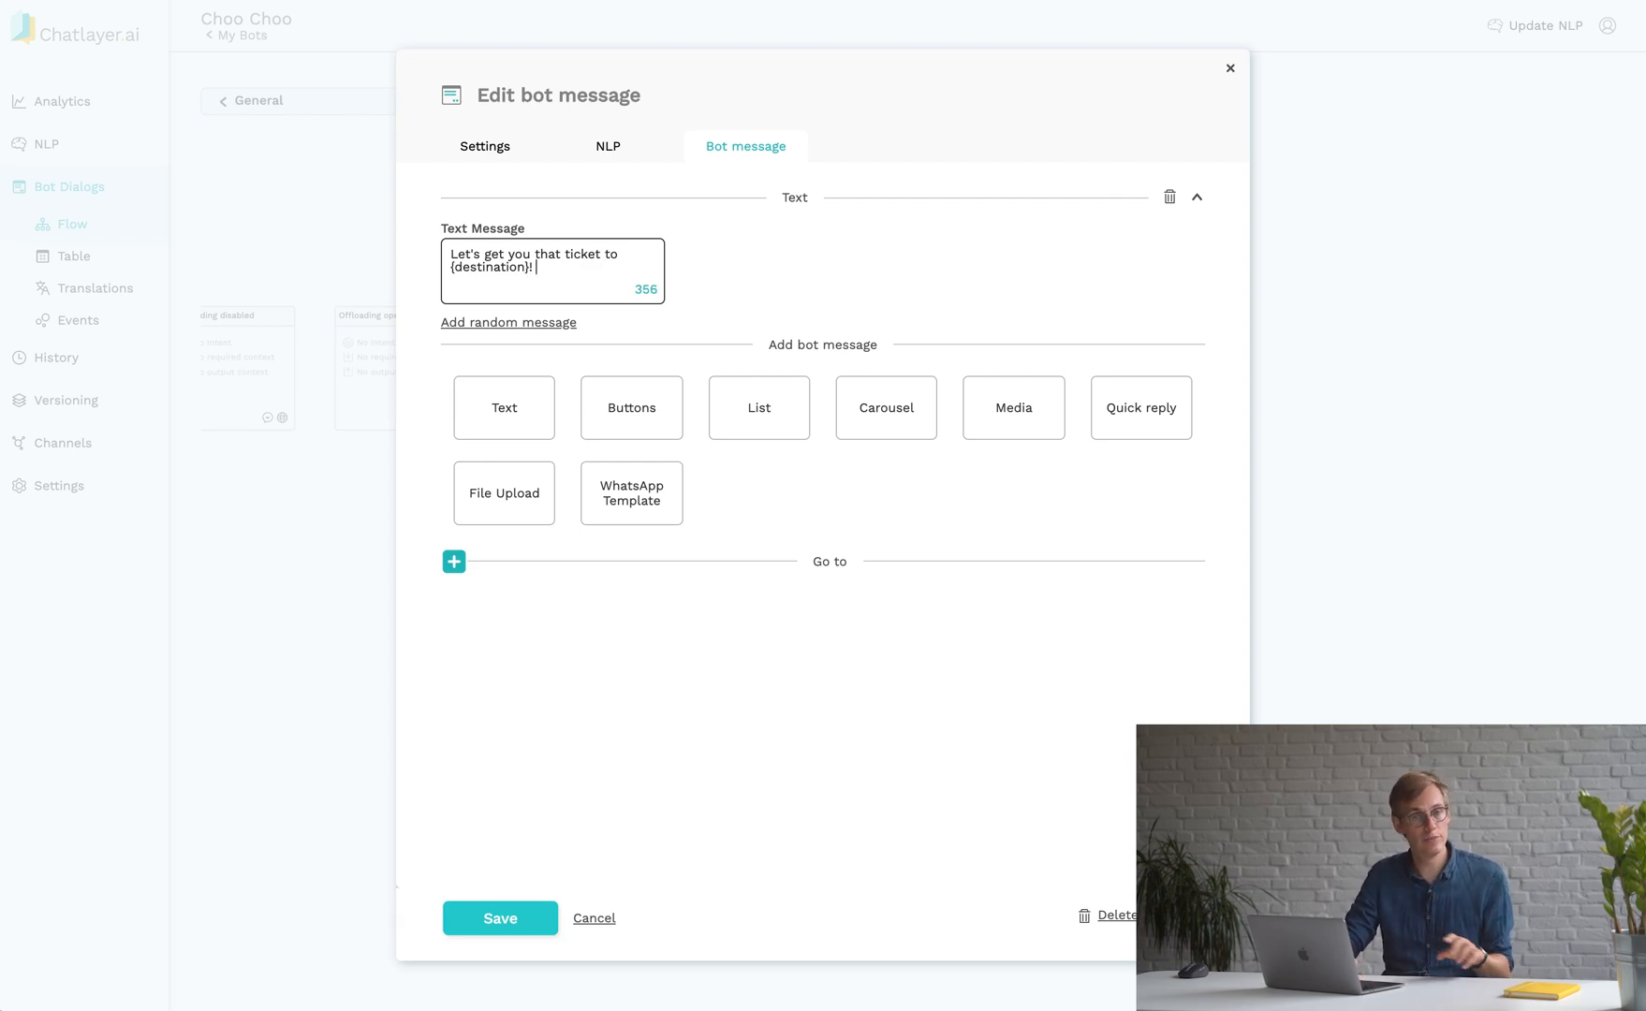
{"action": "type", "text": "Going to the payment page now..."}
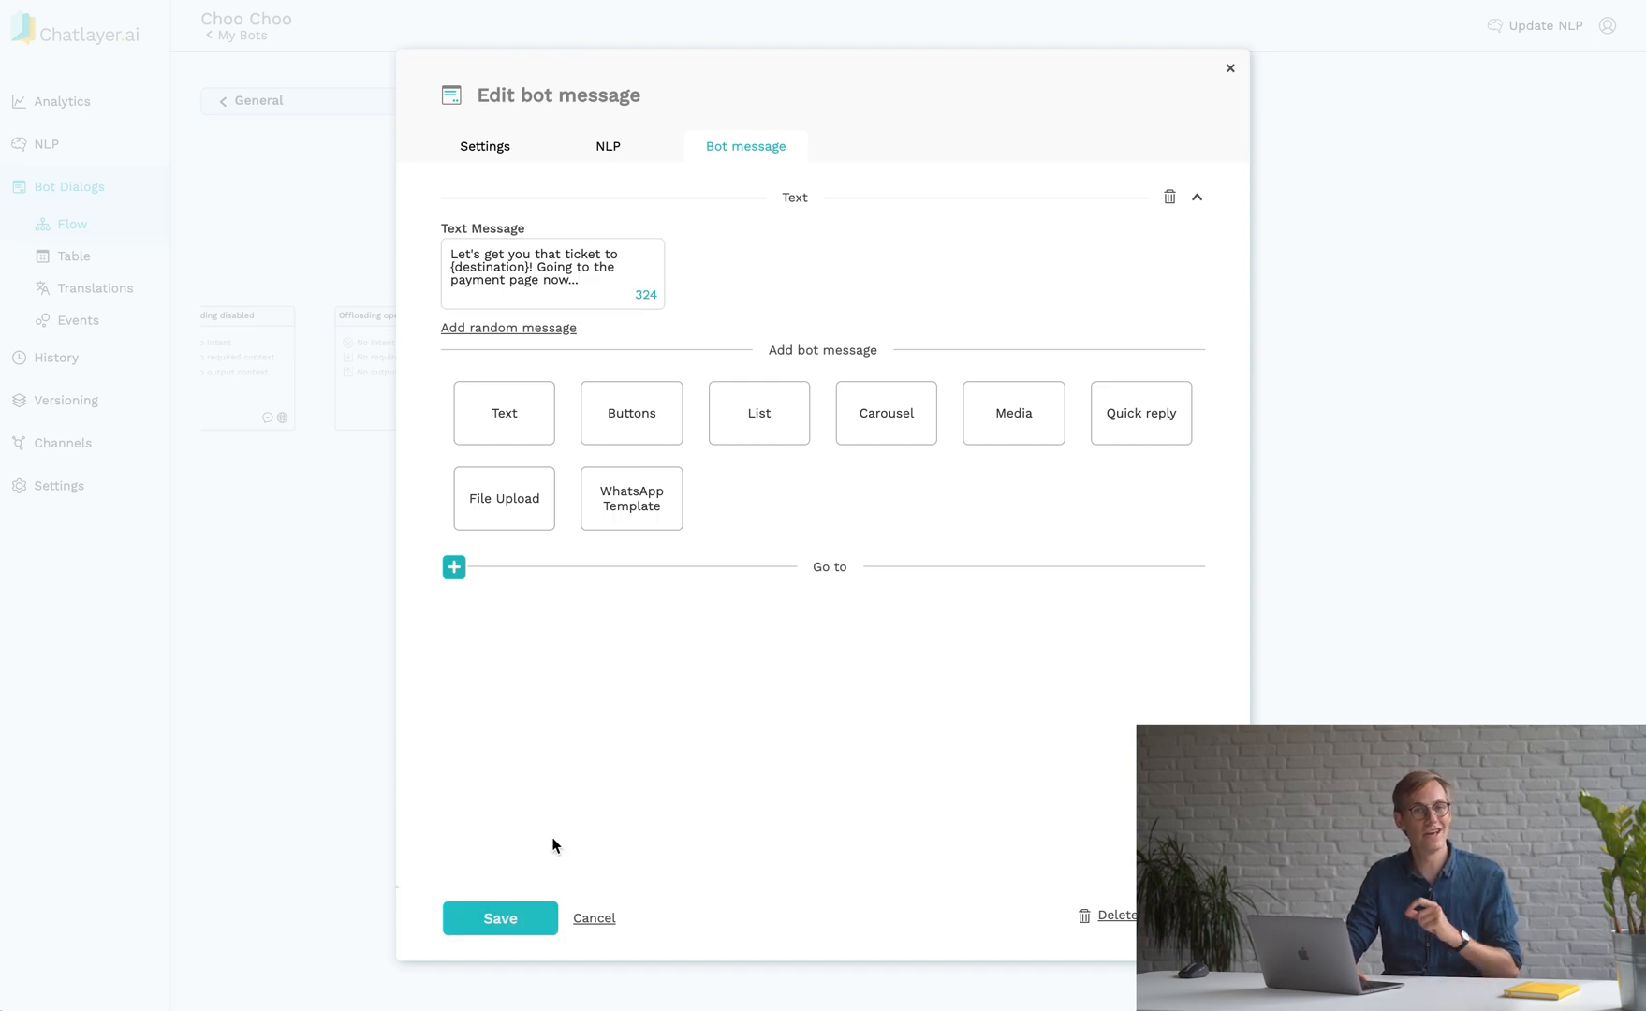
{"action": "left_click", "coordinate": [500, 917]}
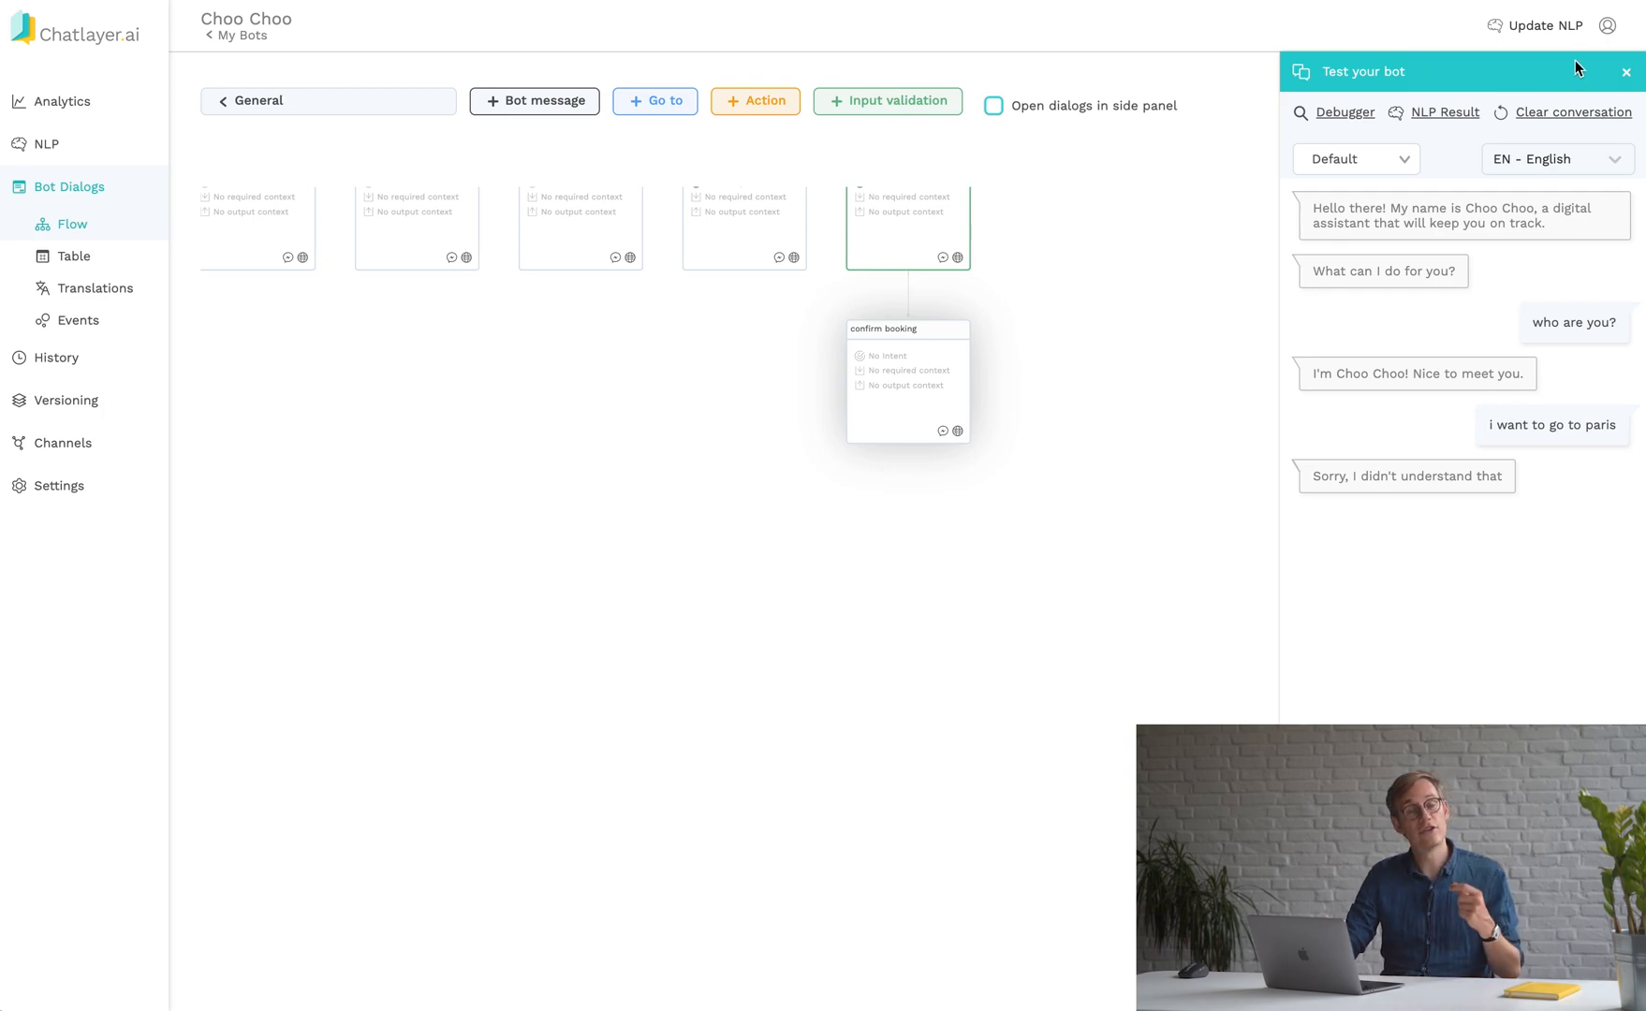
Test bookings with 'i want to book a ticket' plus 'amsterdam', then 'i want to book a ticket to paris'.
{"action": "left_click", "coordinate": [1568, 111]}
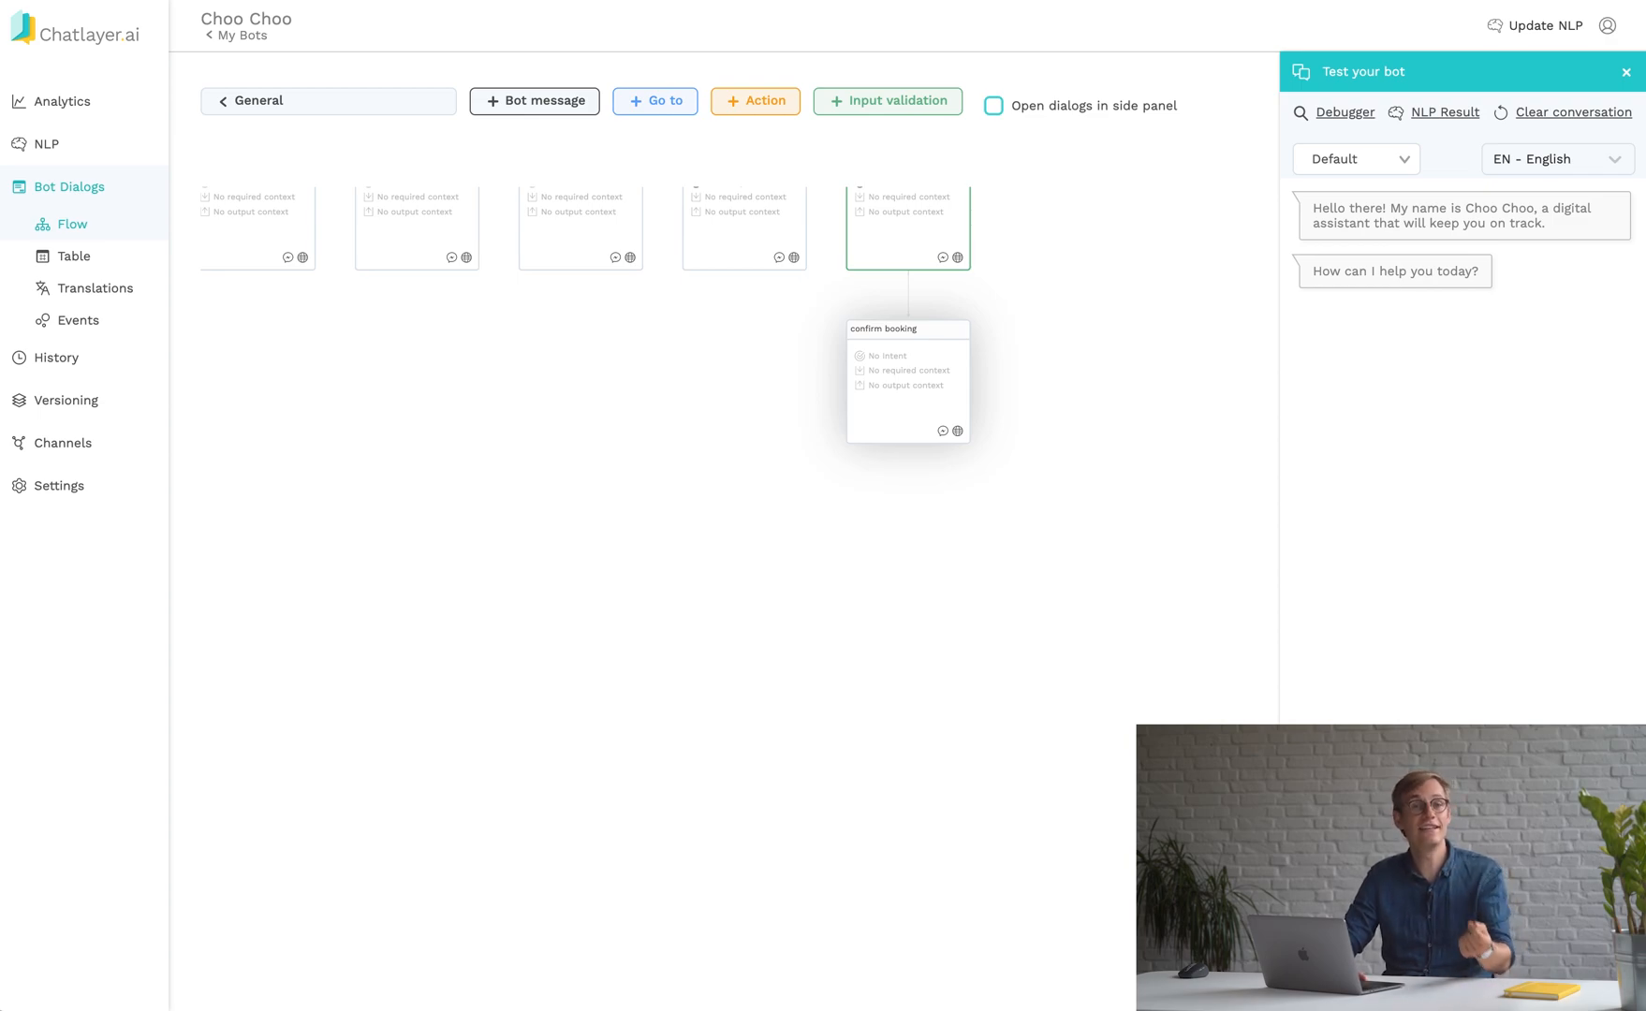
{"action": "type", "text": "i want to book a ticket"}
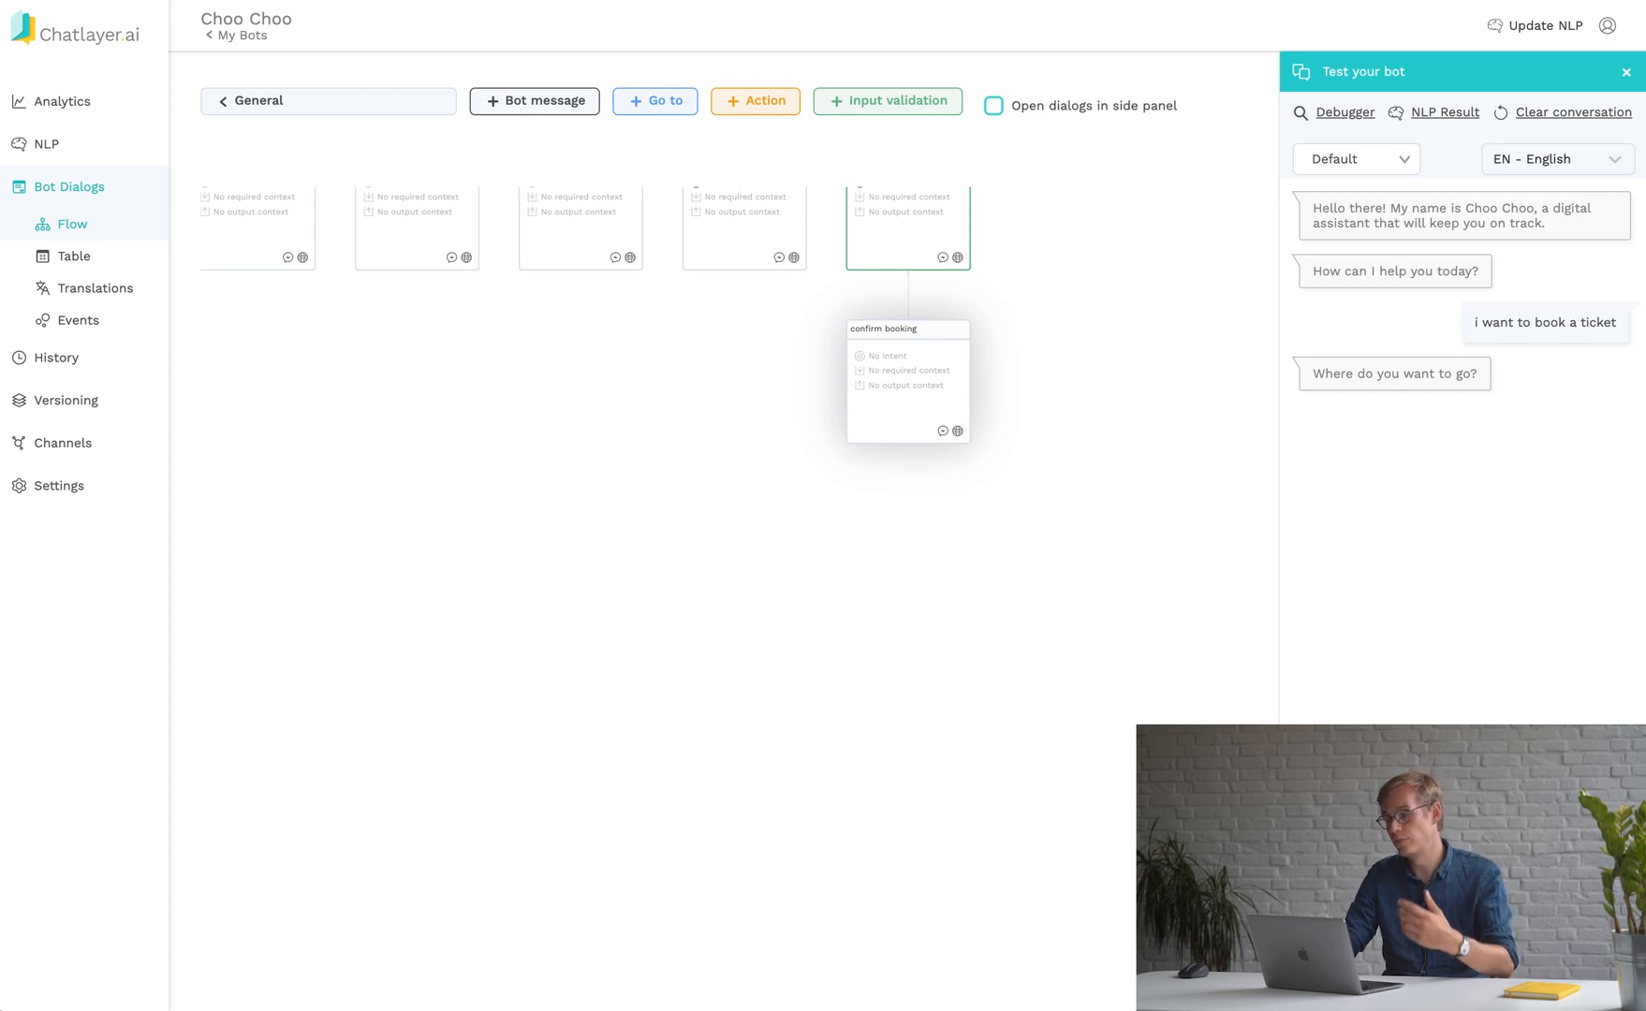
{"action": "type", "text": "amsterdam"}
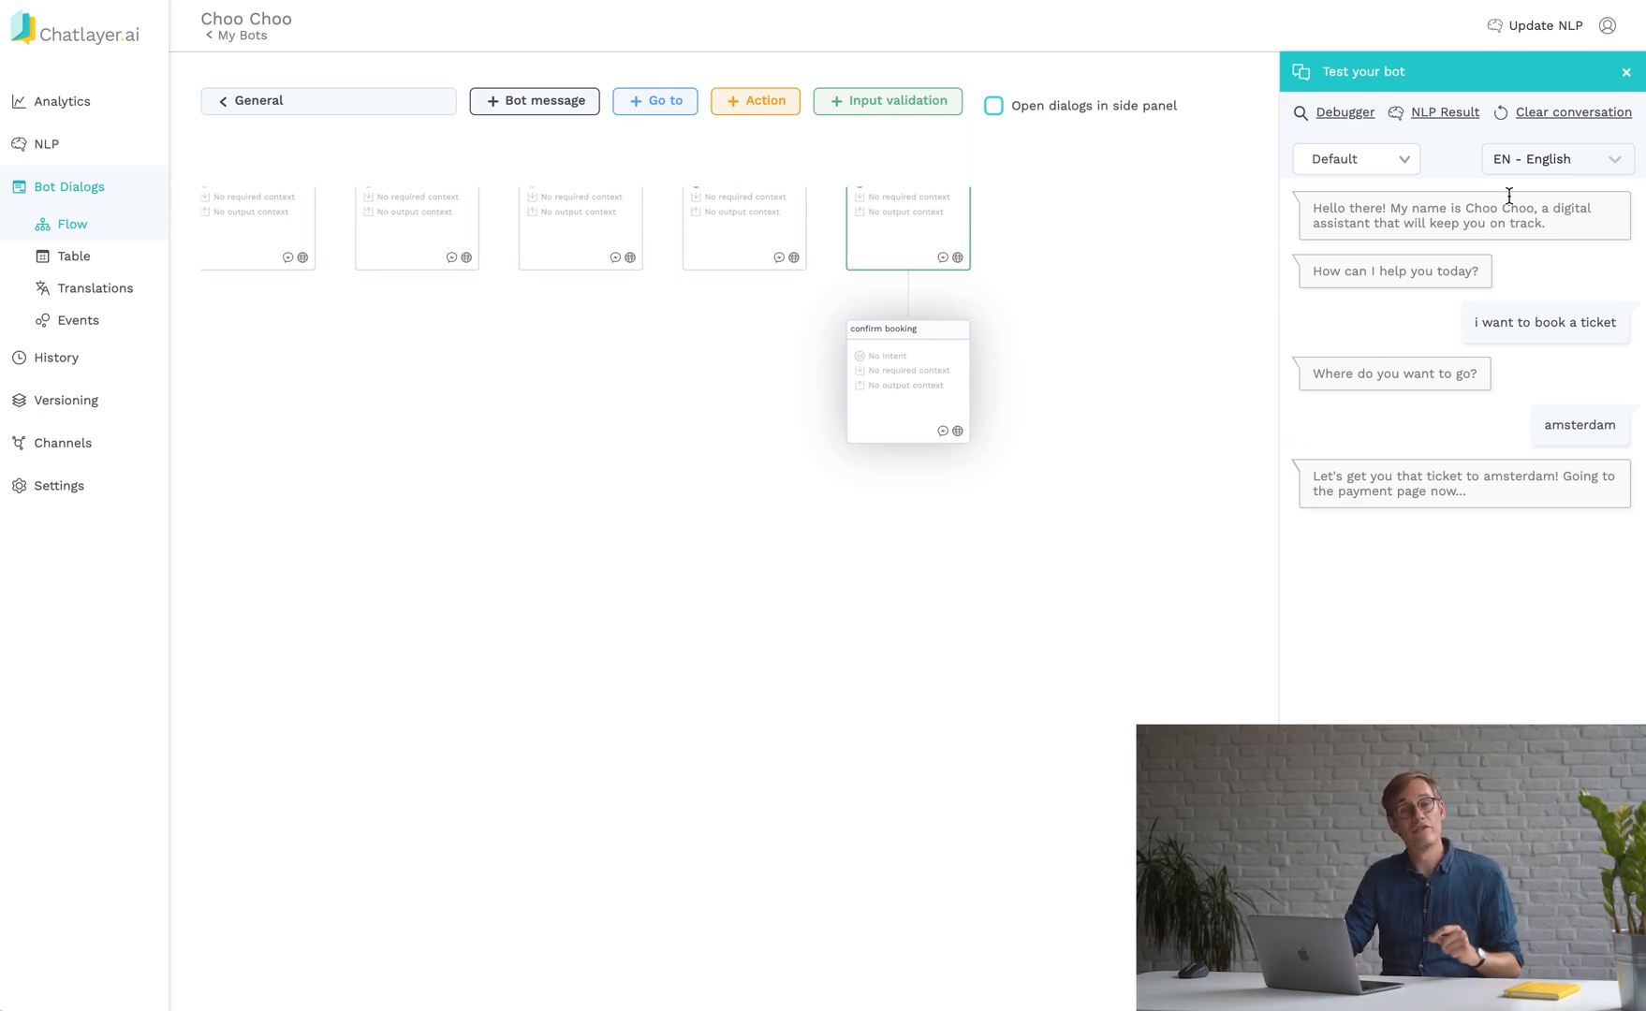
{"action": "left_click", "coordinate": [1575, 113]}
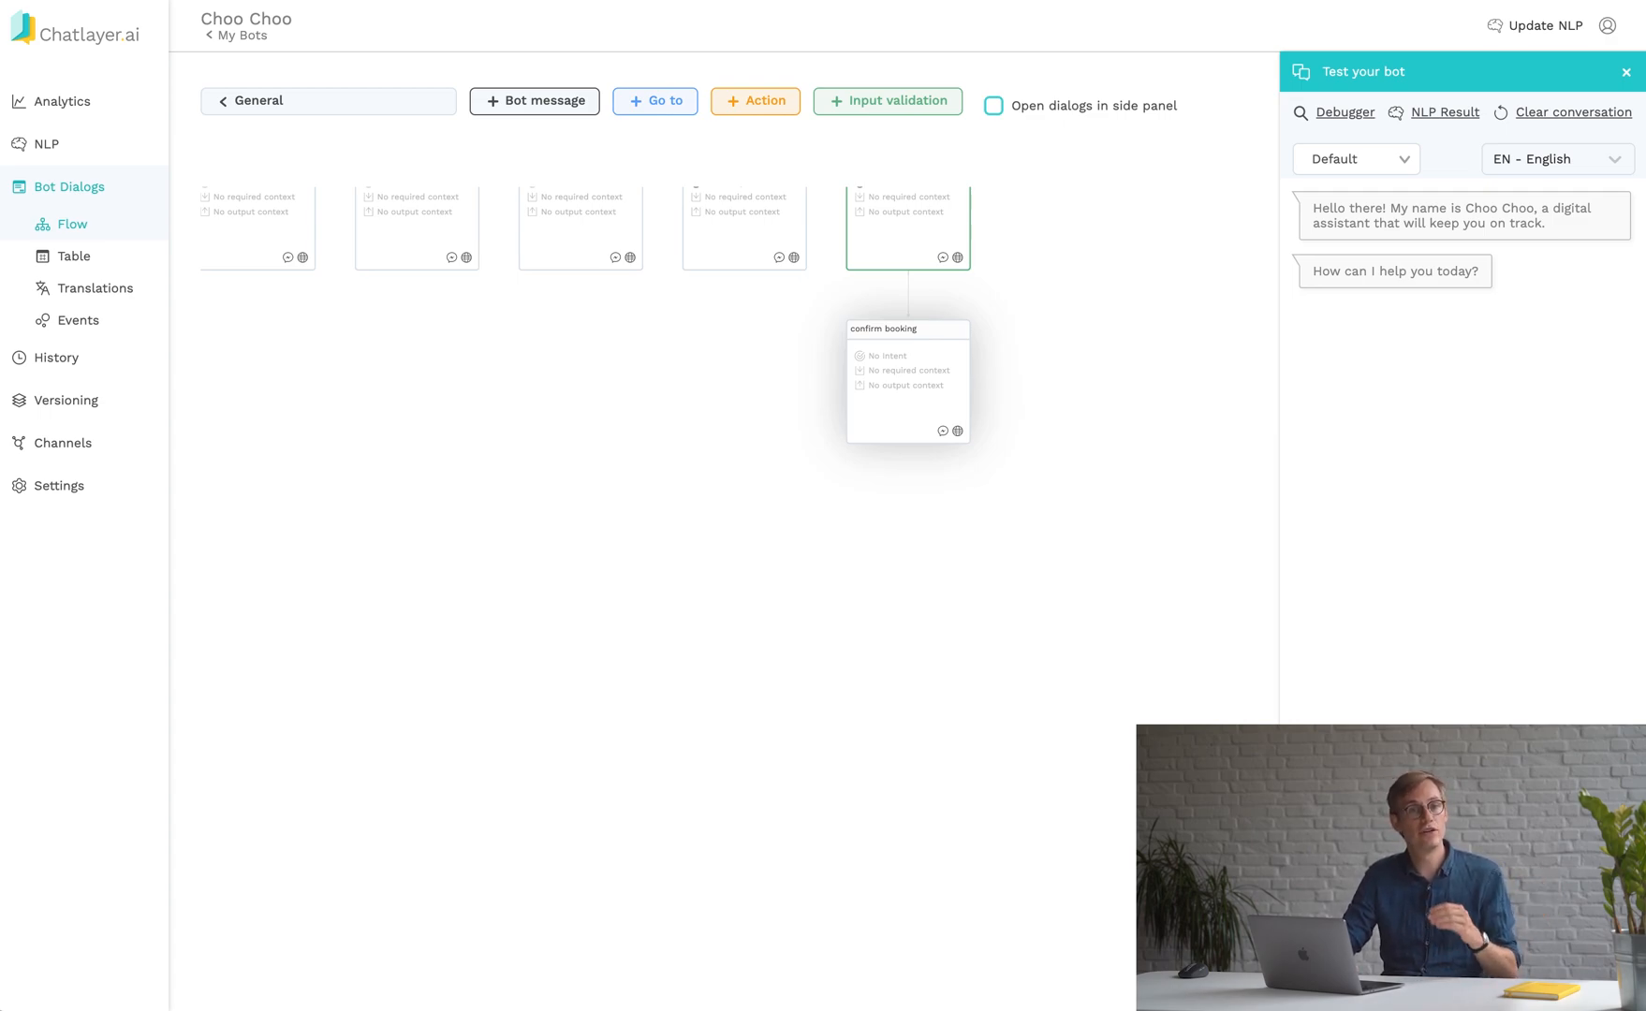
{"action": "type", "text": "i want to book a ticket to paris"}
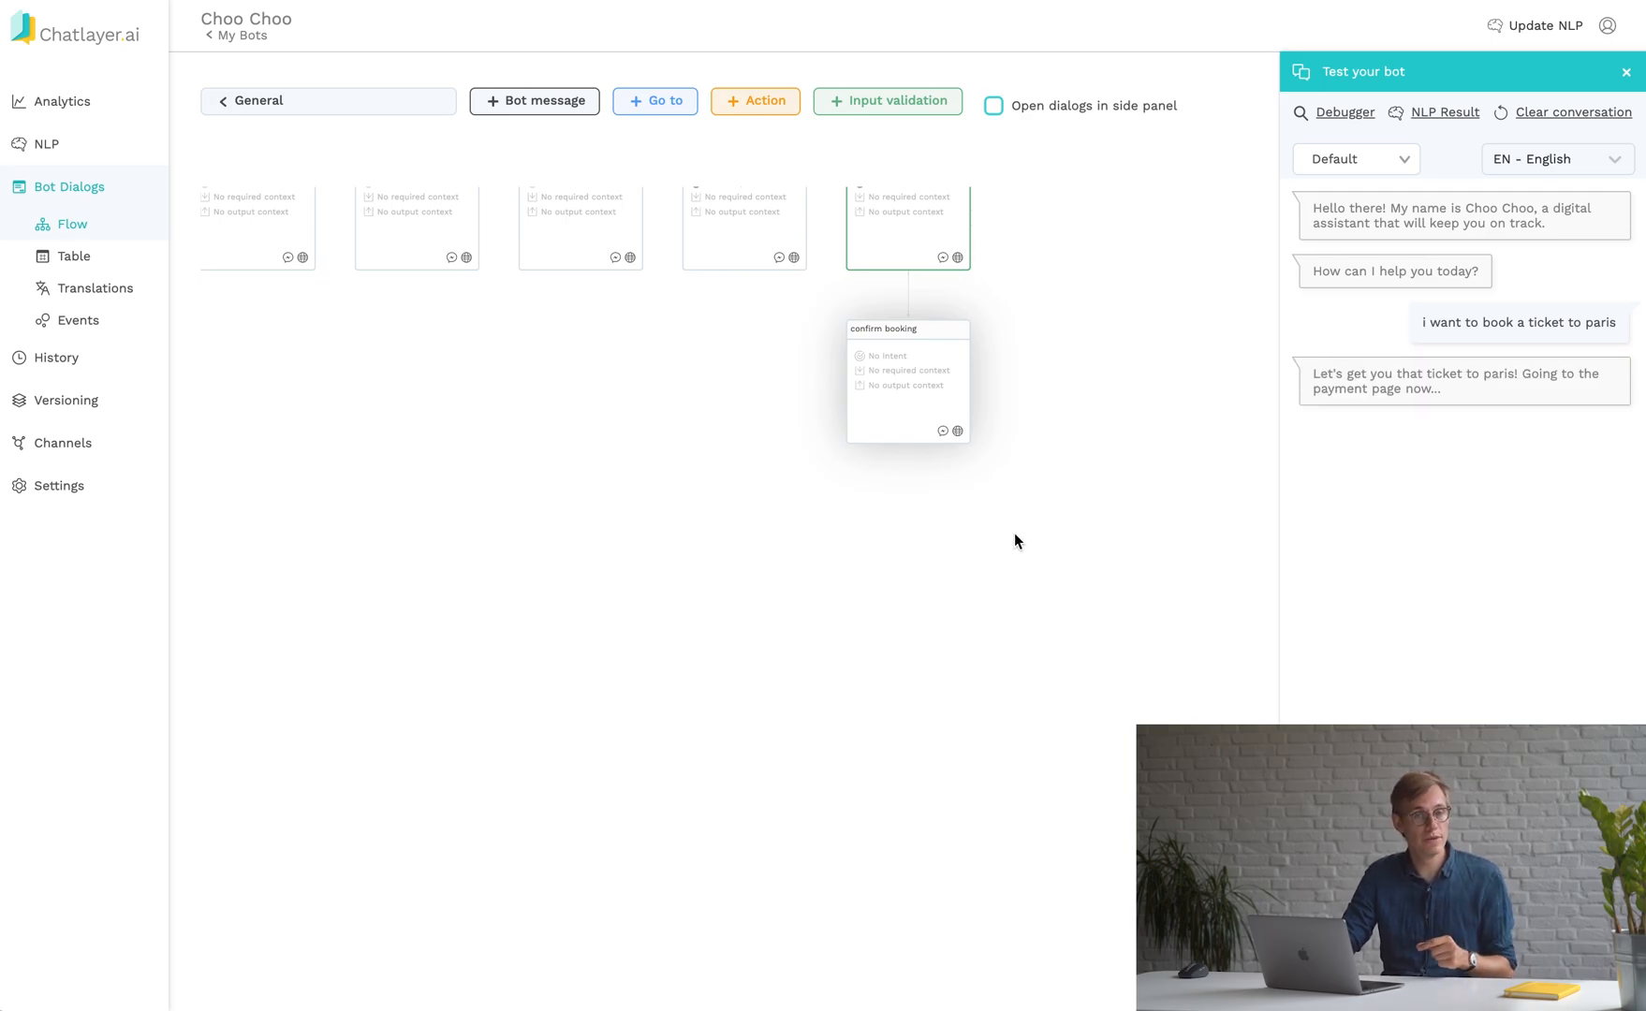